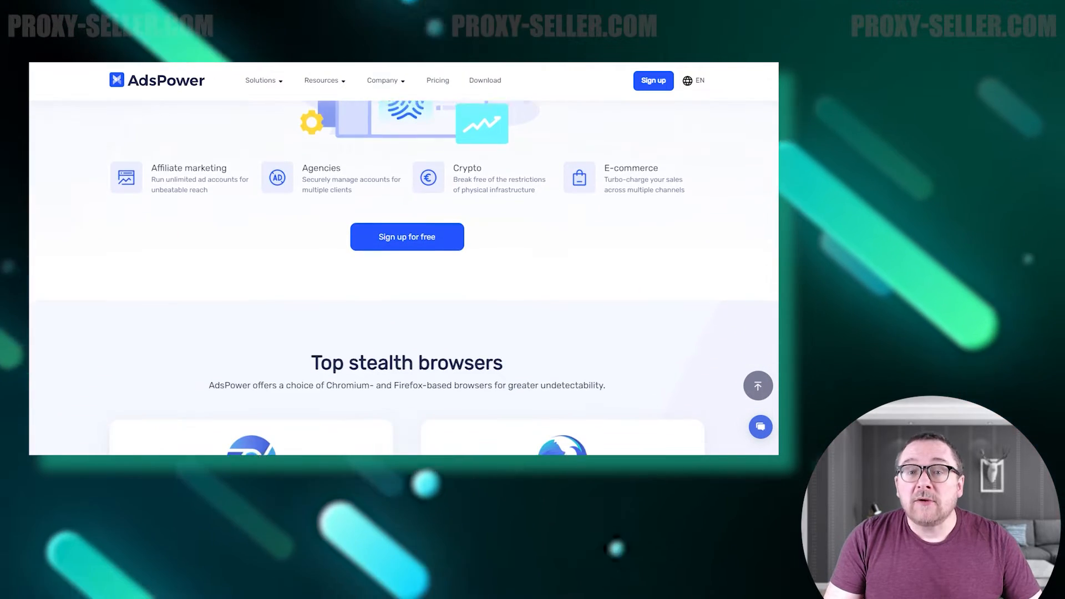
Scroll the homepage past stealth browsers, testimonials and partners to the 5th Anniversary Sale news.
scroll("down", 3)
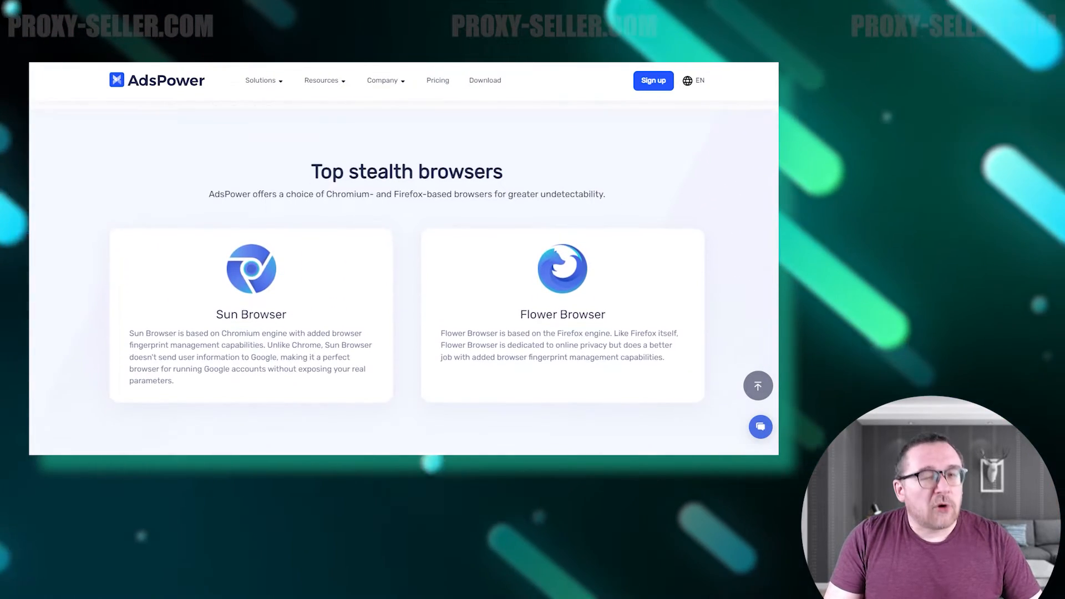
scroll("down", 3)
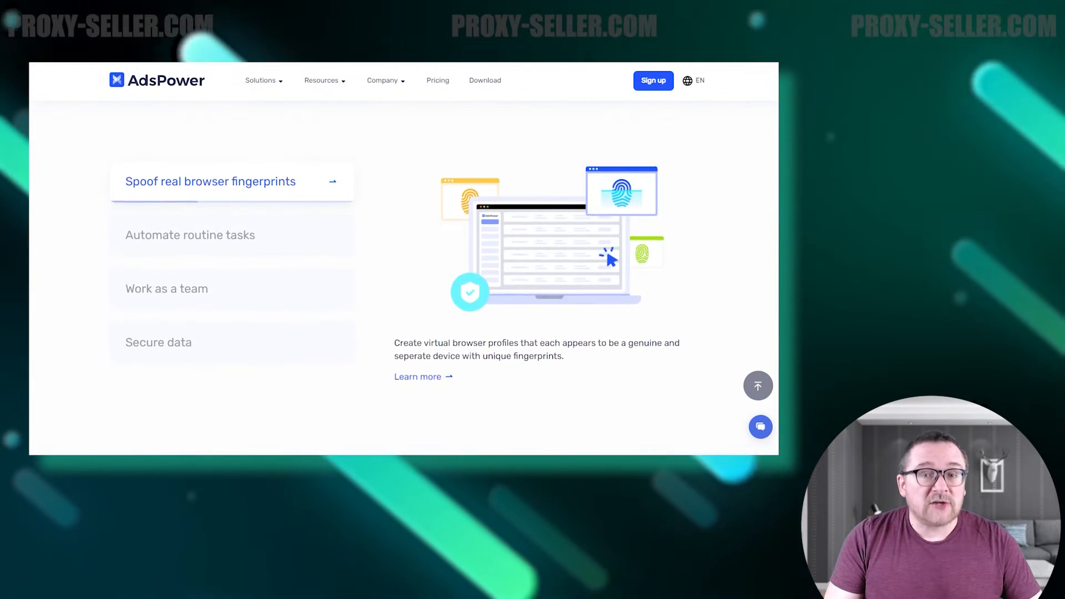
scroll("down", 3)
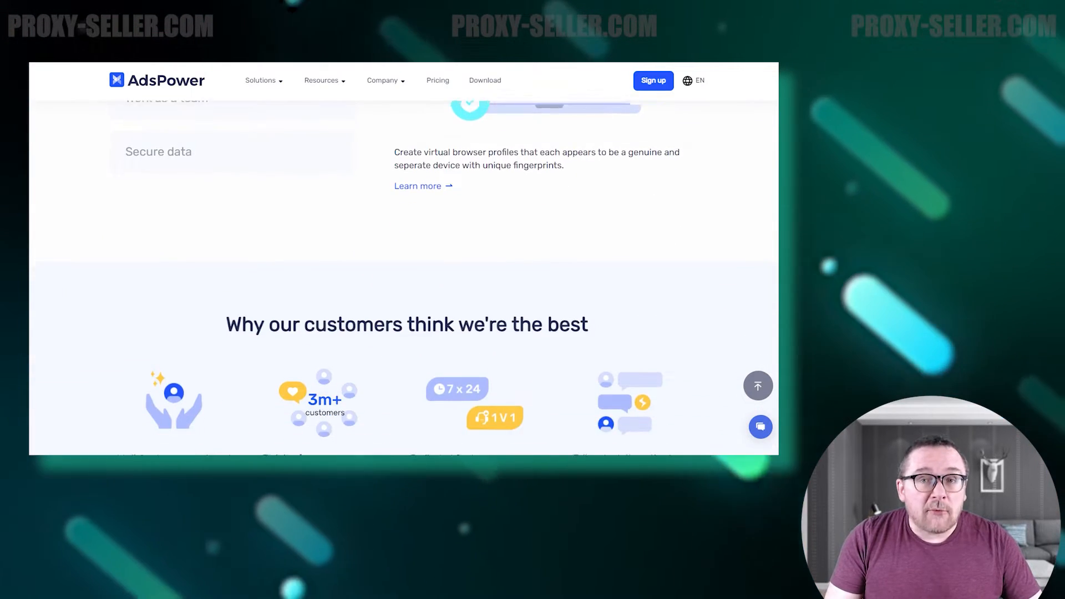
scroll("down", 3)
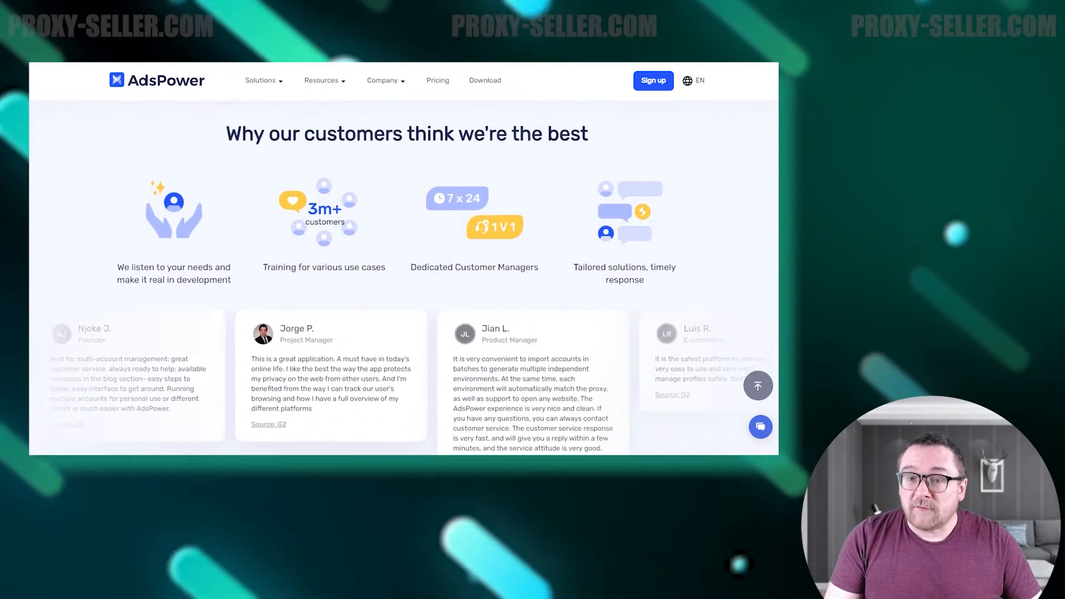
scroll("down", 3)
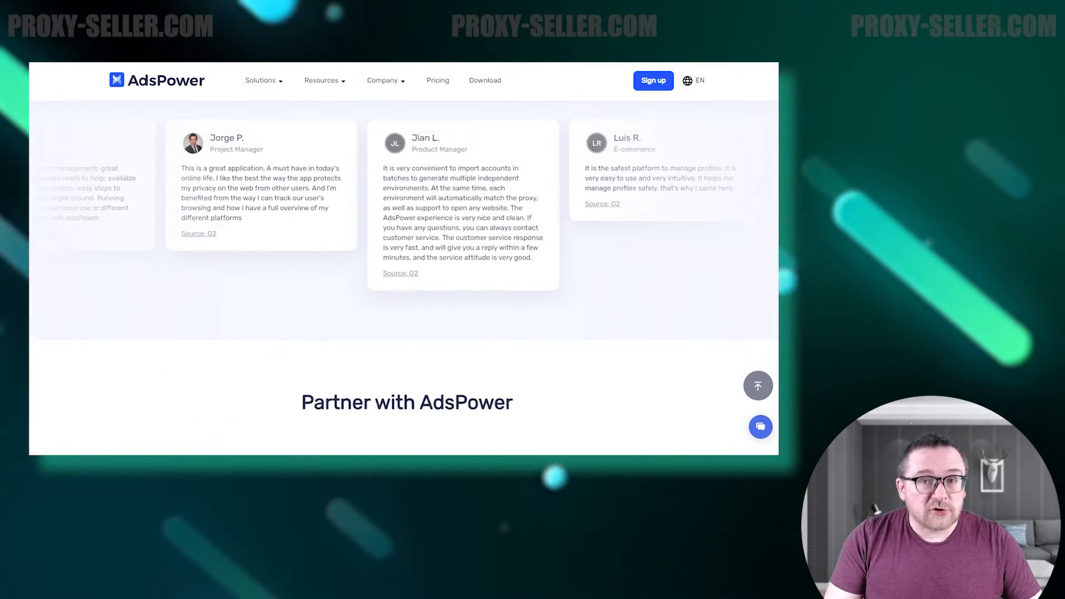
scroll("down", 3)
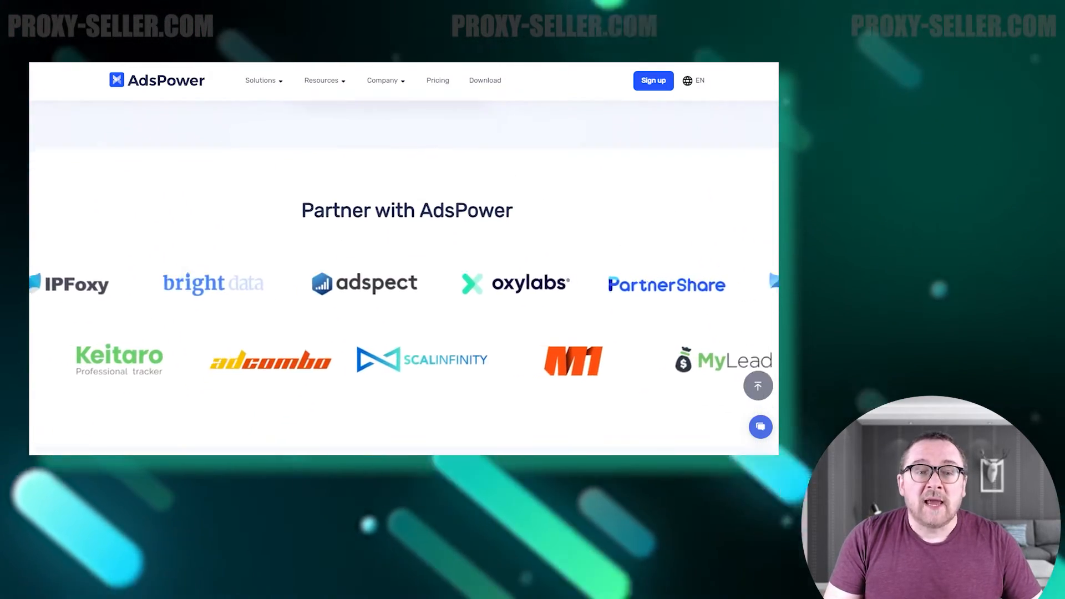
scroll("down", 3)
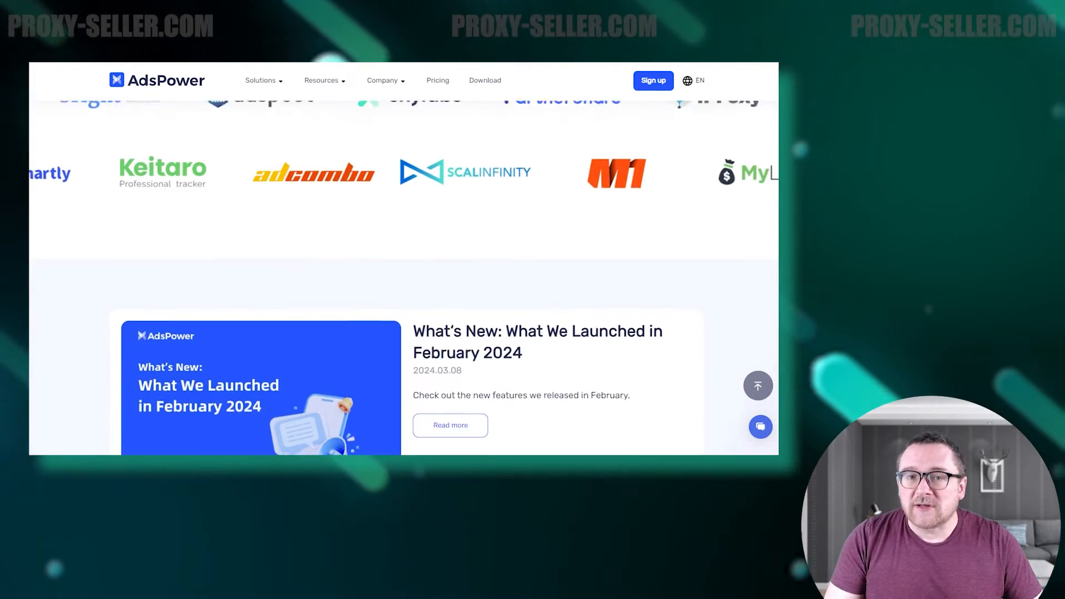
scroll("down", 3)
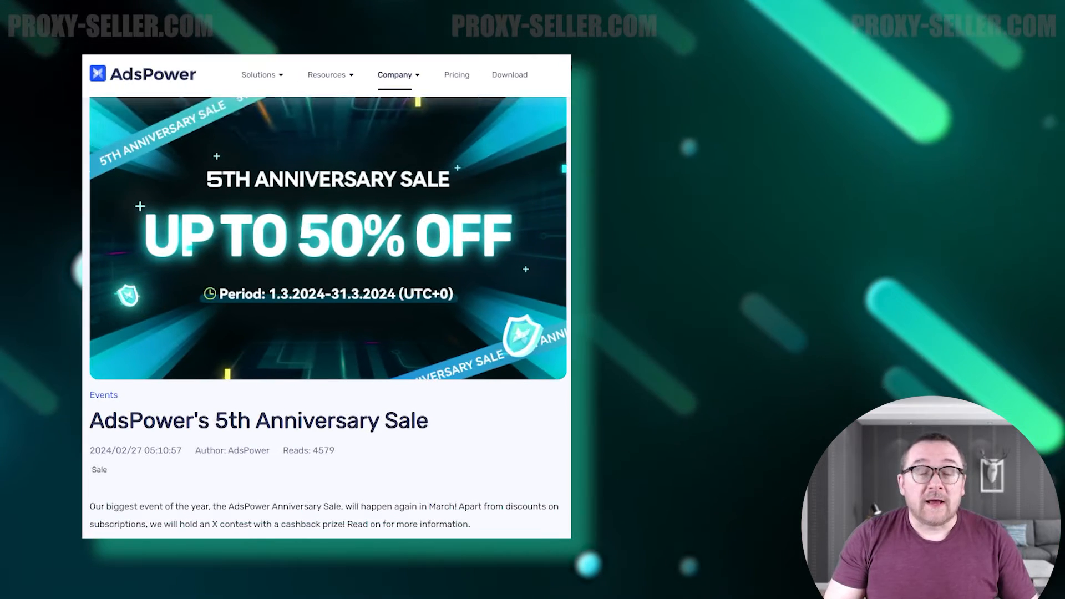
Scroll down the anniversary sale article through the subscription discounts and X contest details.
scroll("down", 3)
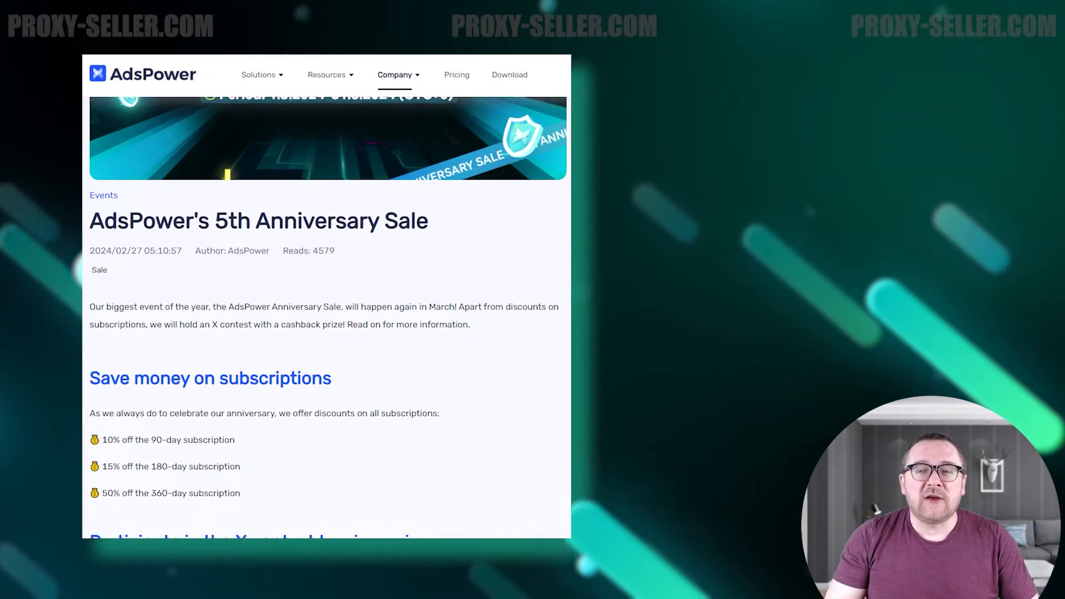
scroll("down", 3)
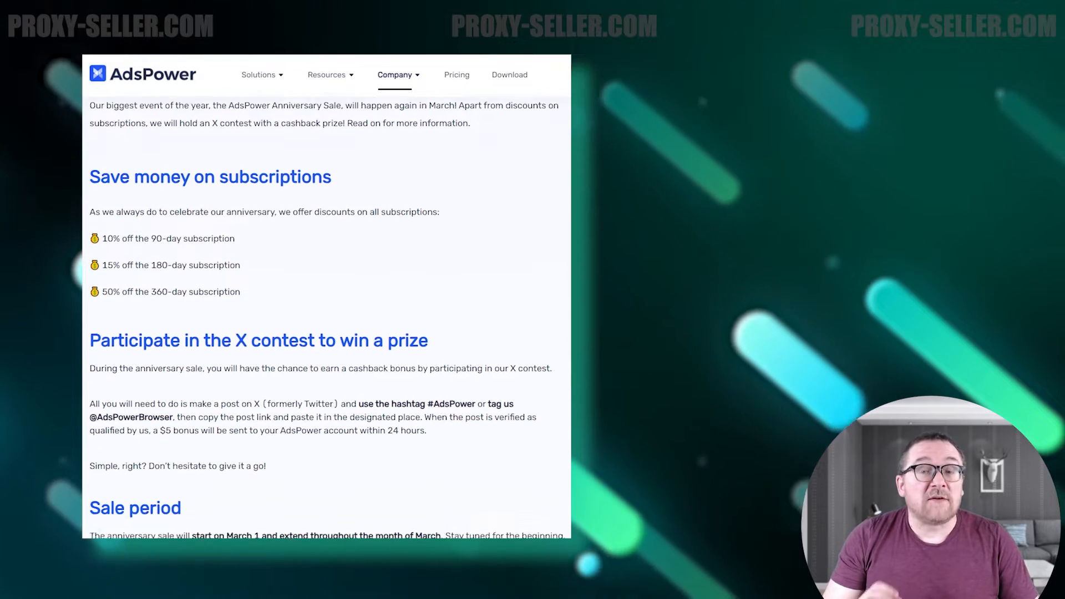
scroll("down", 3)
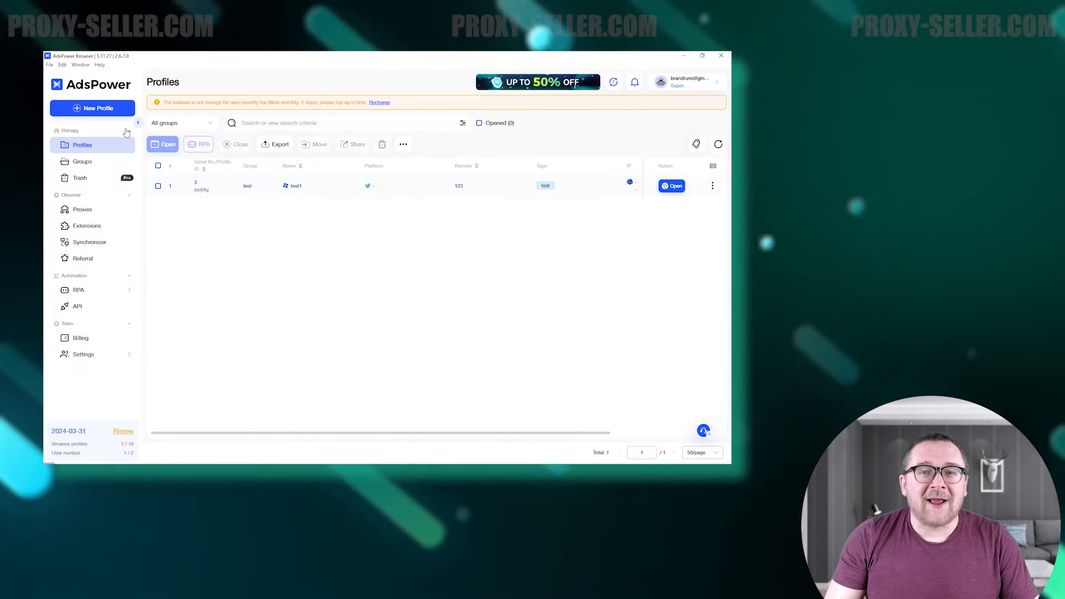
Start a new profile named NewProfile and settle on SunBrowser after trying FlowerBrowser.
left_click(92, 108)
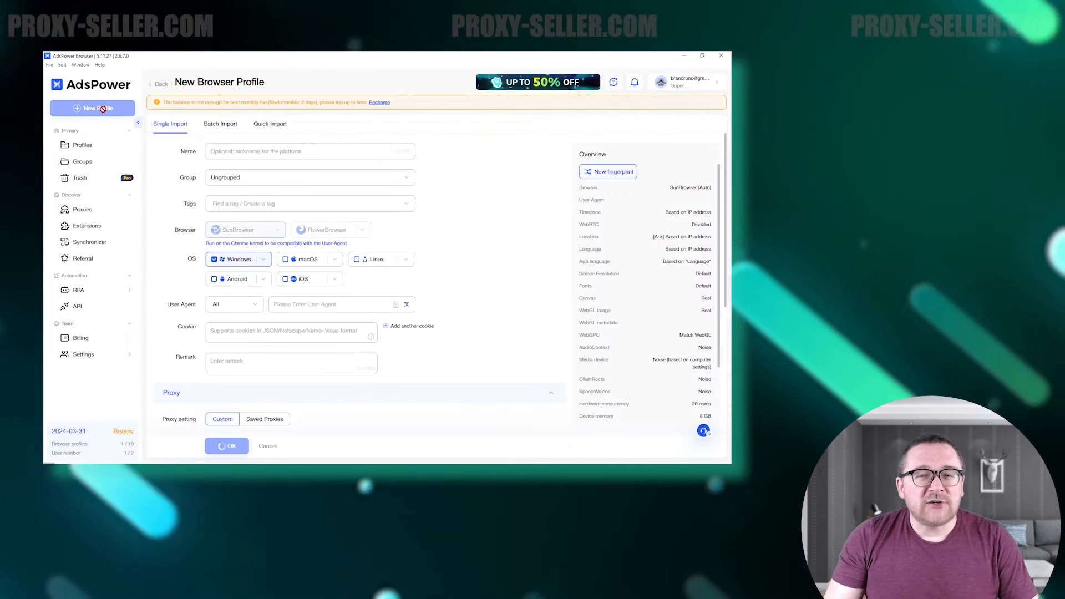
left_click(607, 171)
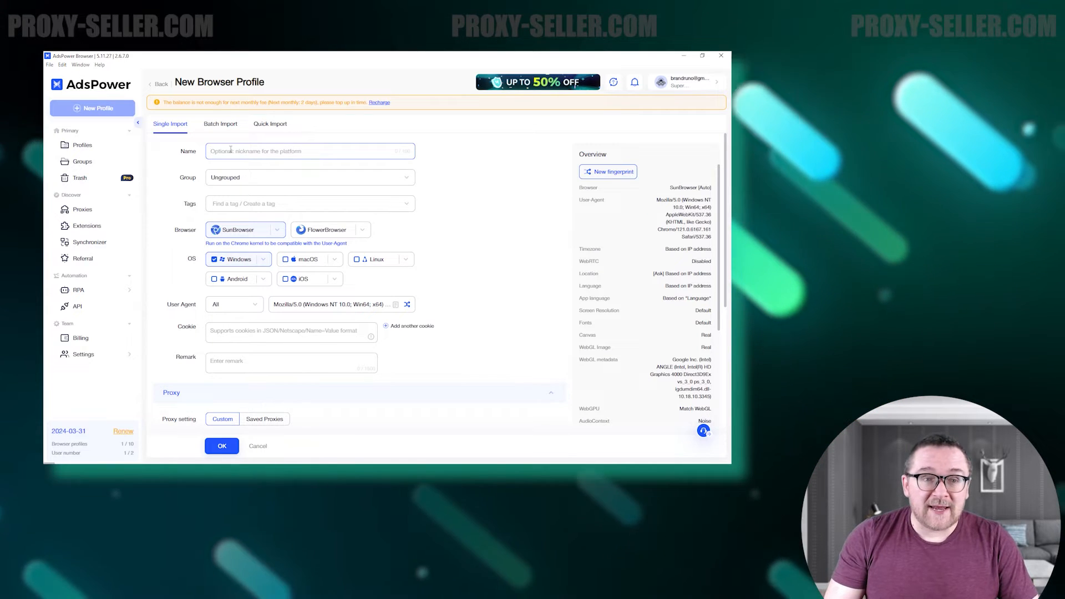
type("NewProfile")
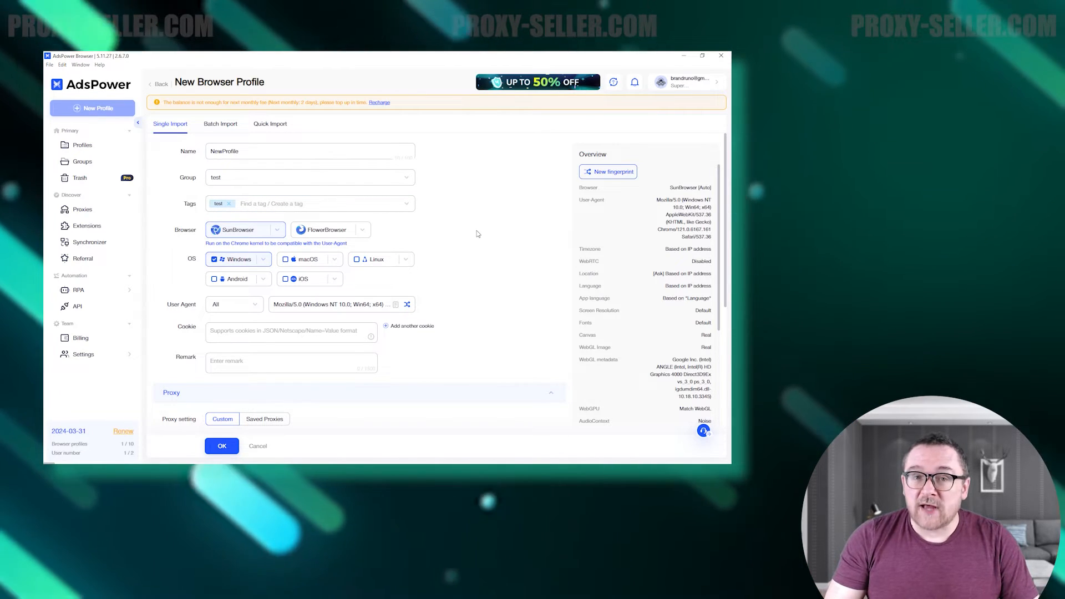
left_click(243, 230)
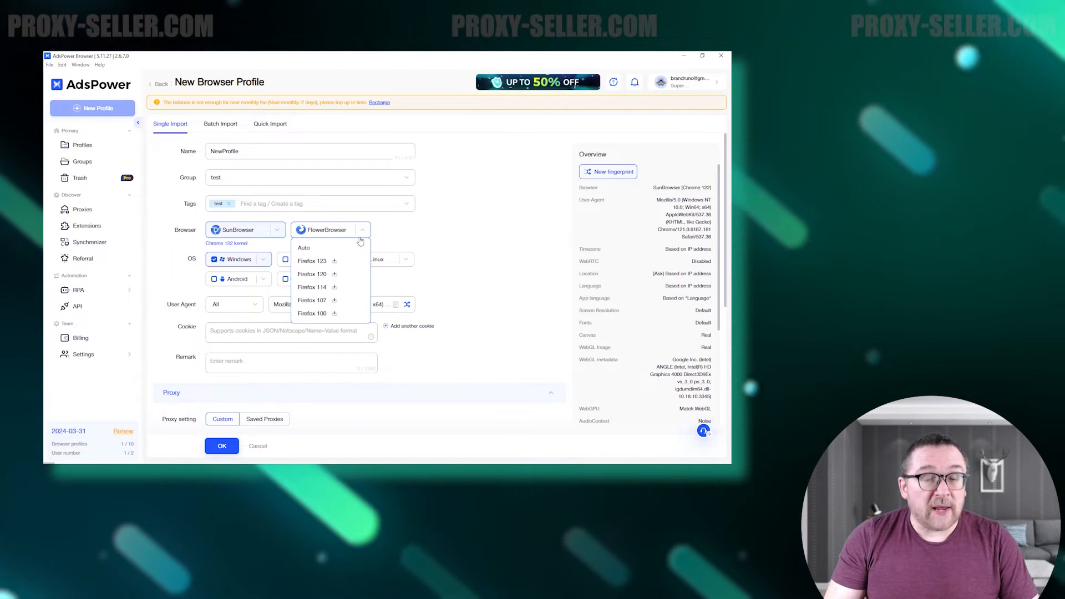
left_click(304, 248)
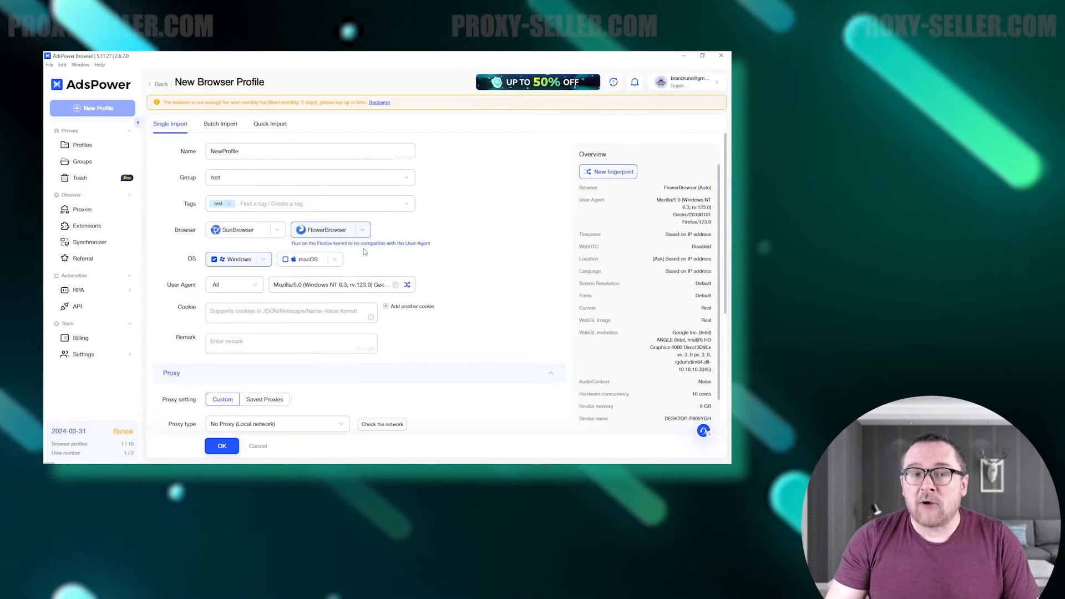
left_click(241, 230)
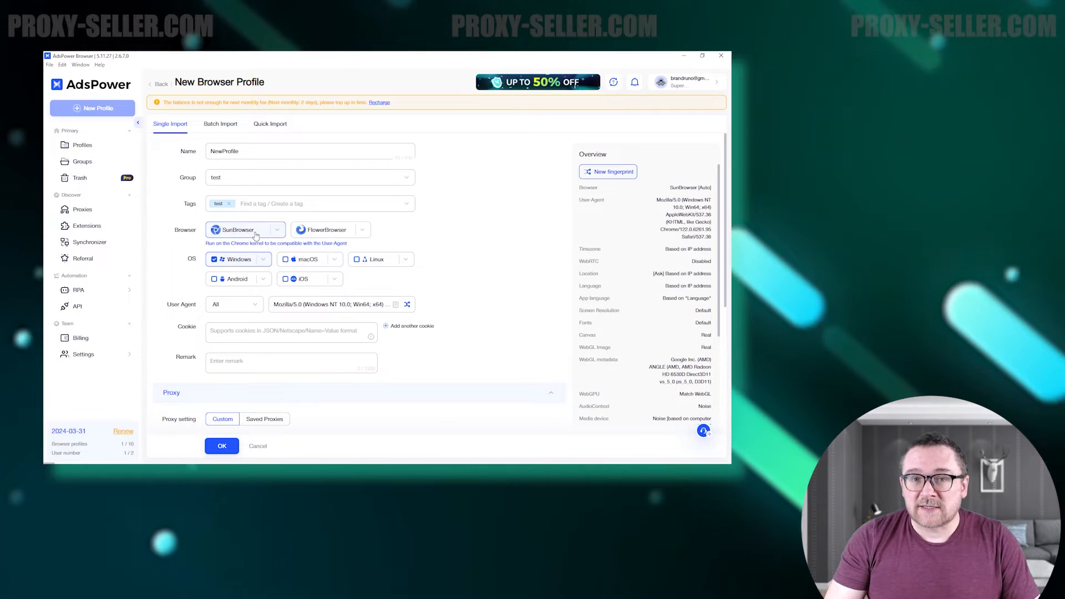
left_click(607, 171)
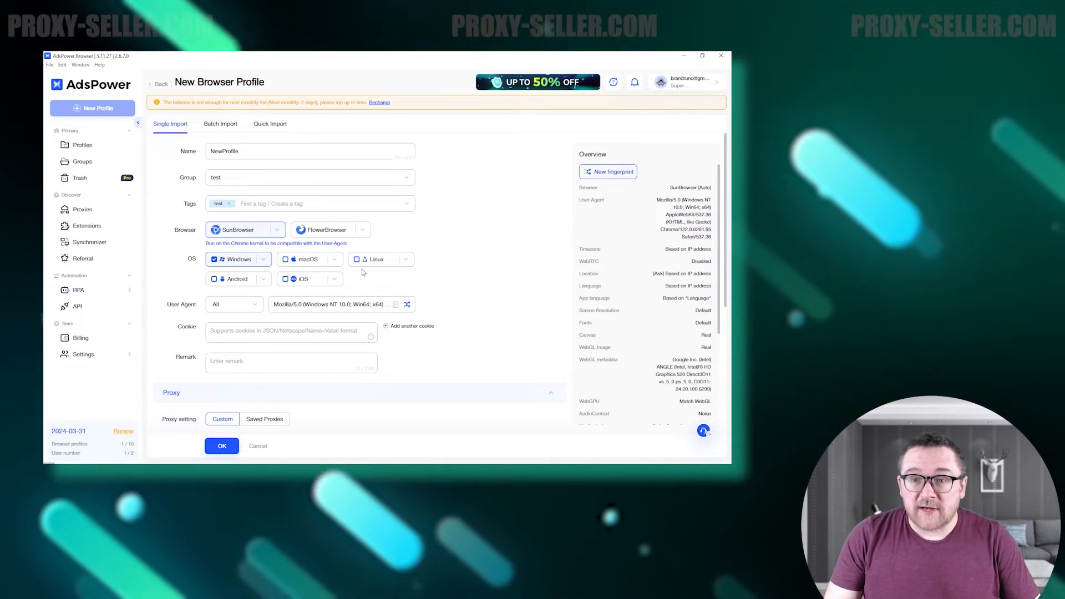
Keep Windows after trying macOS, choose user agent version 95 and remark TestProfile.
left_click(285, 258)
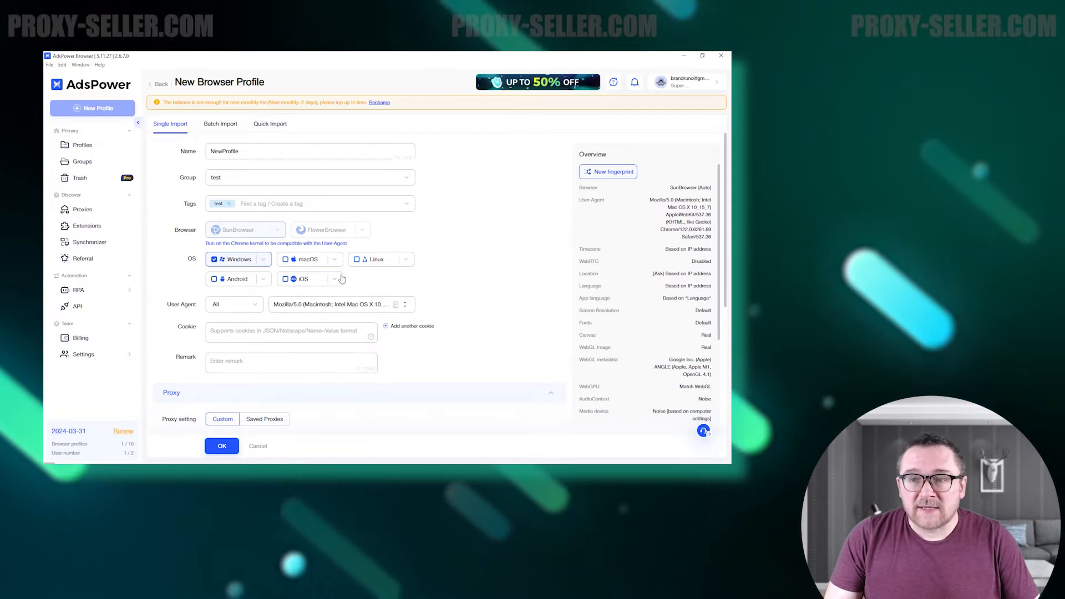
left_click(234, 304)
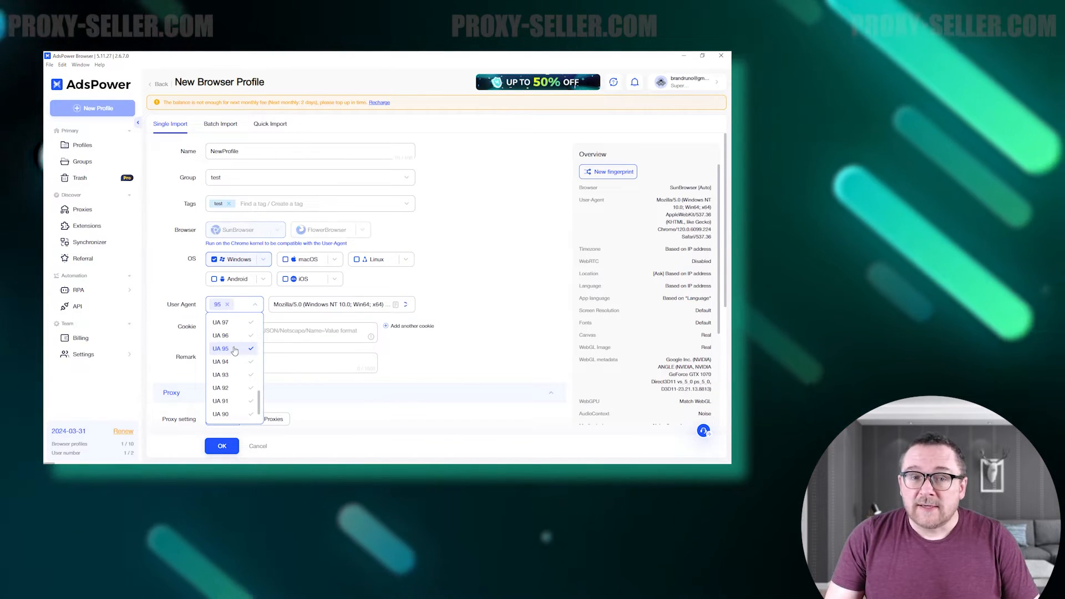
left_click(219, 347)
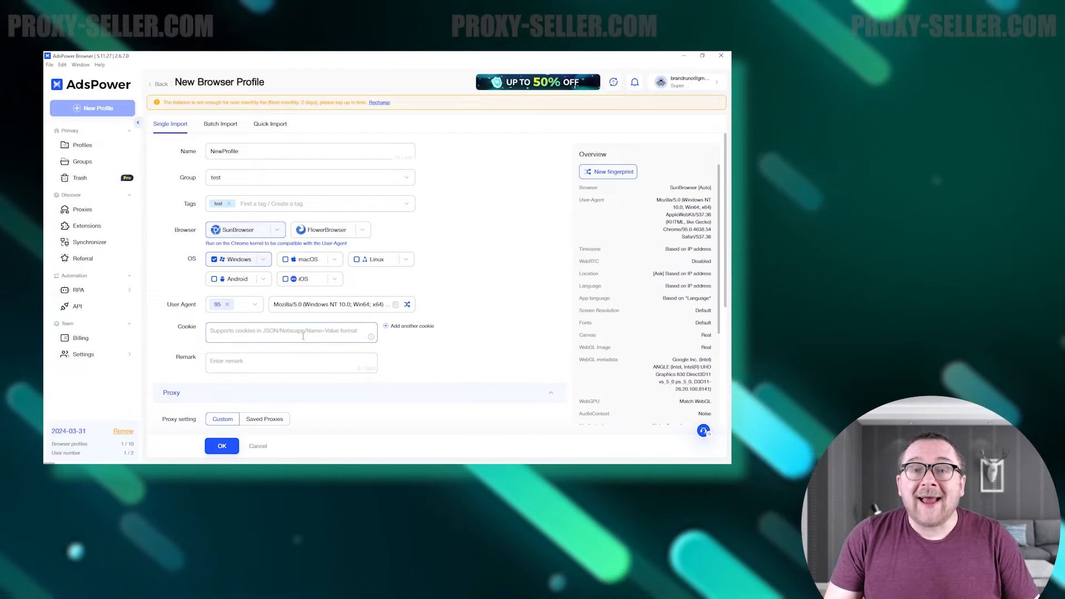
left_click(291, 360)
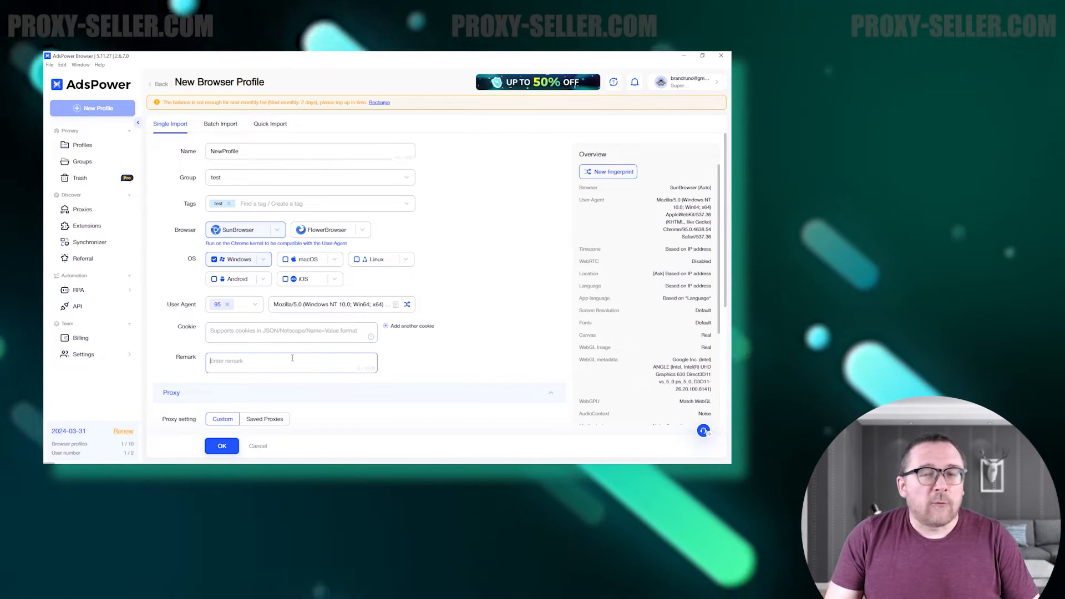
type("TestPro")
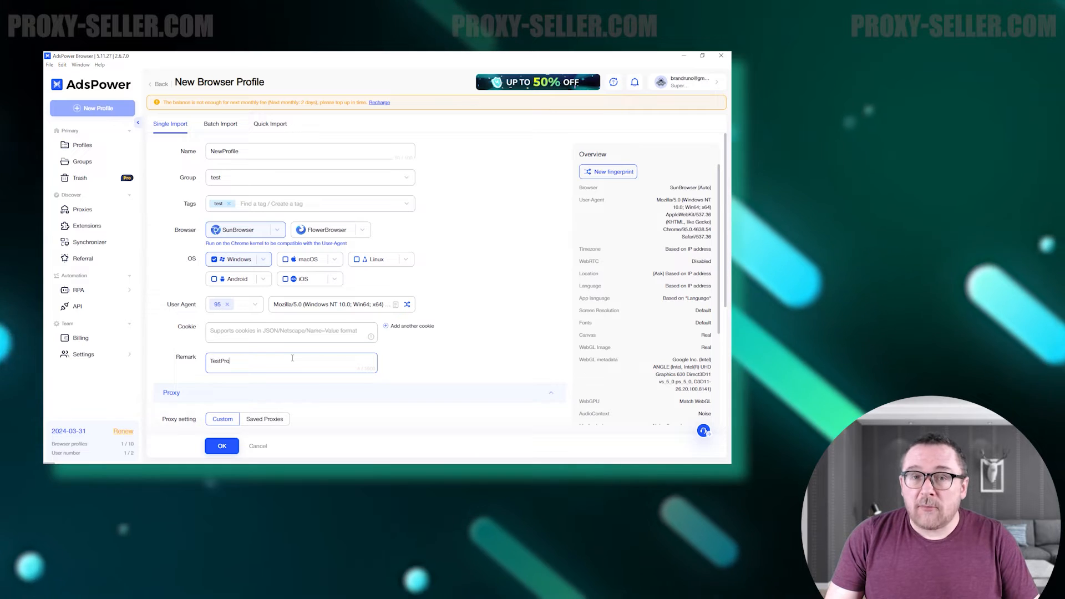
type("file")
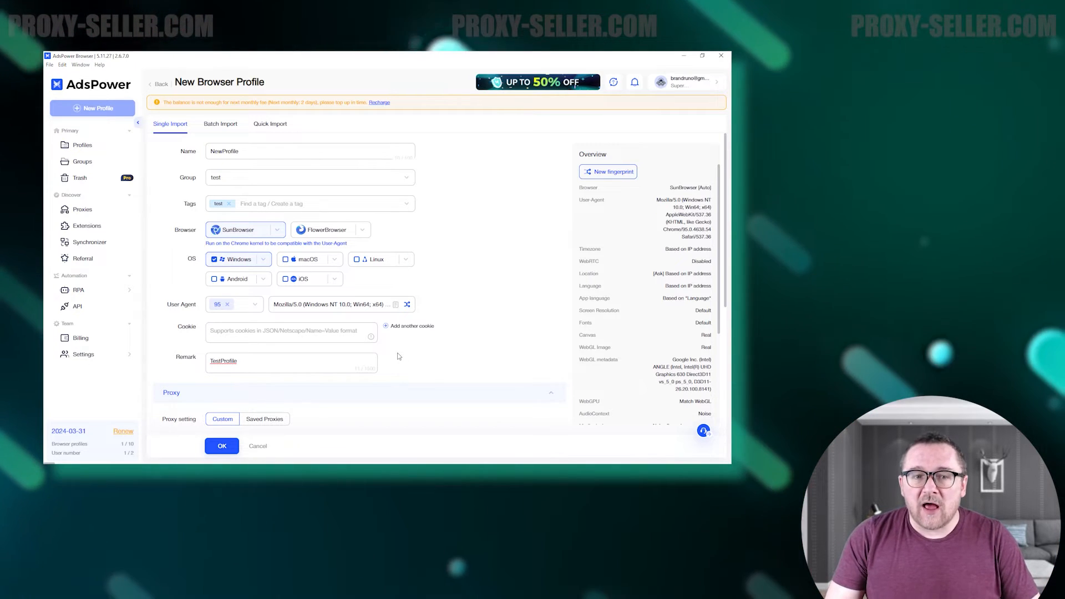
Set the proxy type to Socks5, test the connection and choose linkedin.com as the platform.
scroll("down", 3)
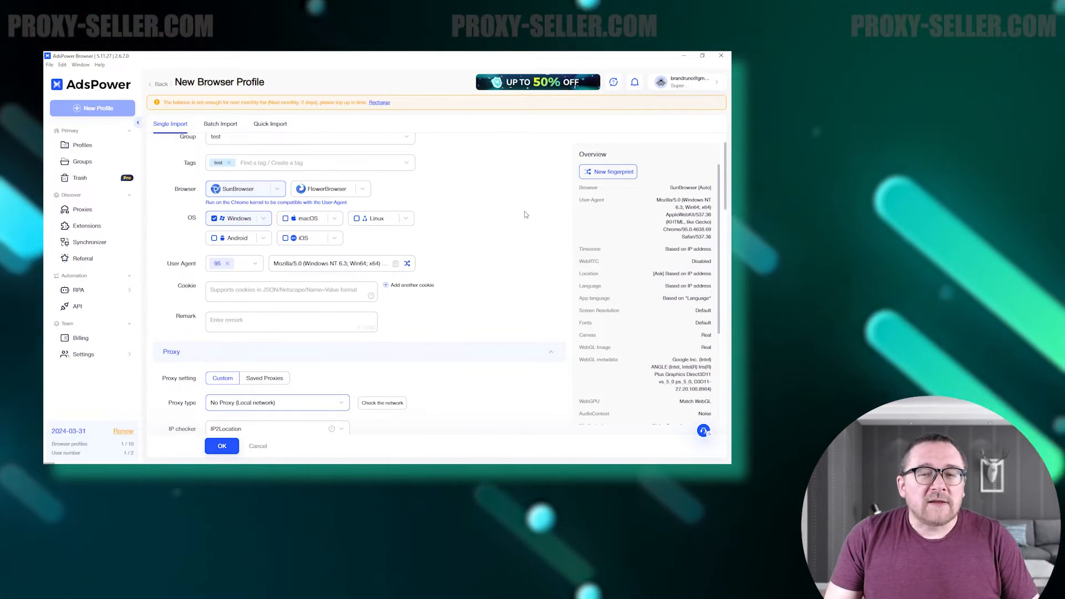
scroll("down", 3)
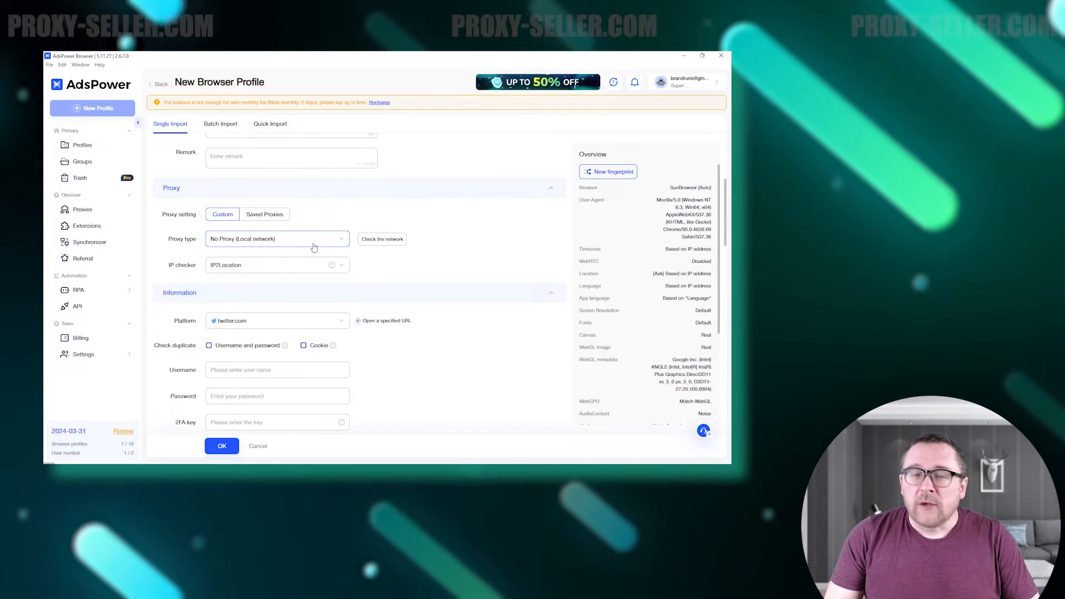
left_click(276, 238)
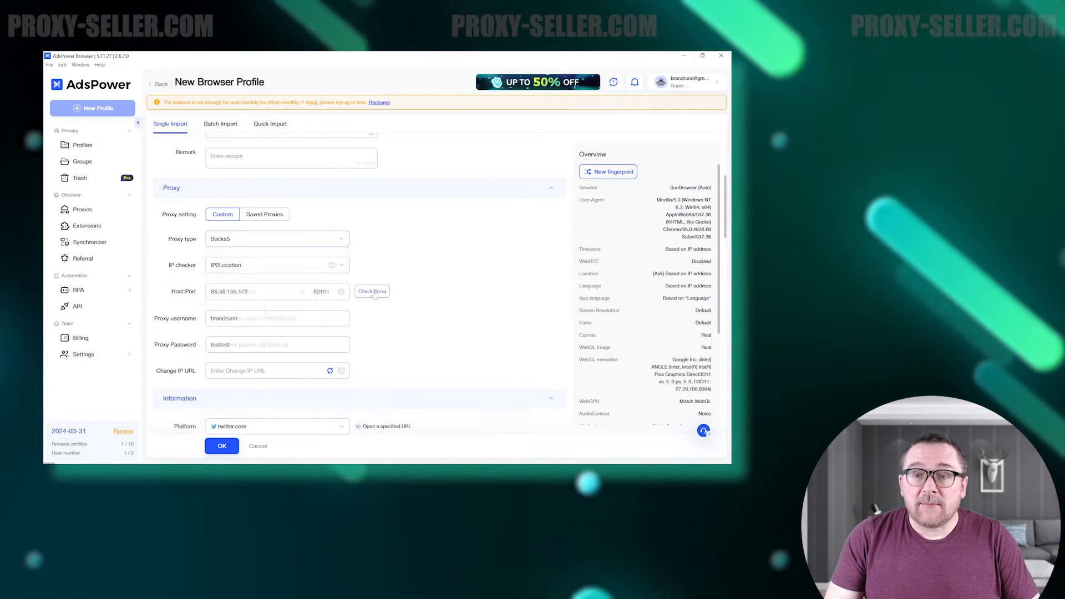
left_click(373, 291)
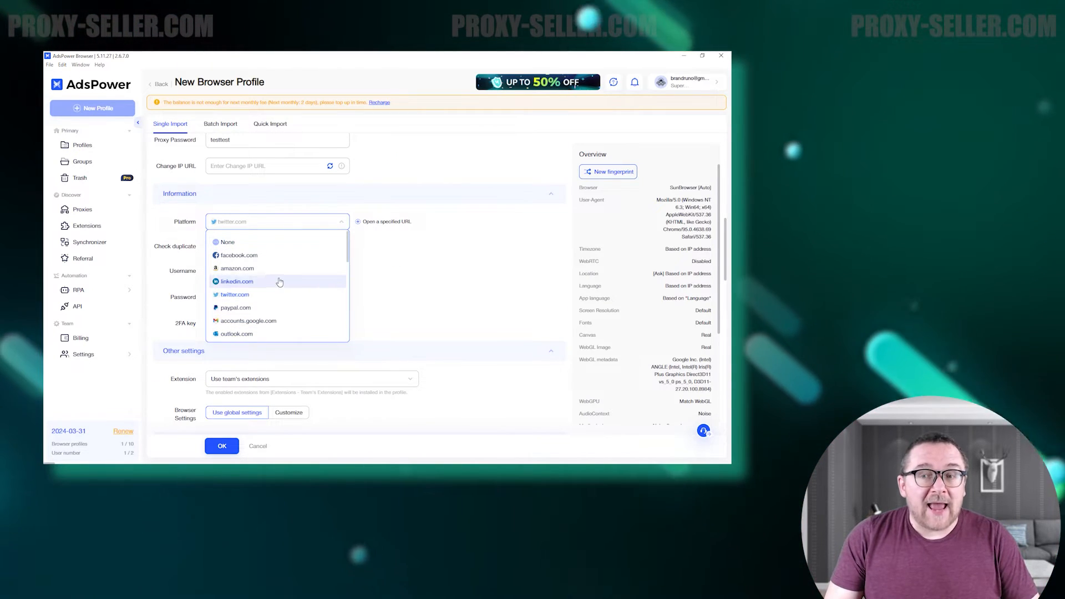
left_click(236, 280)
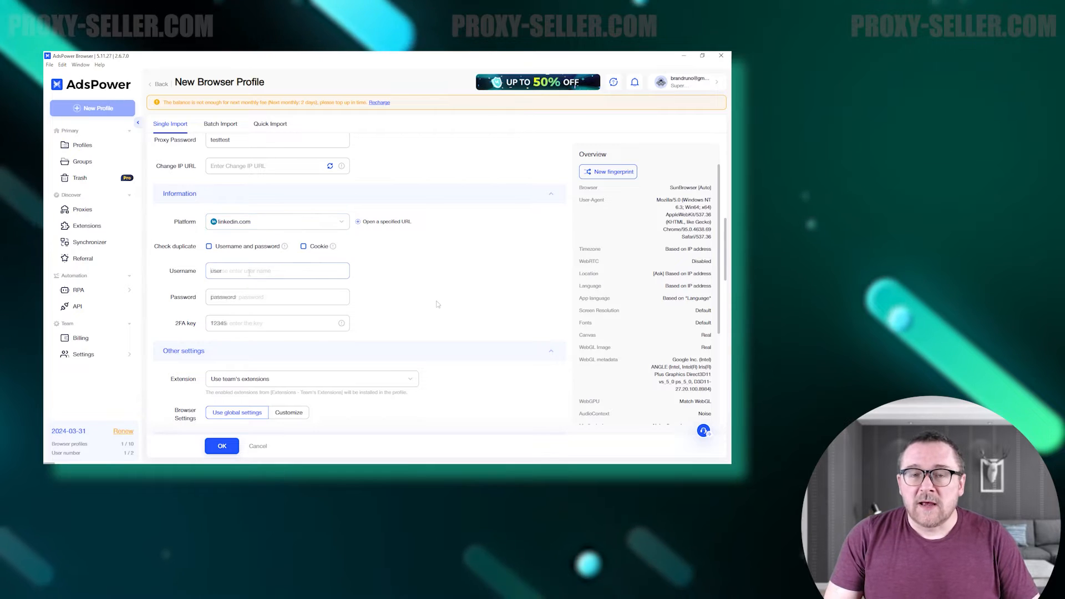
Customize this profile's browser settings, keeping Save tab and Disable loading videos on.
scroll("down", 3)
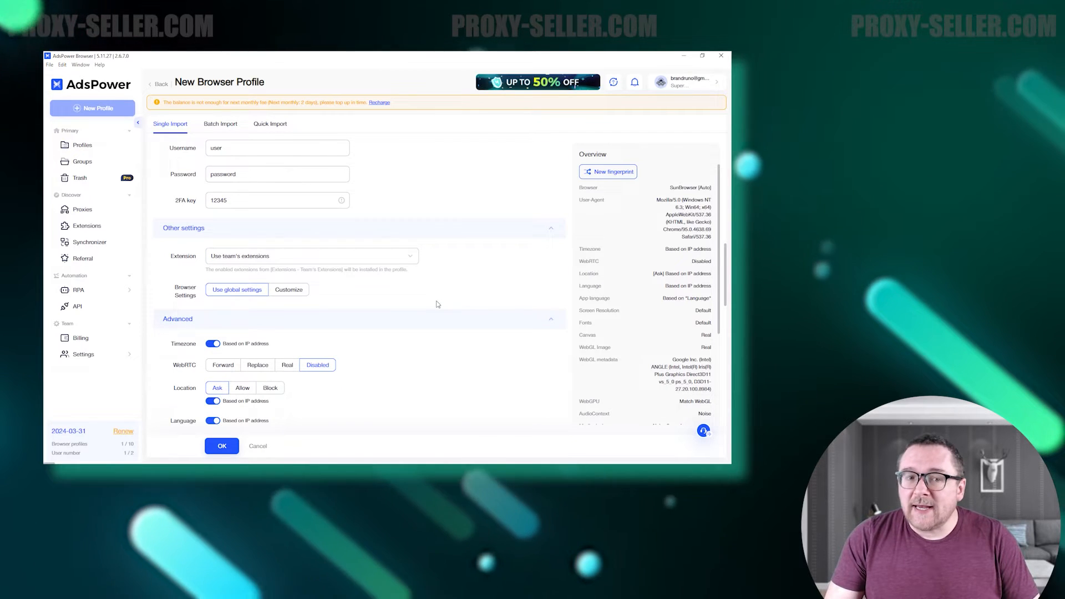
left_click(288, 289)
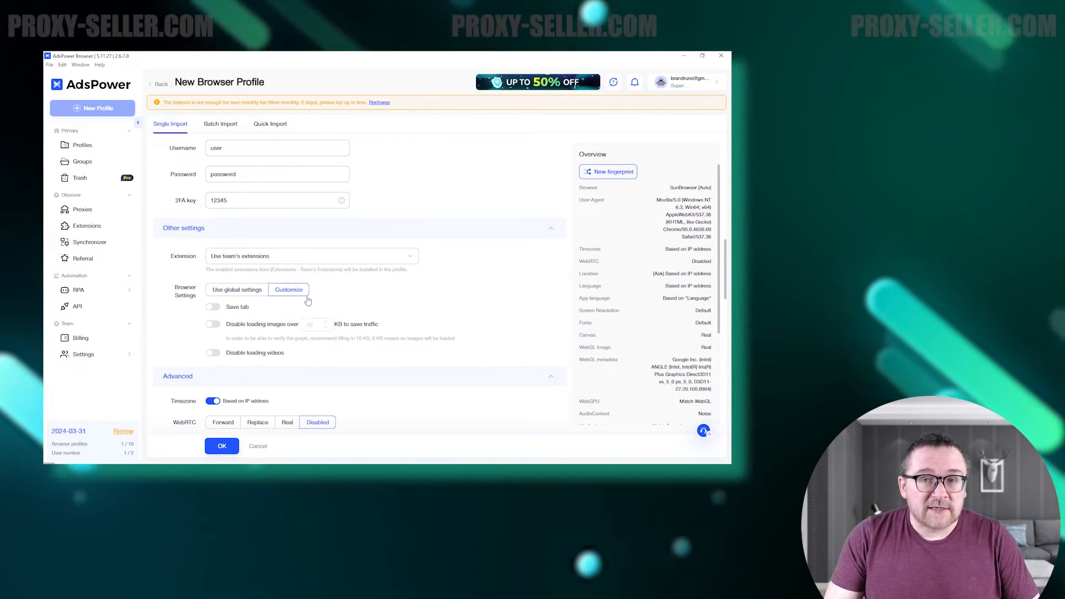
left_click(213, 306)
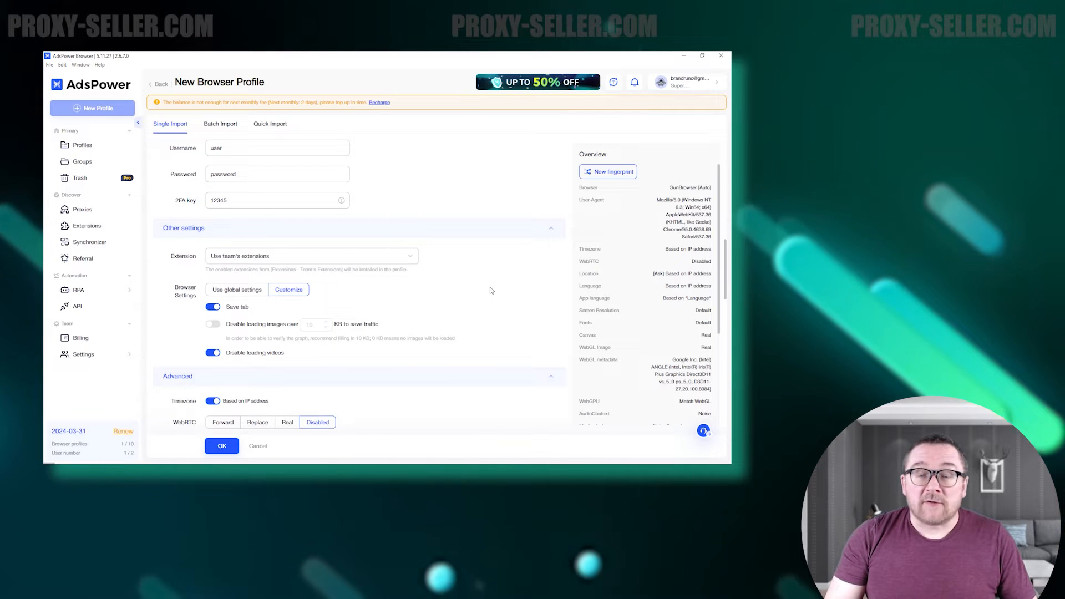
Scroll through the Advanced settings and regenerate the profile's fingerprint twice.
scroll("down", 3)
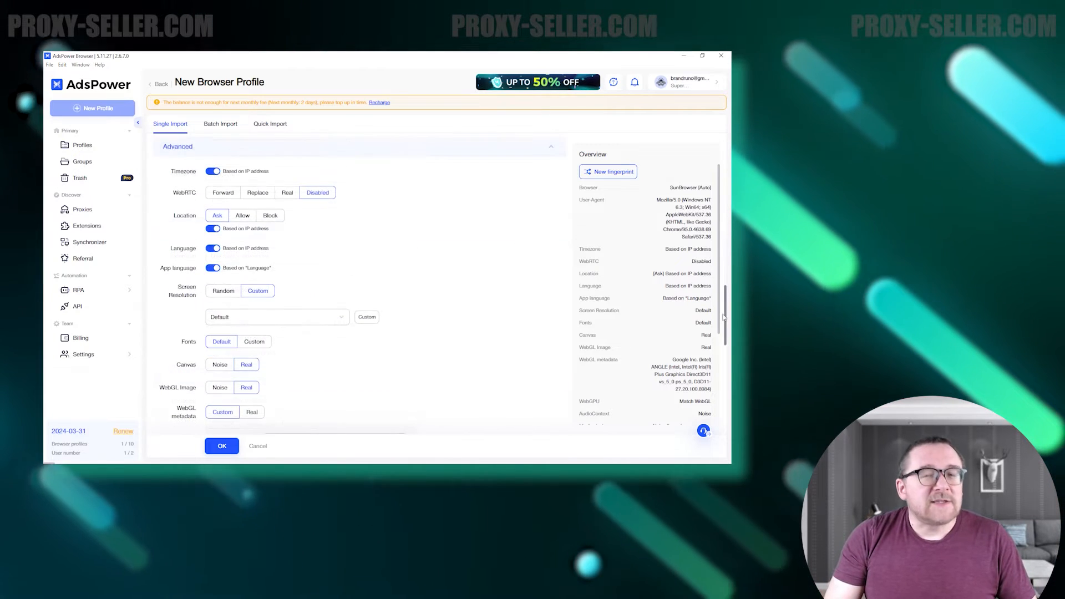
scroll("down", 3)
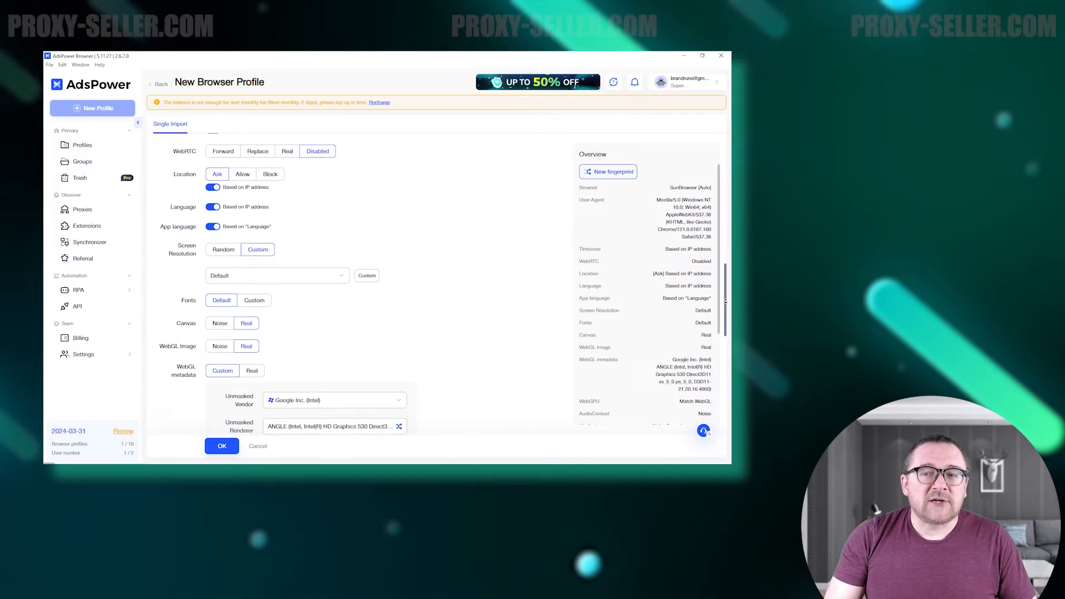
scroll("down", 3)
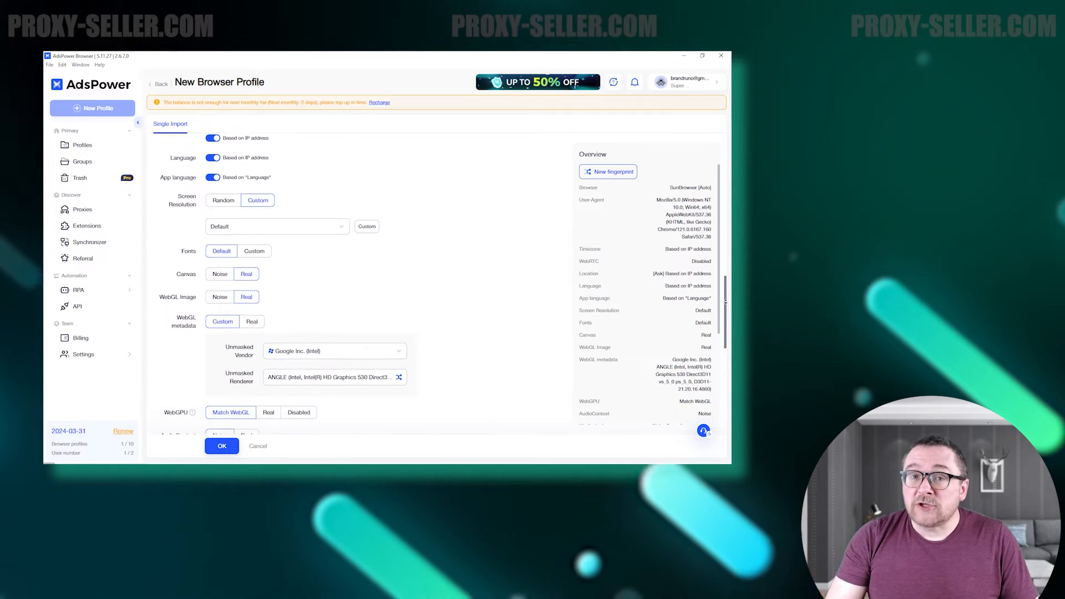
scroll("down", 3)
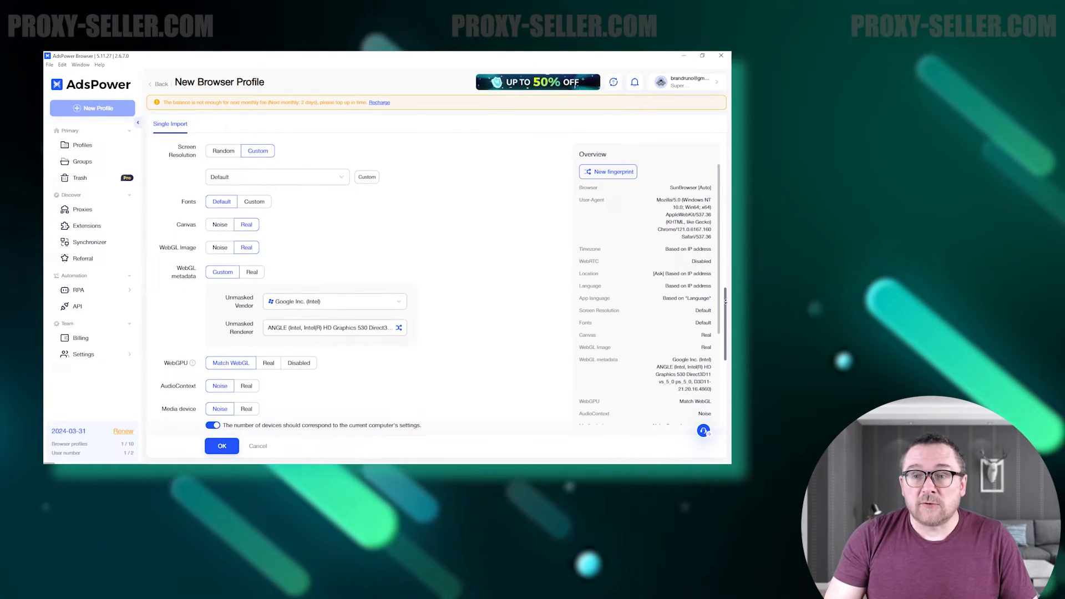
scroll("down", 3)
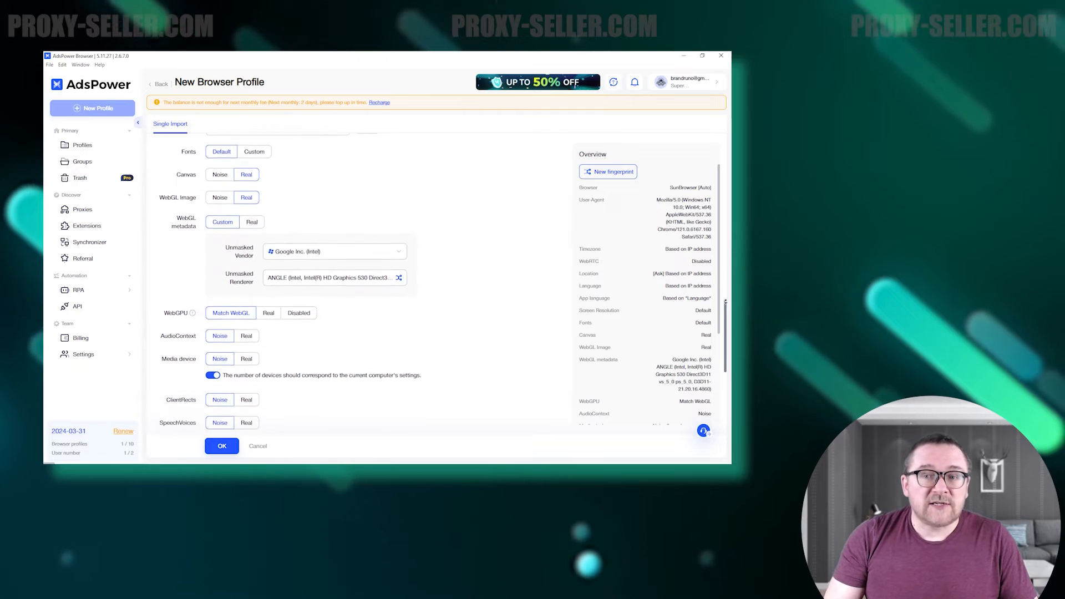
scroll("down", 3)
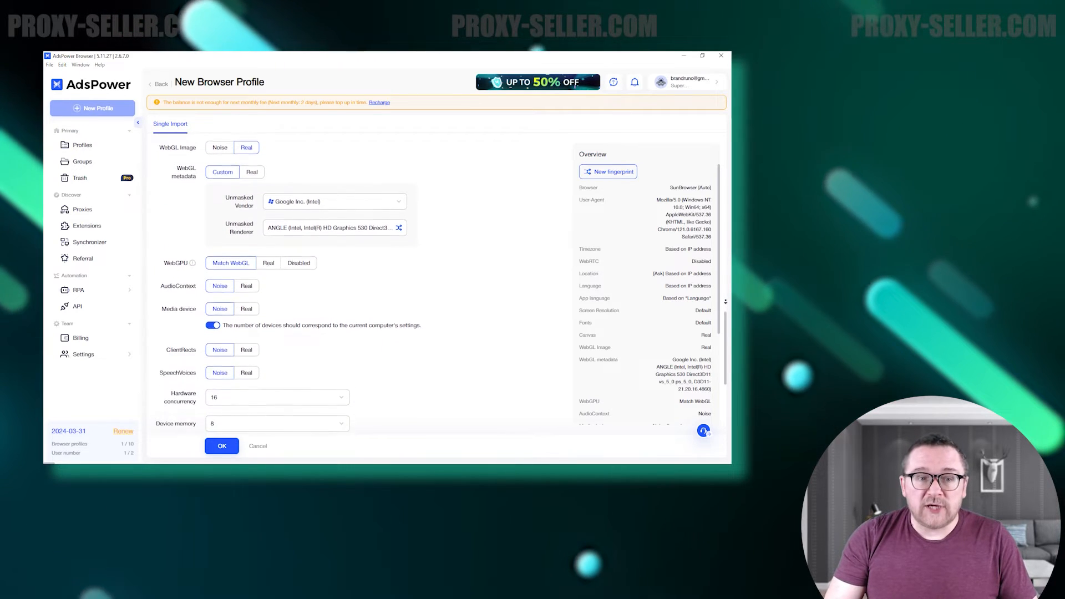
scroll("down", 3)
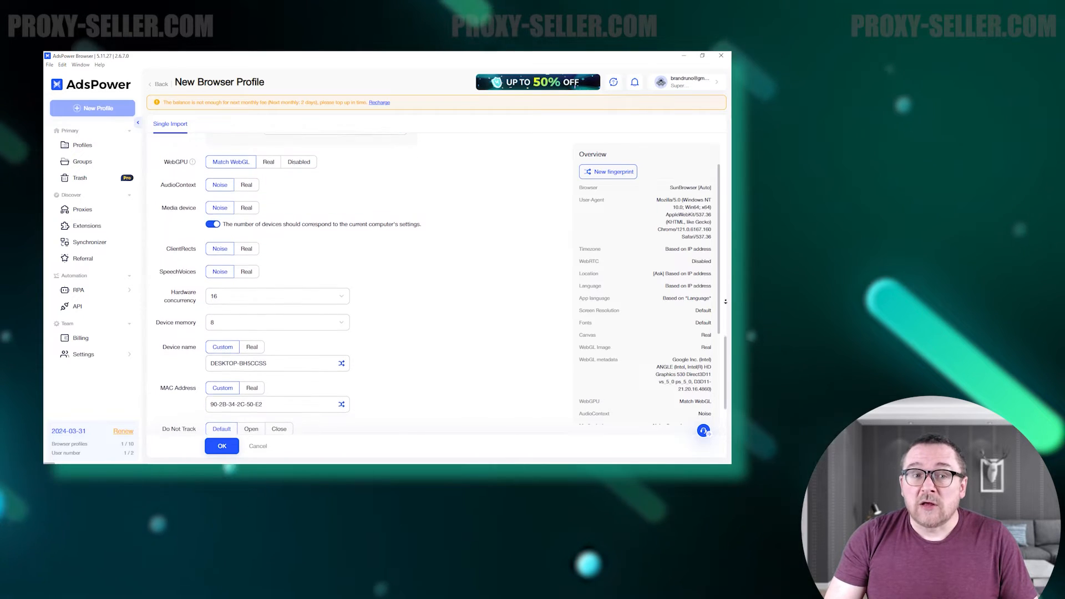
scroll("down", 3)
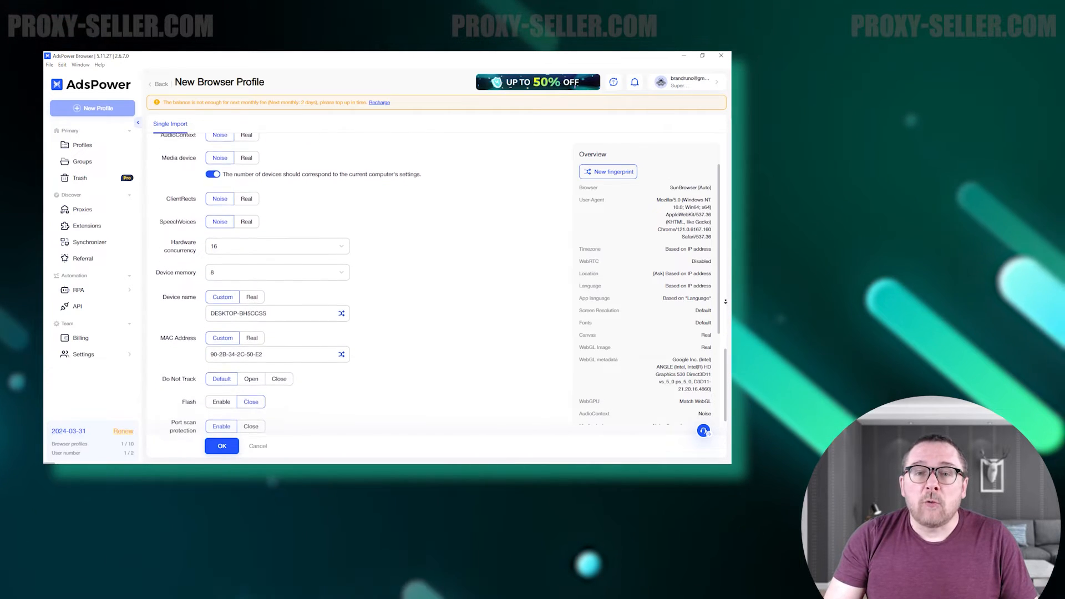
scroll("down", 3)
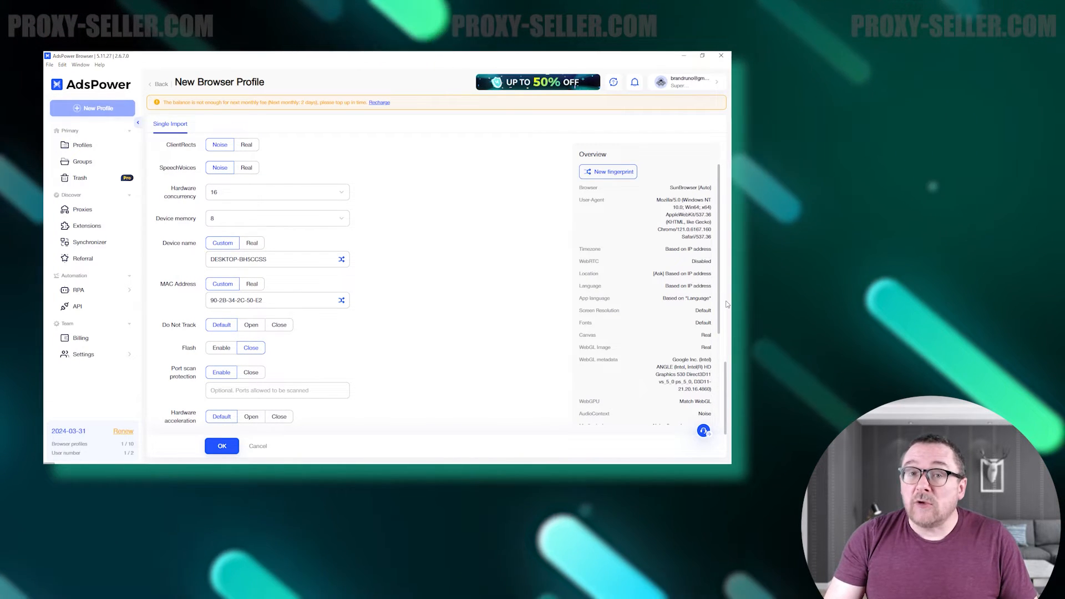
left_click(607, 171)
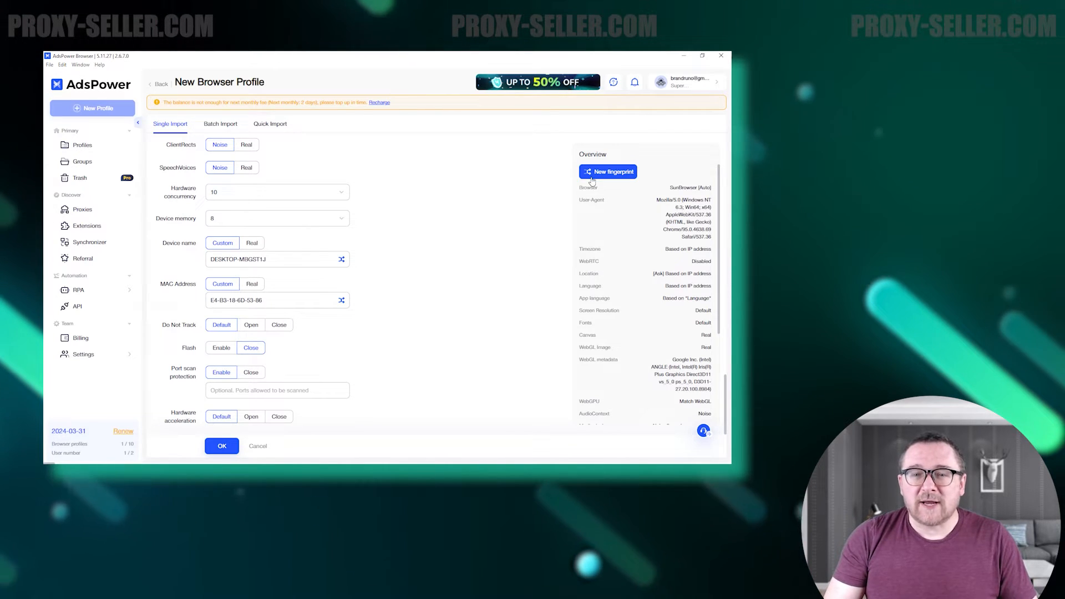
left_click(607, 170)
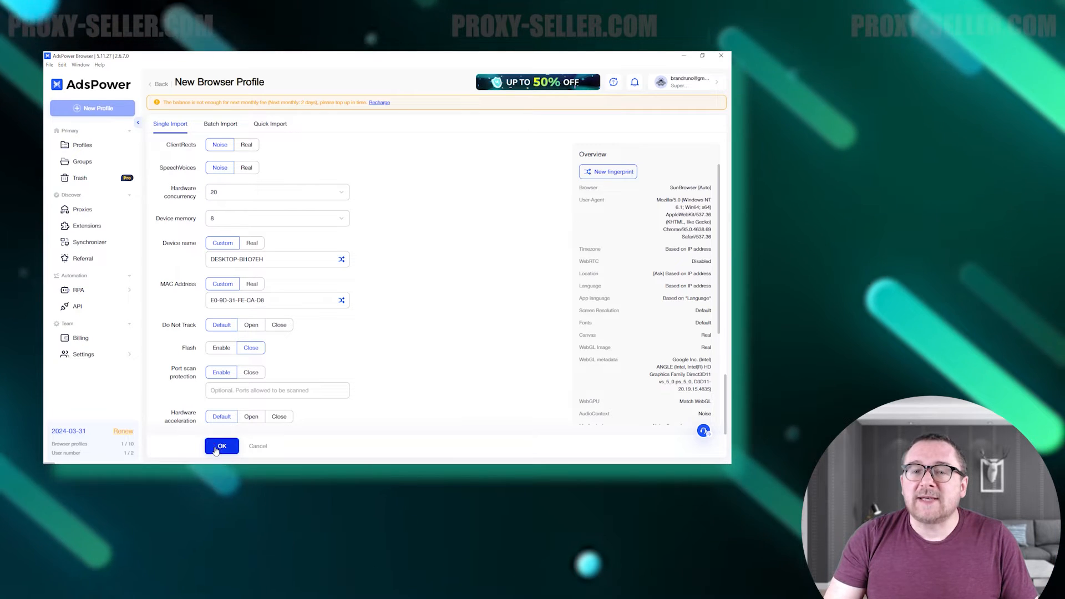
Save NewProfile so it appears in the Profiles list alongside test1.
left_click(221, 446)
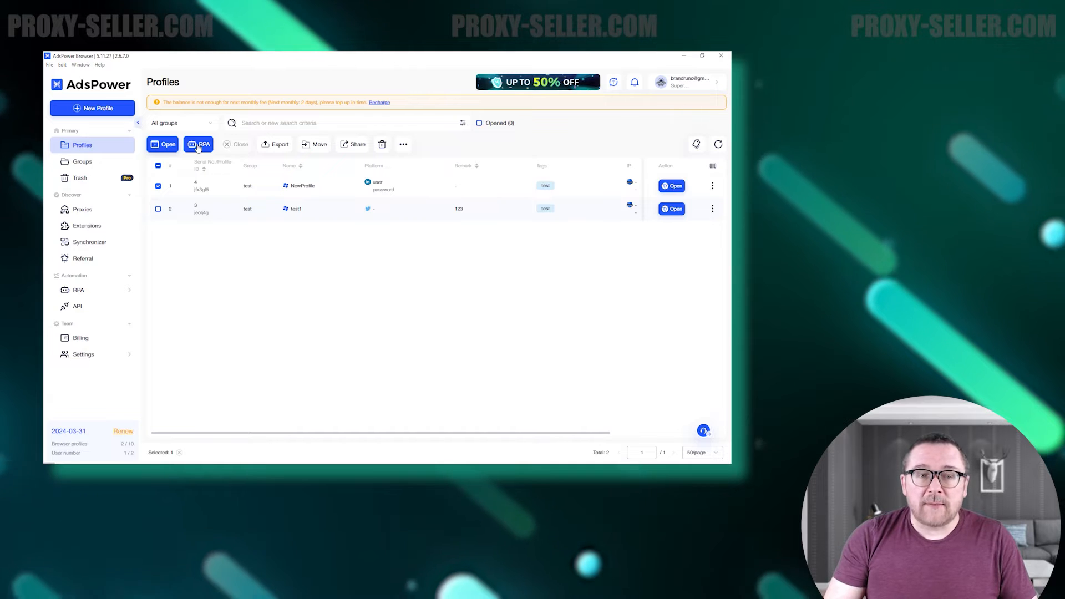
left_click(198, 144)
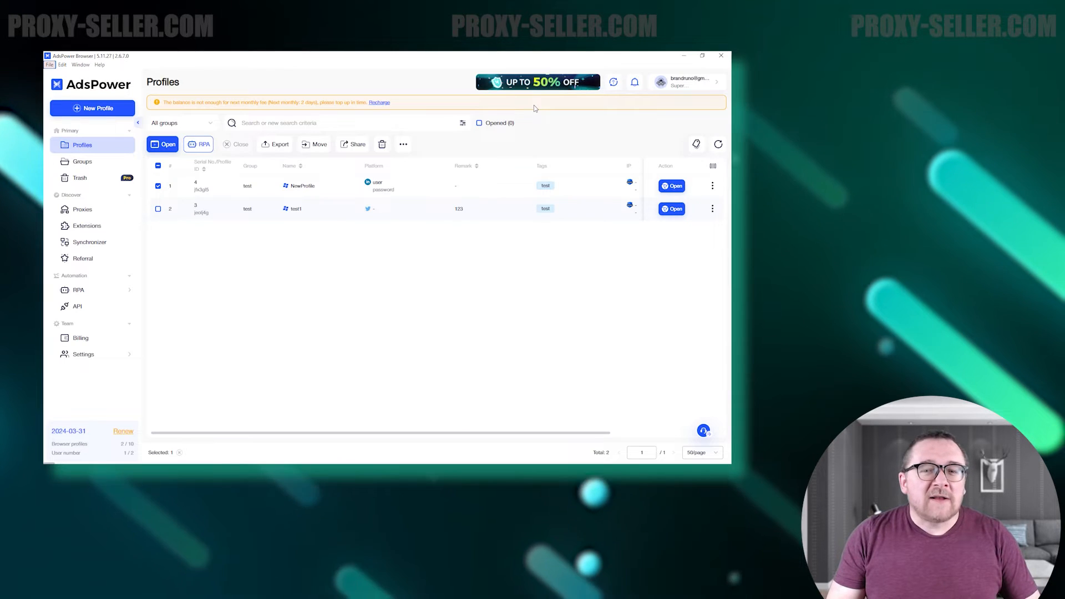
Create a new group named Testing, then show the trash of deleted profiles.
left_click(82, 161)
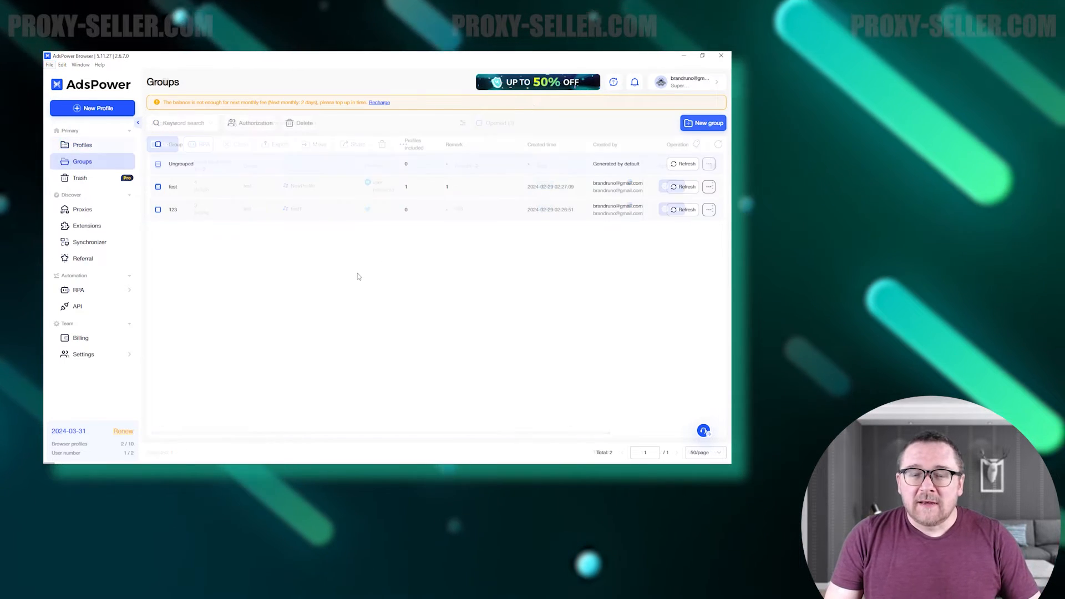
left_click(157, 187)
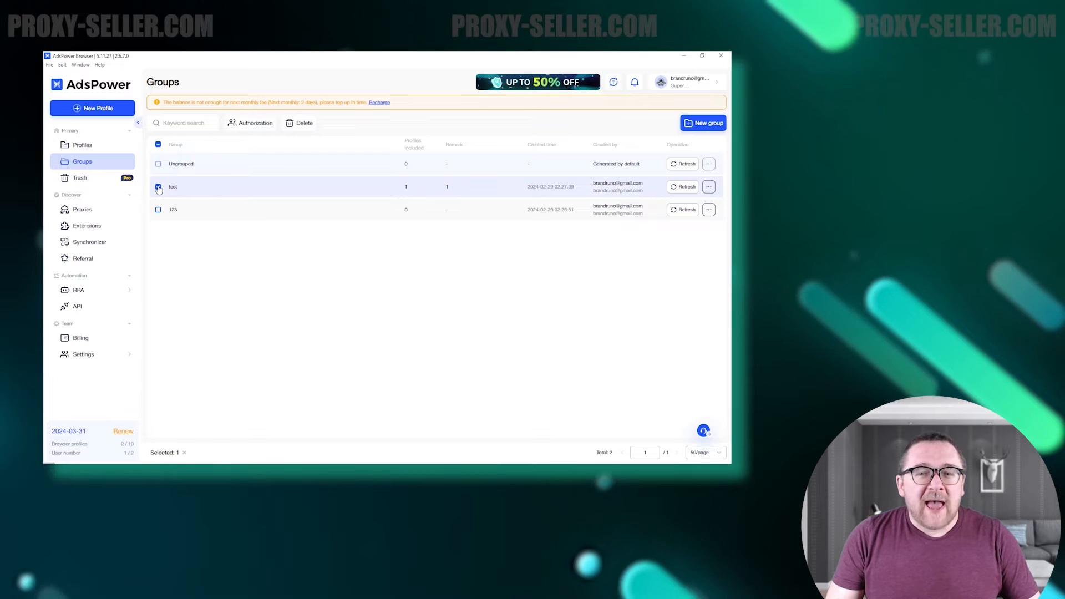
left_click(704, 123)
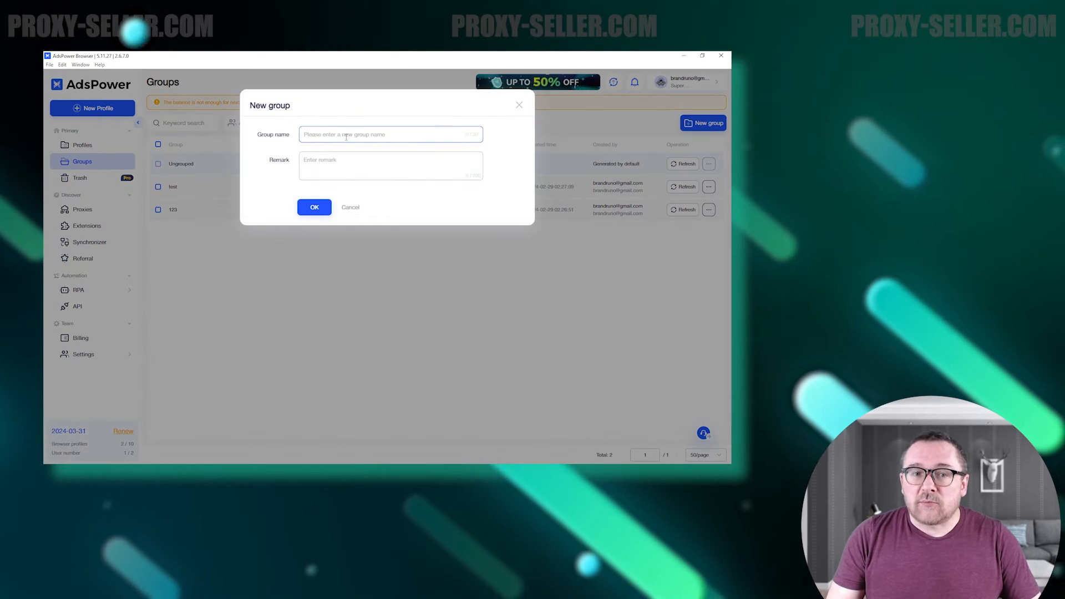
type("Testing")
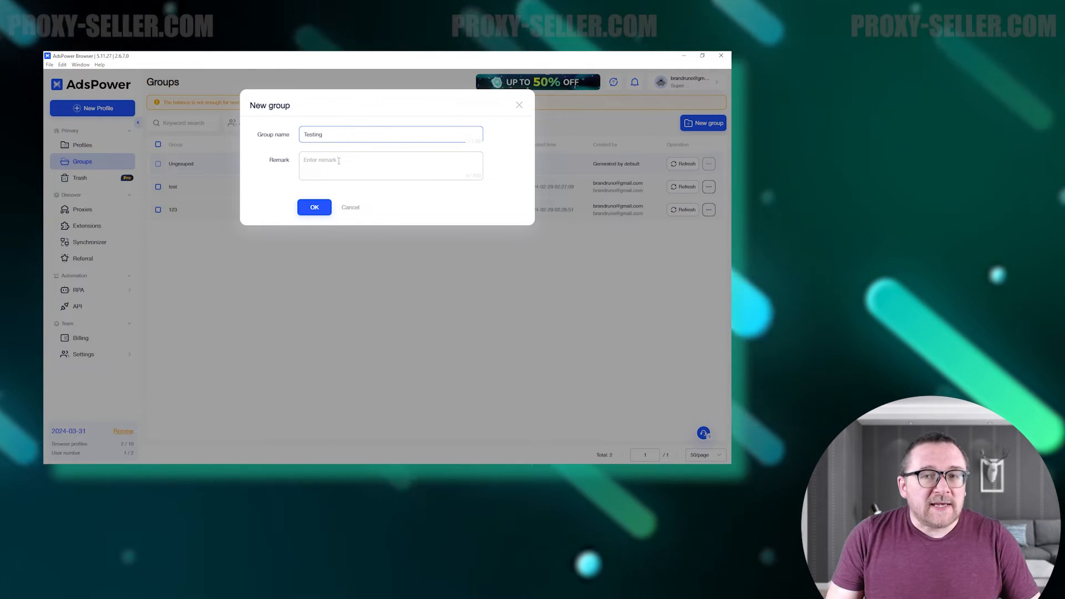
left_click(314, 208)
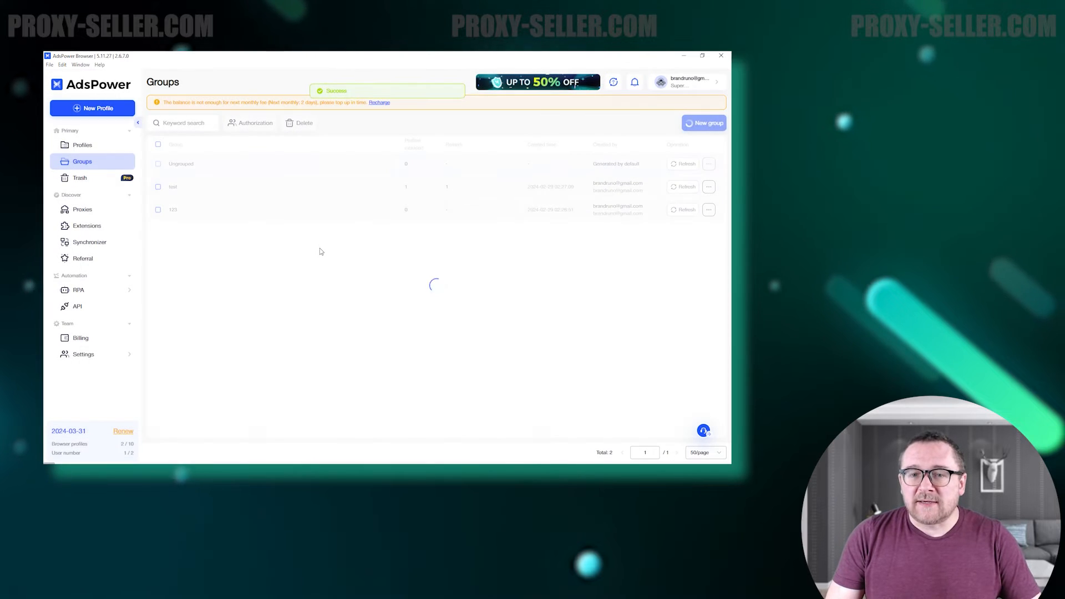
left_click(79, 178)
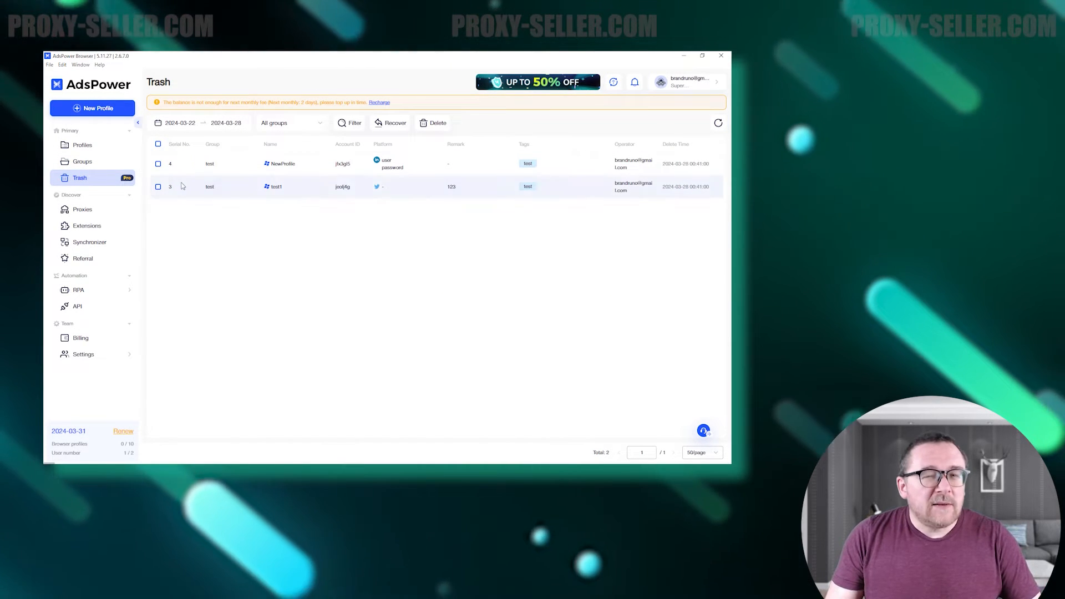
Tick both deleted profiles, test1 and NewProfile, in the Trash.
left_click(157, 144)
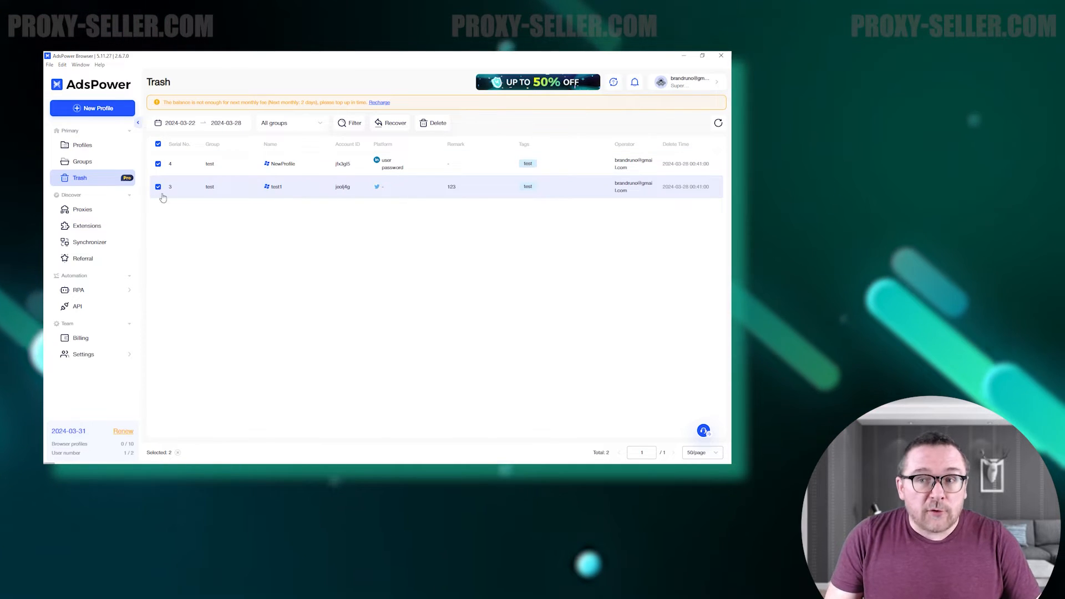
left_click(392, 123)
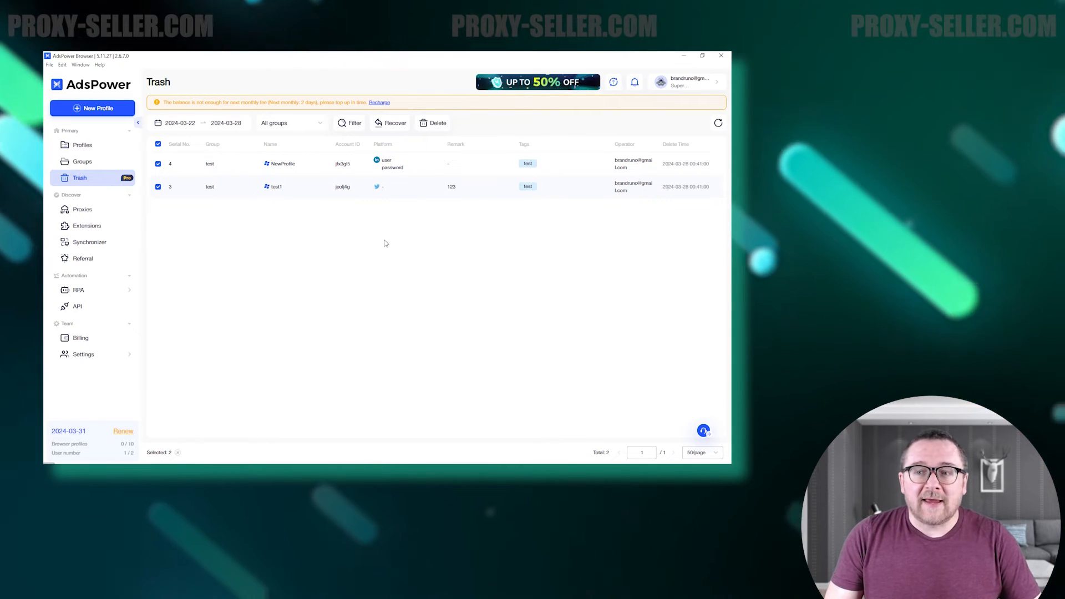
Add and check the six HTTP proxies 123.123.123.1–6 on port 80 in the Proxies list.
left_click(81, 210)
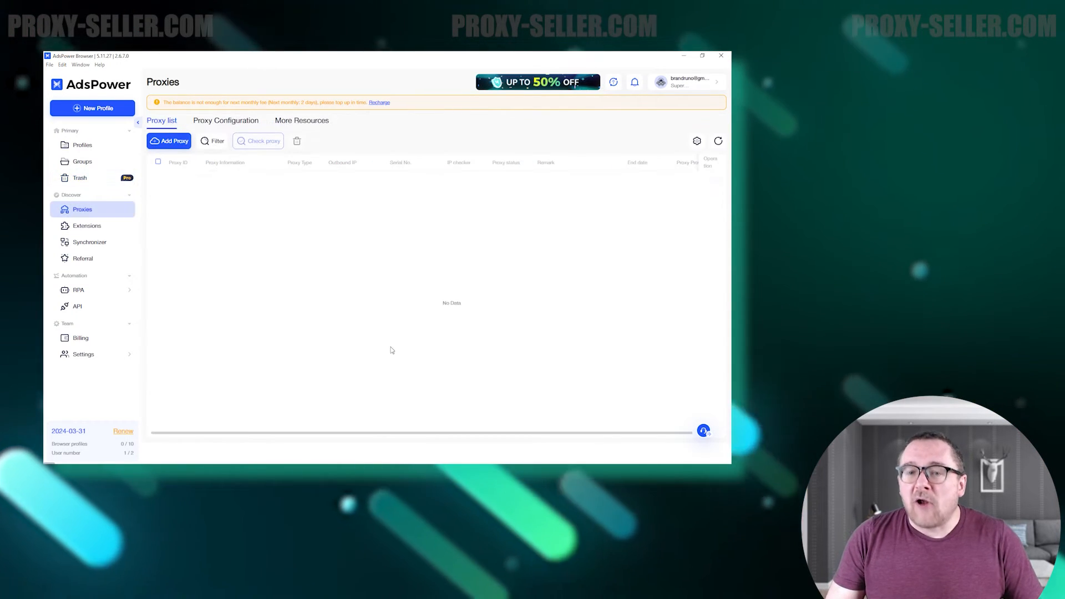
mouse_move(256, 226)
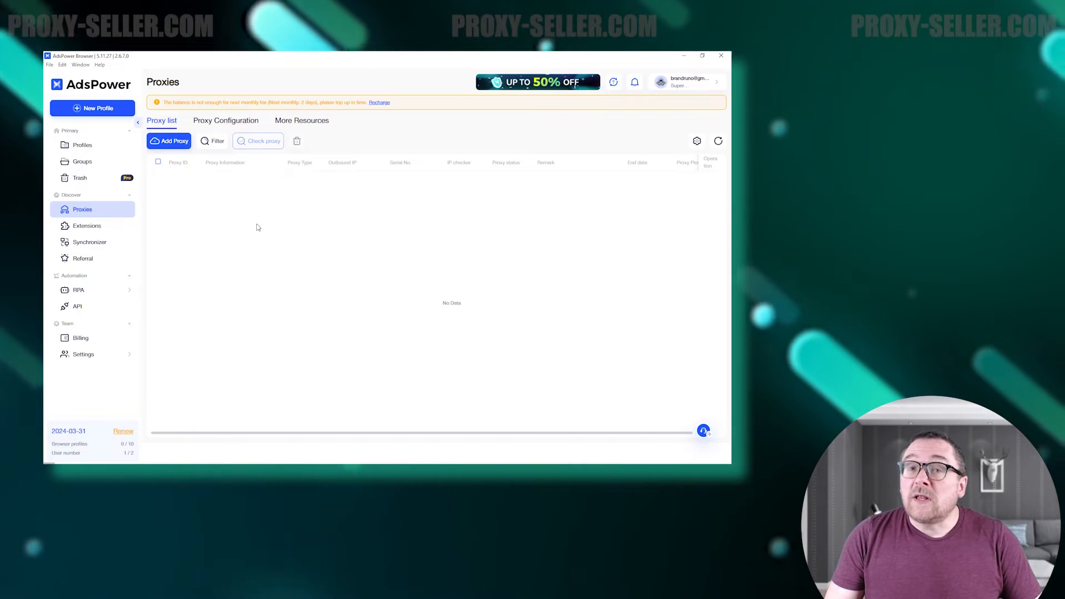
left_click(173, 141)
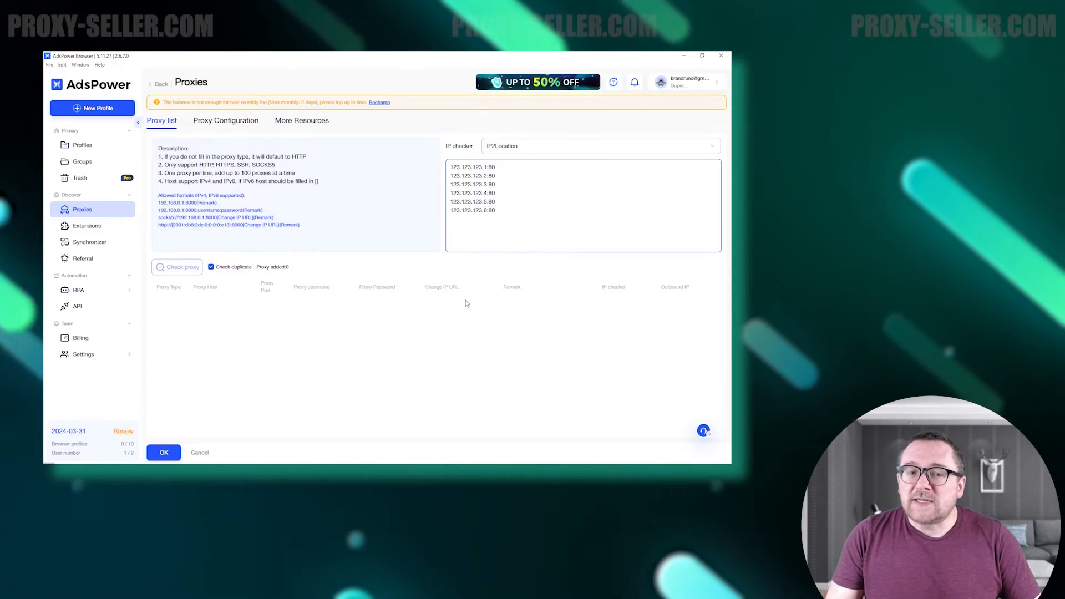
left_click(177, 266)
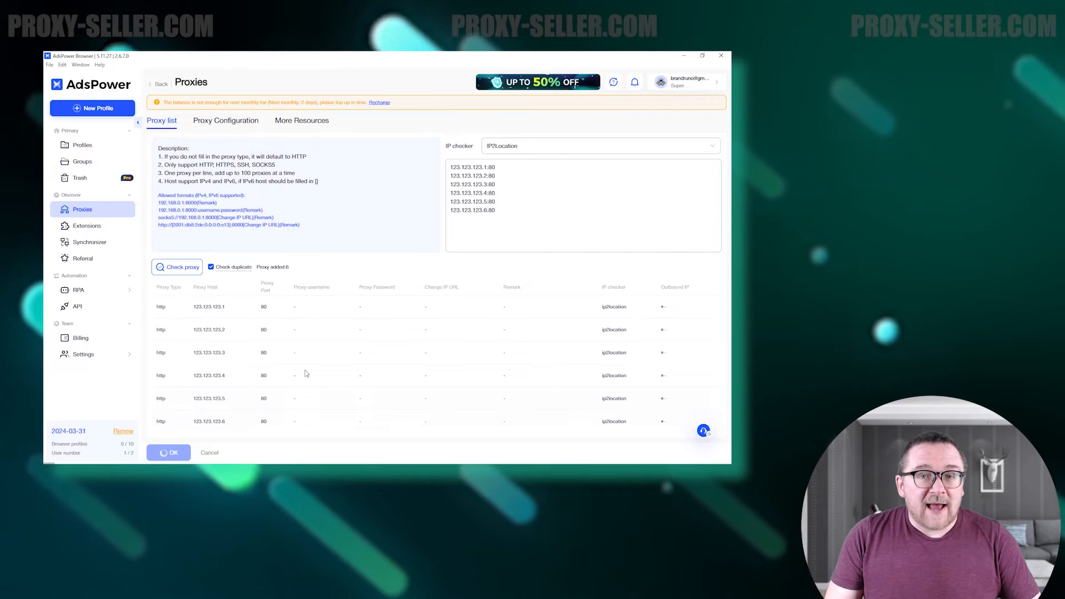
left_click(167, 453)
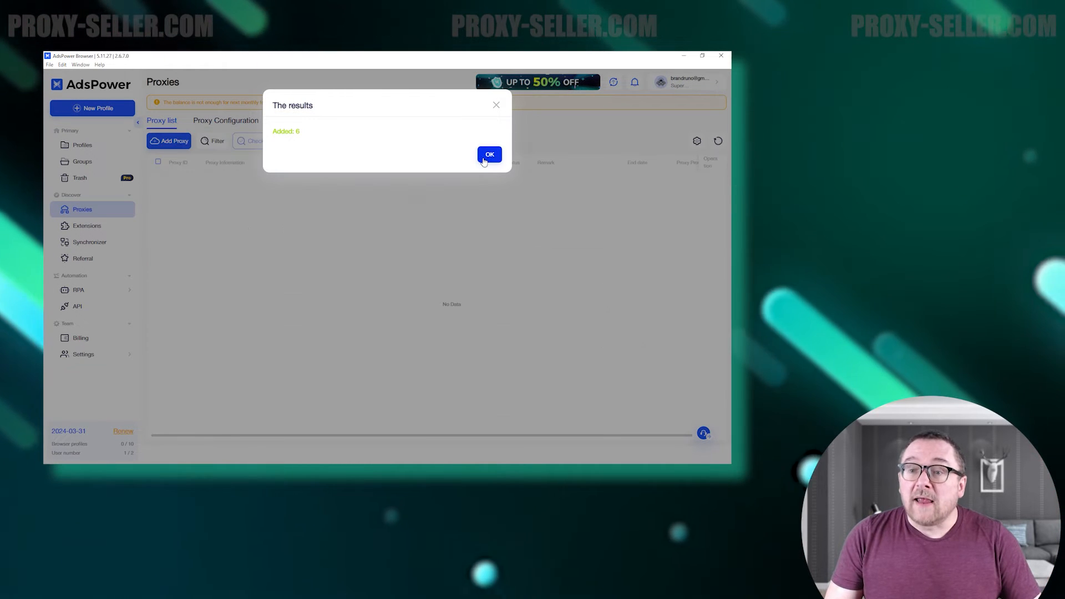
left_click(489, 154)
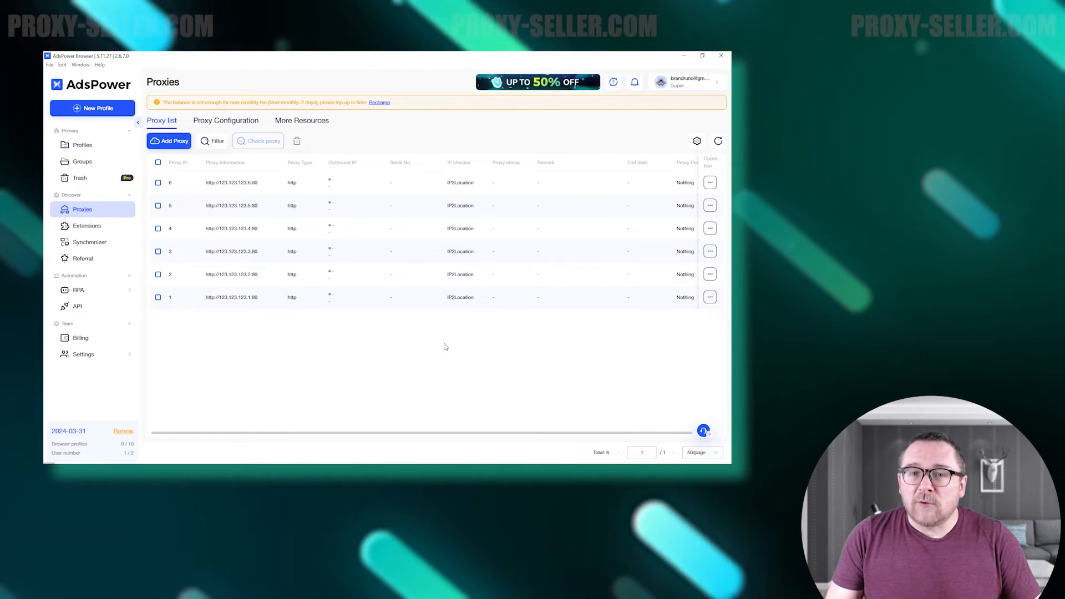
Look at the Upload extension file form, close it, and view the recommended extensions catalogue.
left_click(86, 225)
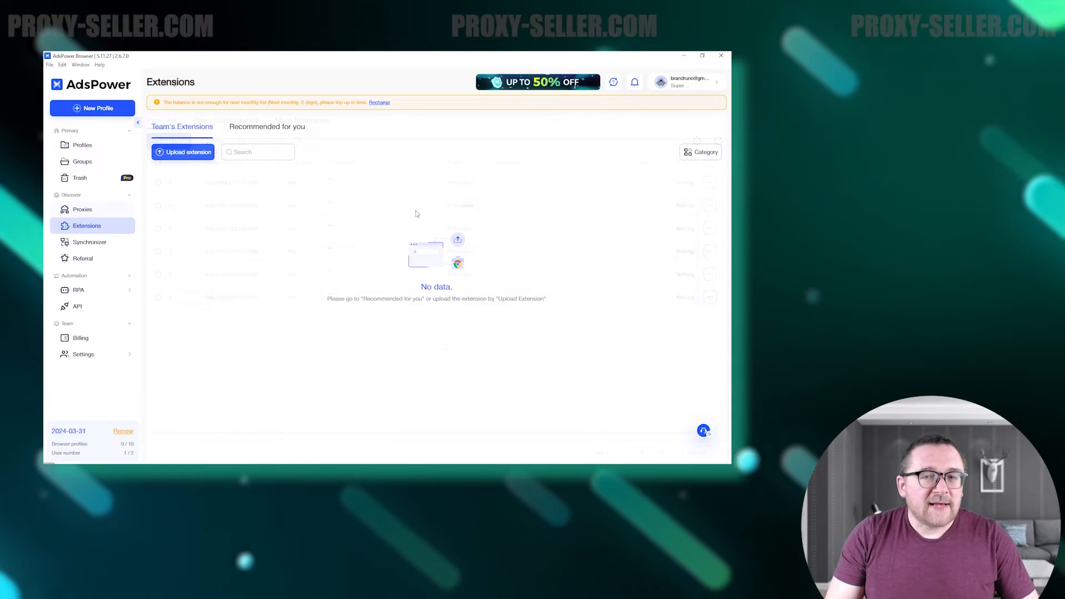
left_click(183, 152)
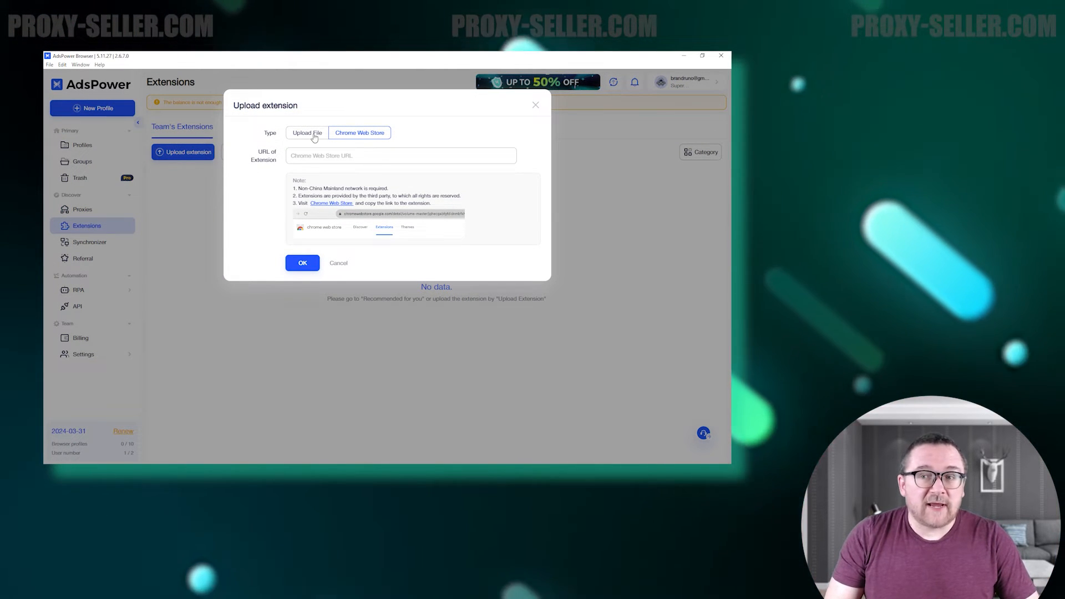
left_click(306, 132)
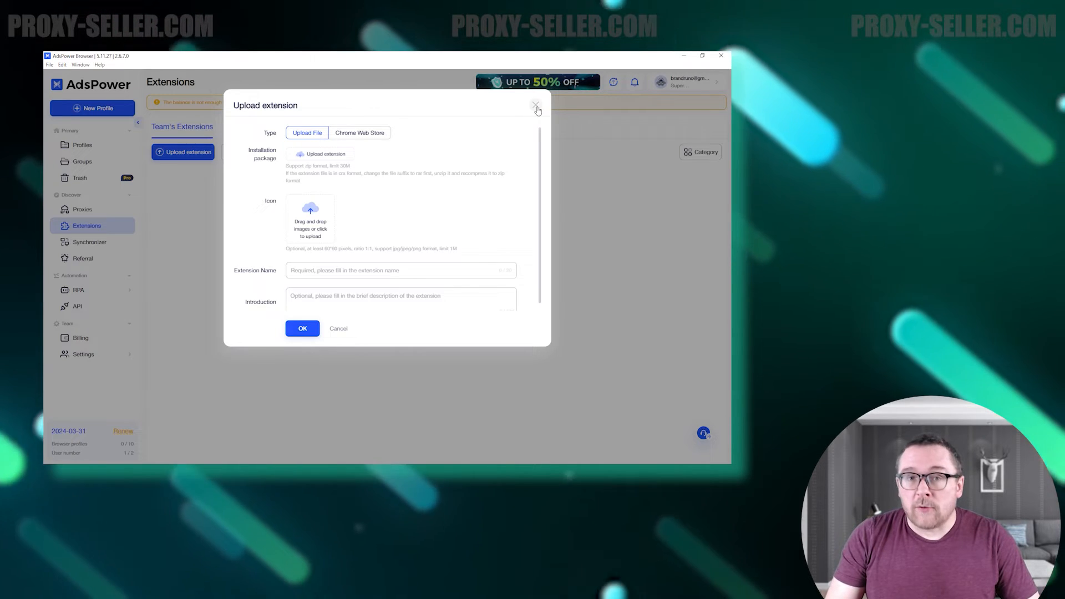
left_click(536, 106)
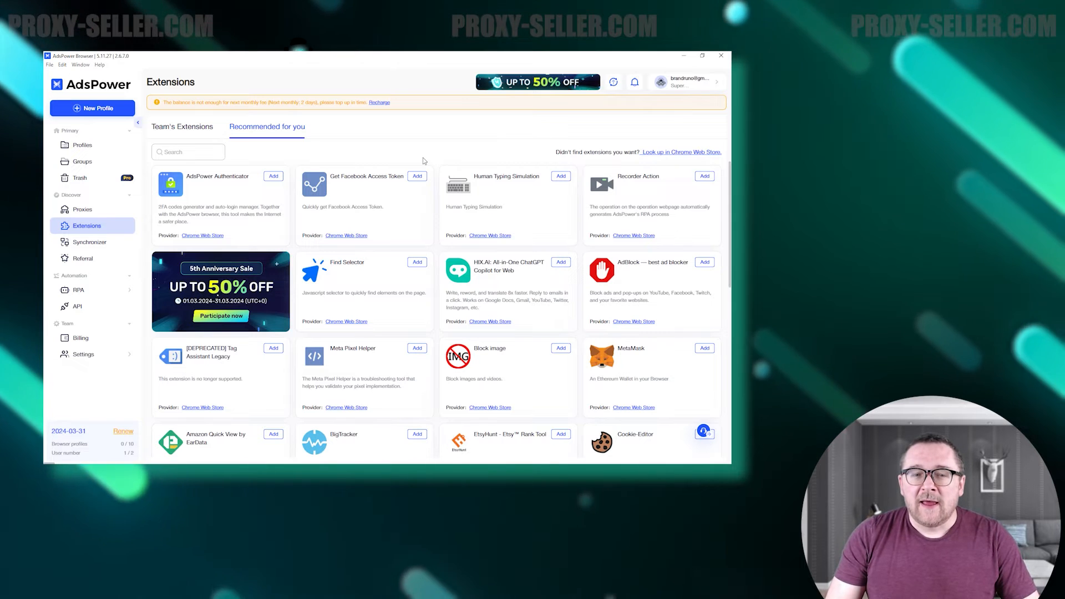
left_click(89, 242)
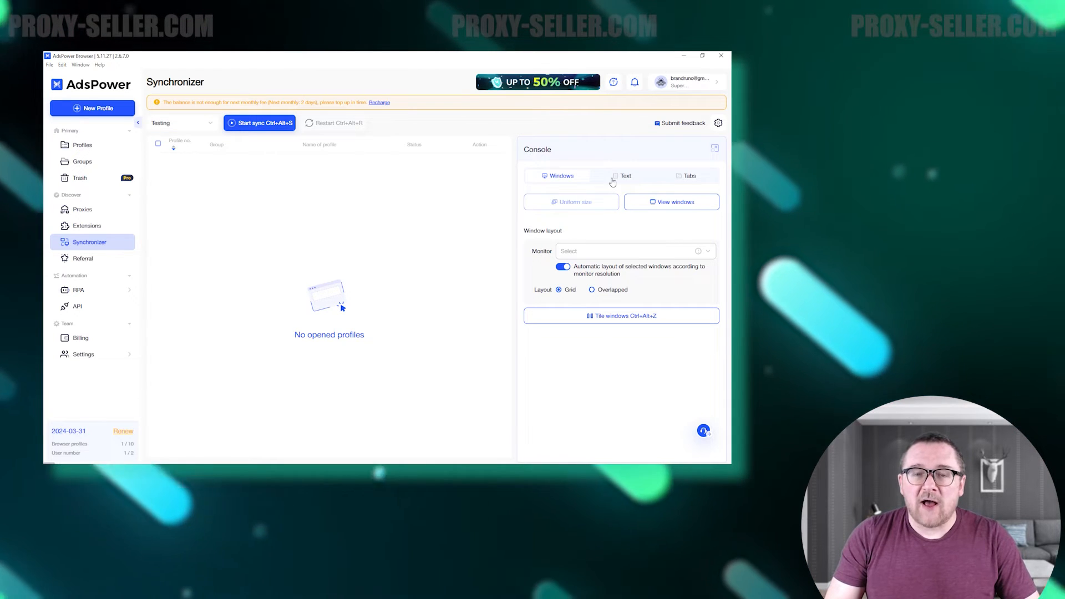
left_click(623, 176)
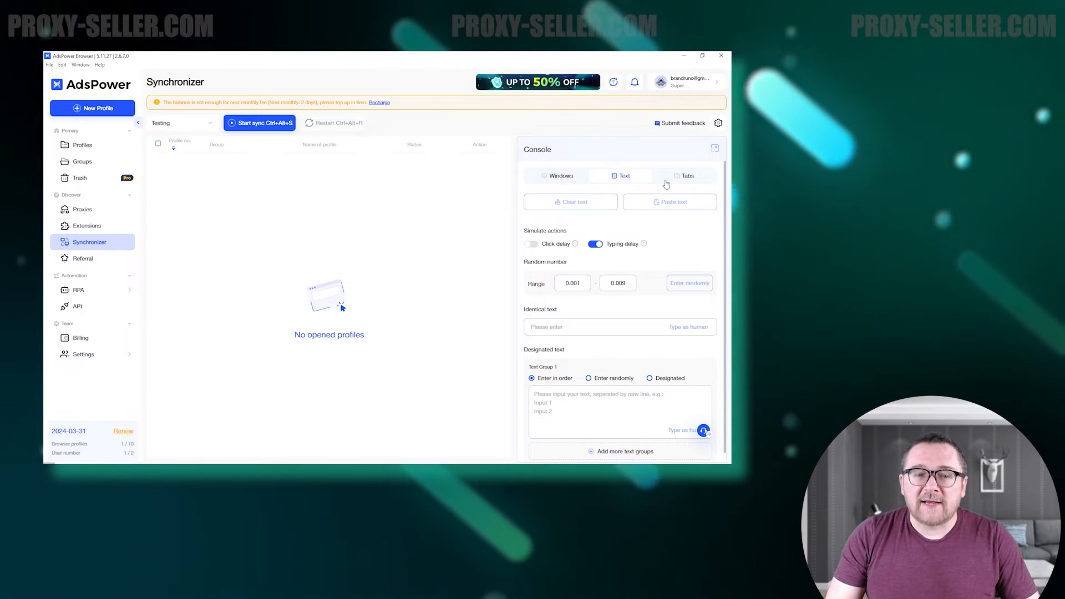
left_click(685, 175)
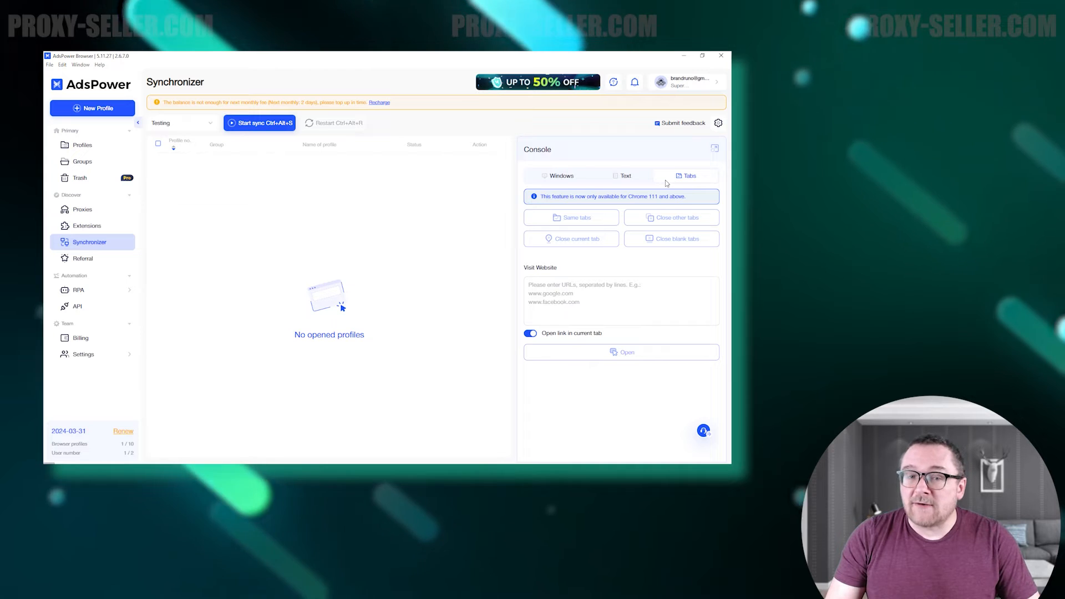
left_click(557, 176)
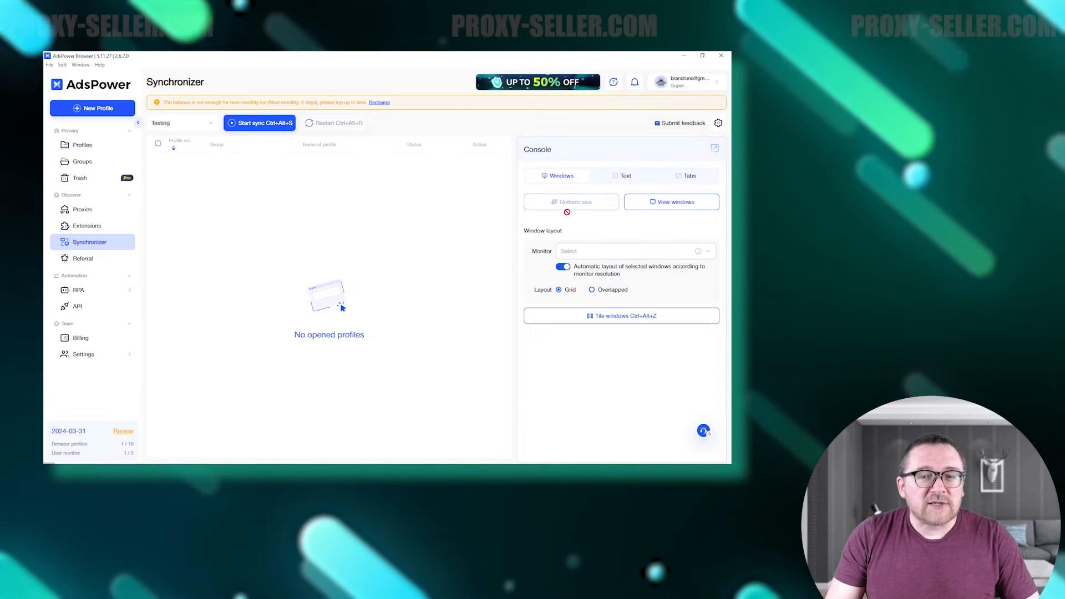
left_click(632, 251)
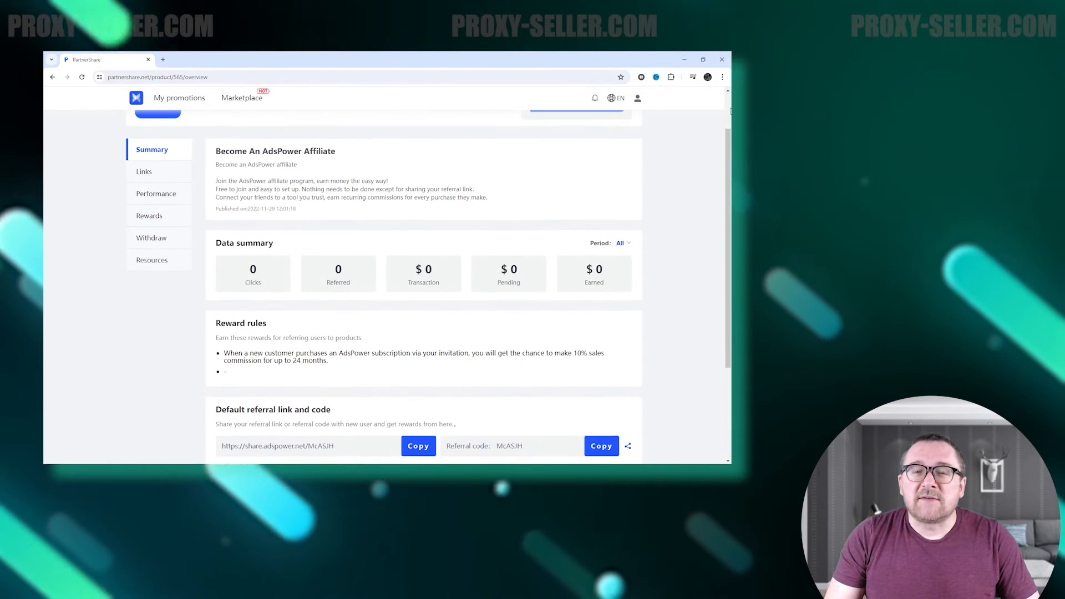
Scroll through the PartnerShare AdsPower affiliate overview and referral details.
scroll("down", 3)
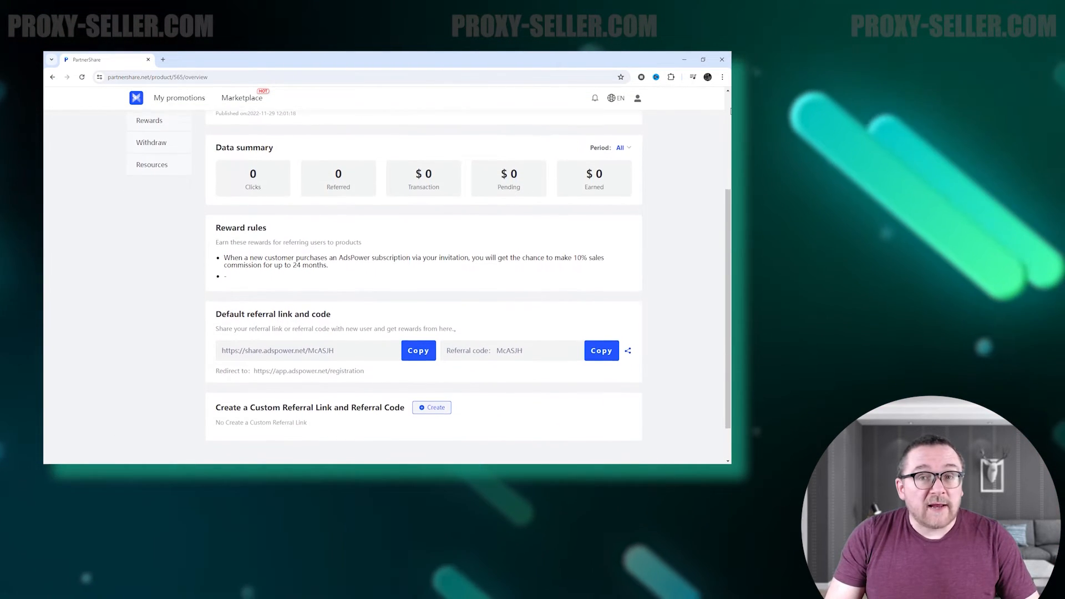
scroll("down", 3)
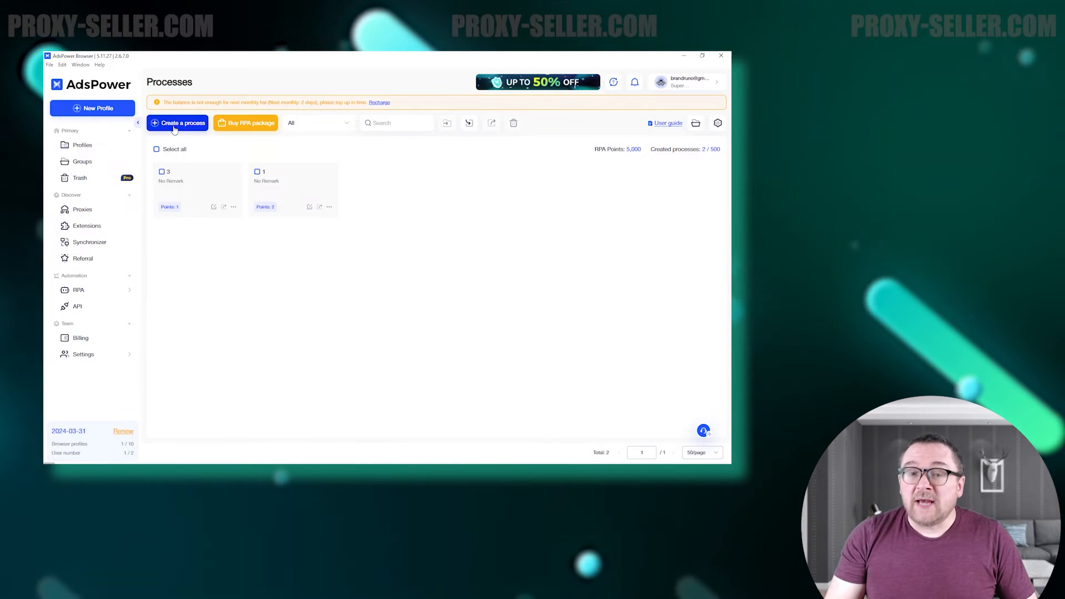
Create a new RPA process and name it 444.
left_click(177, 123)
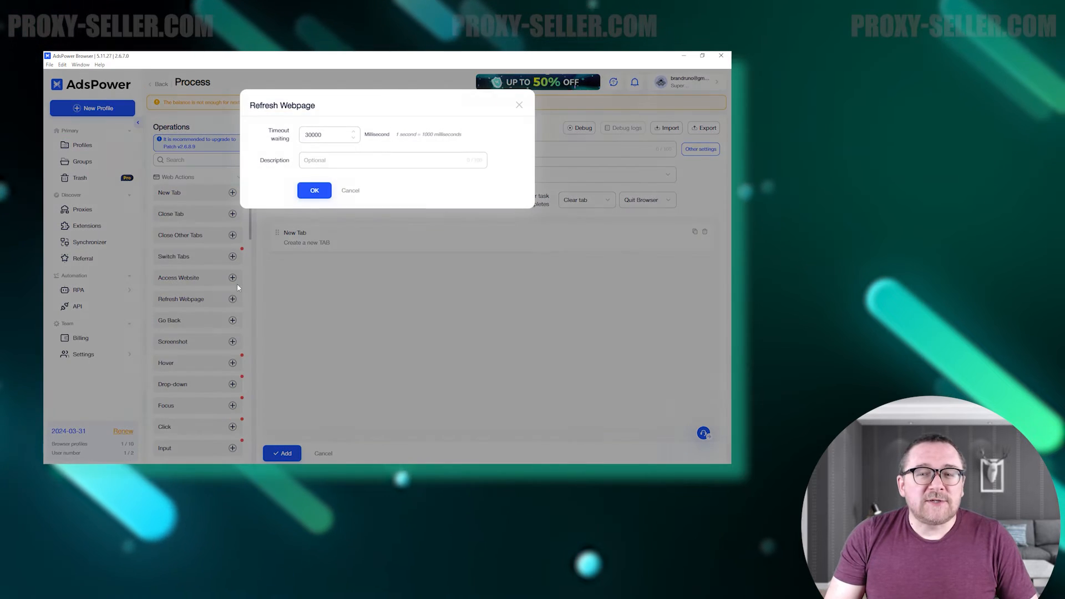
left_click(314, 190)
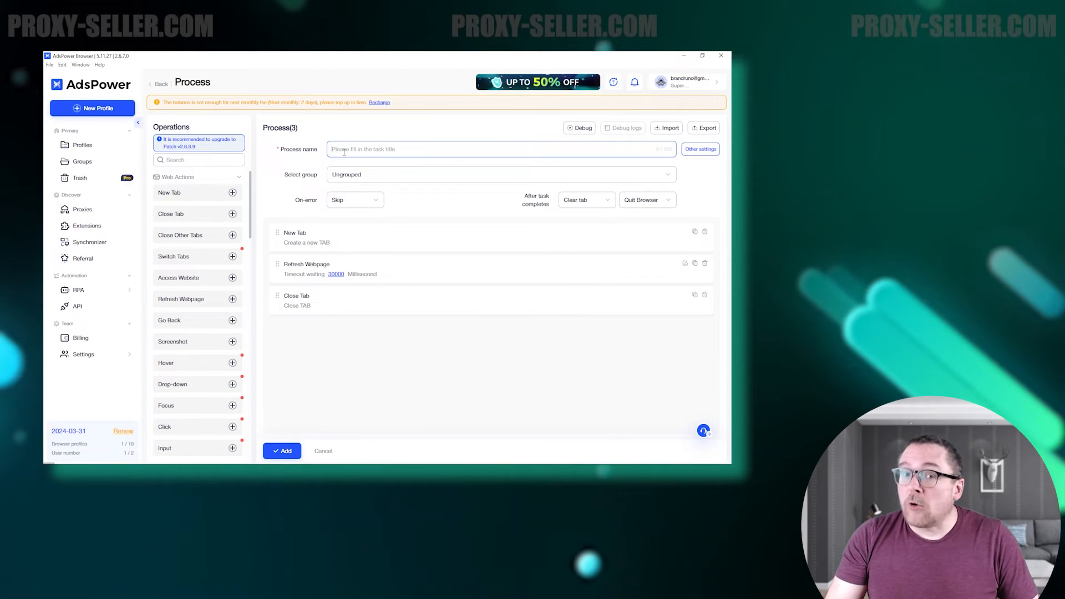
type("444")
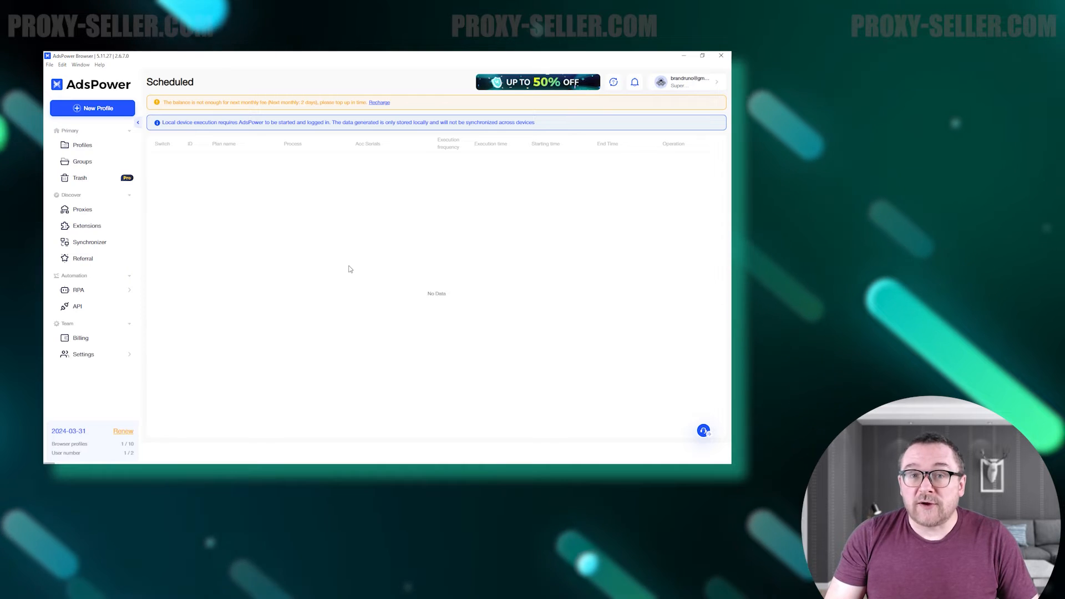
Review the local API settings, then switch to the Billing overview with wallet and monthly fee.
left_click(77, 306)
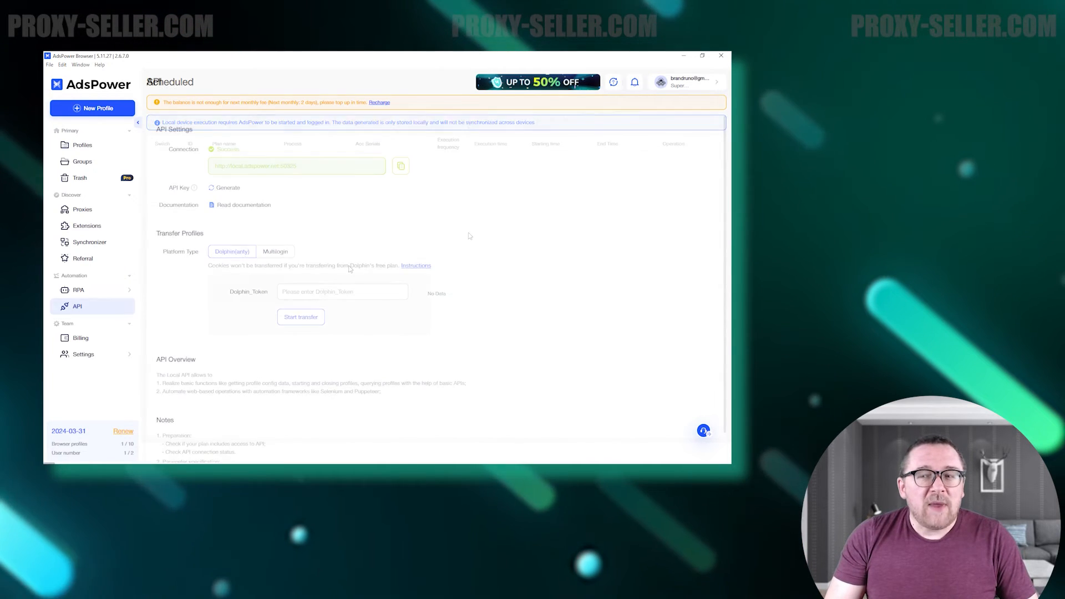
scroll("up", 3)
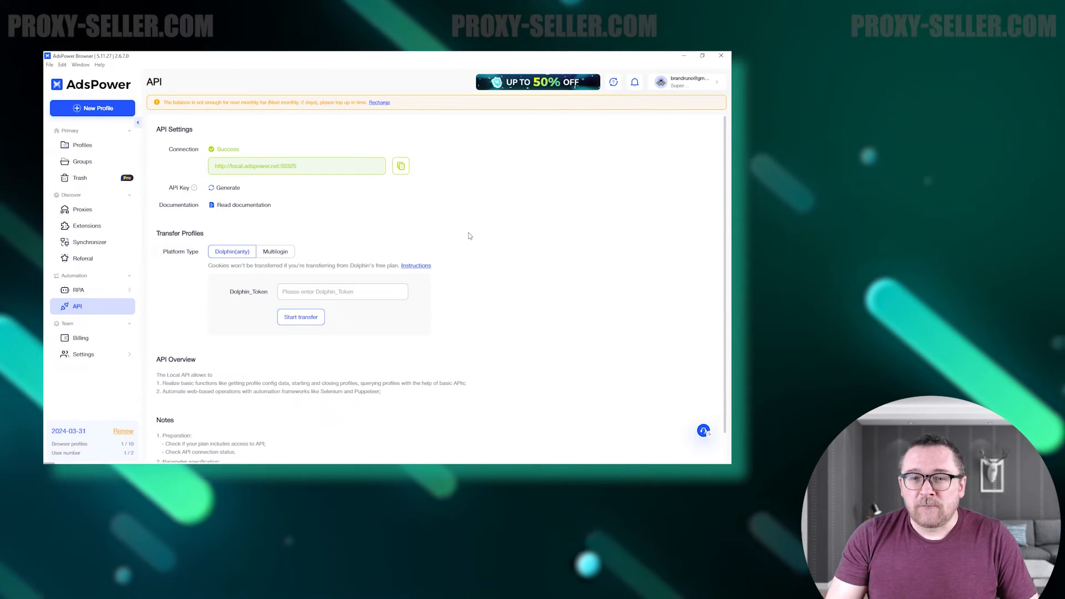
left_click(80, 337)
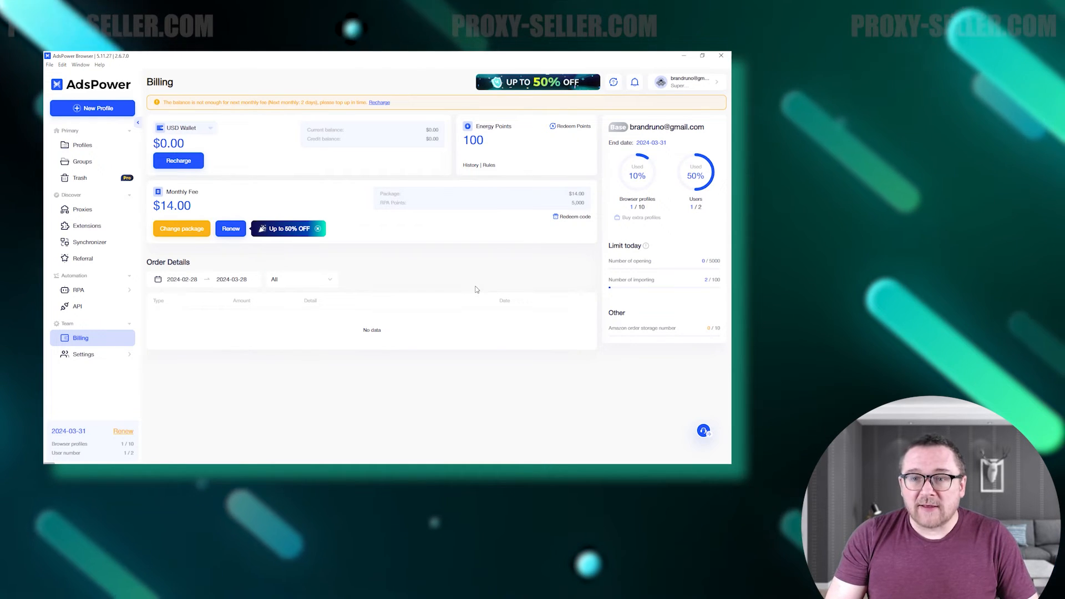
Check the USD wallet currency list and the Change package dialog without changing anything.
left_click(183, 128)
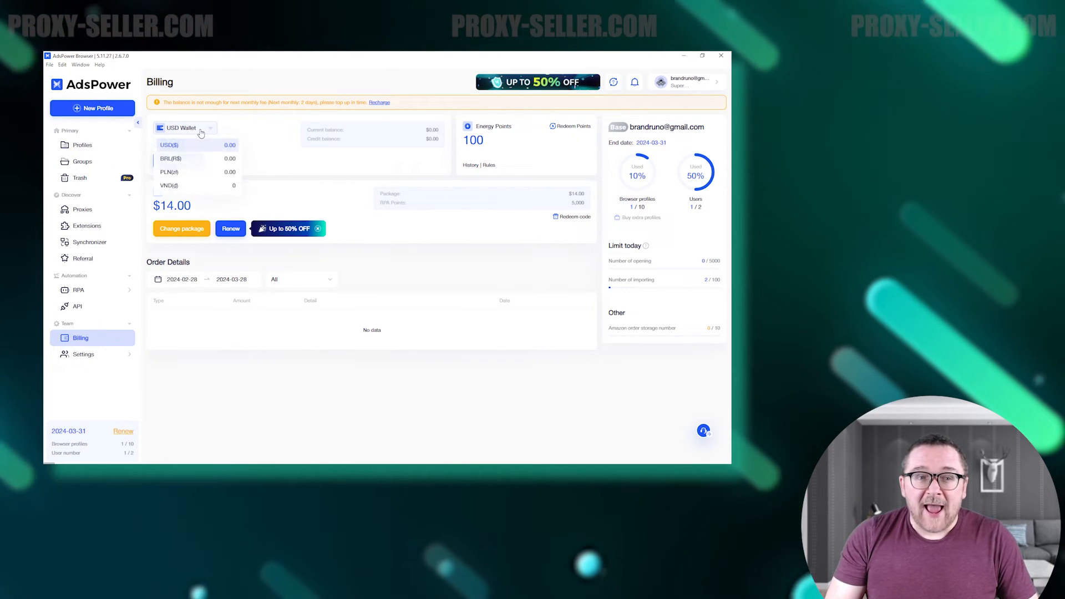
left_click(169, 145)
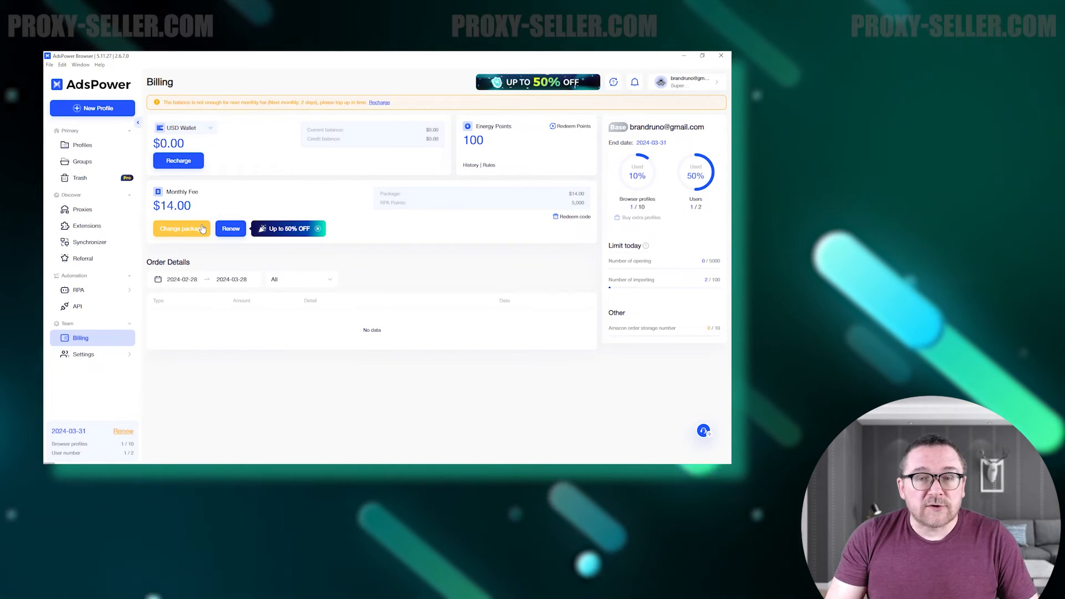
left_click(178, 229)
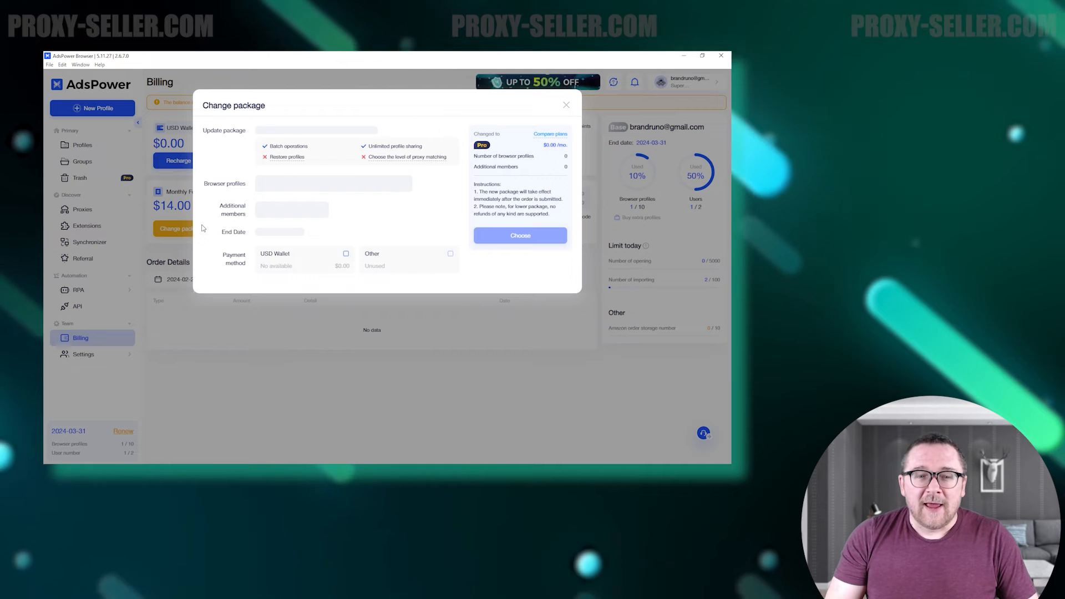
left_click(264, 131)
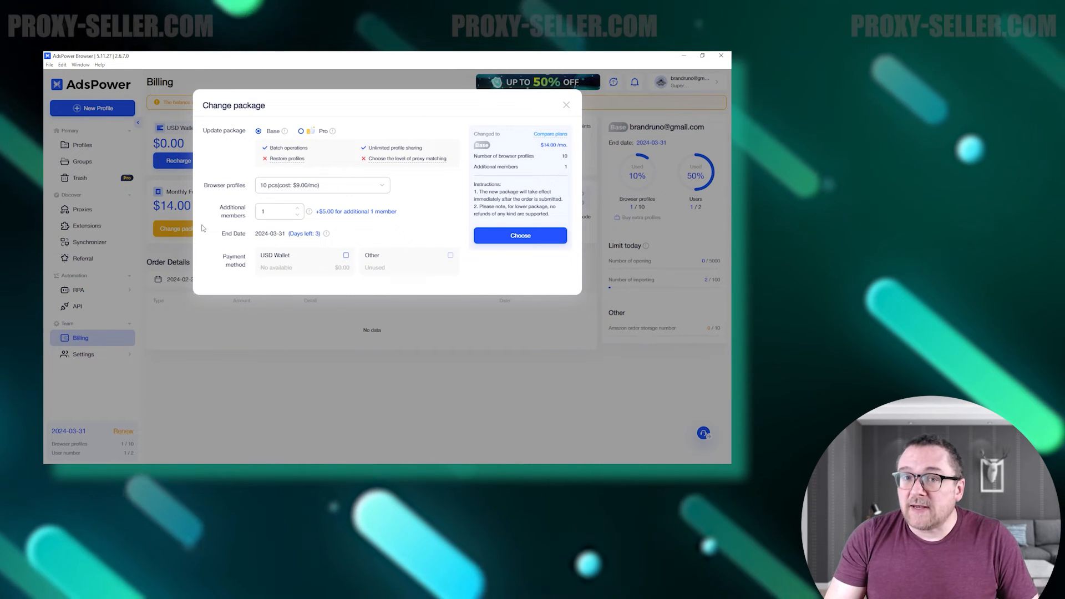
left_click(566, 105)
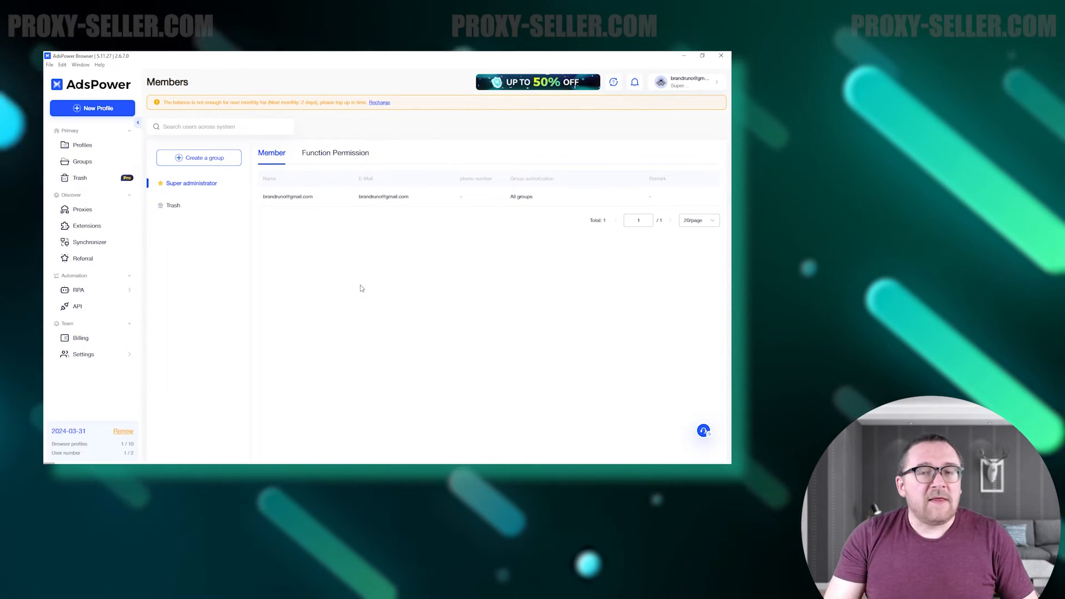
Create a user group named rookie with team management and data report permissions ticked.
left_click(204, 158)
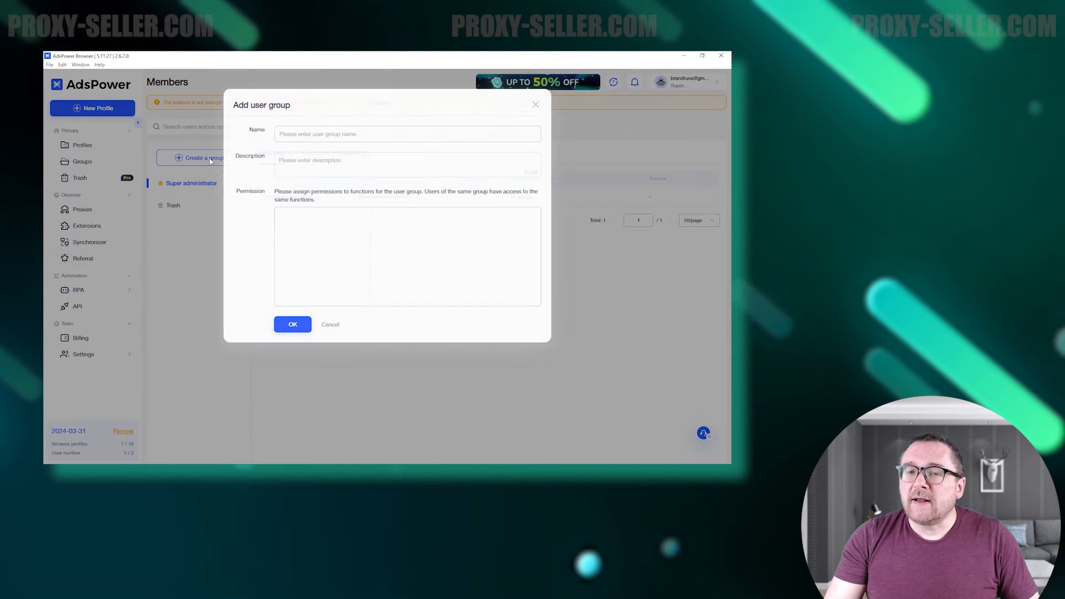
type("rookie")
left_click(408, 164)
type("1")
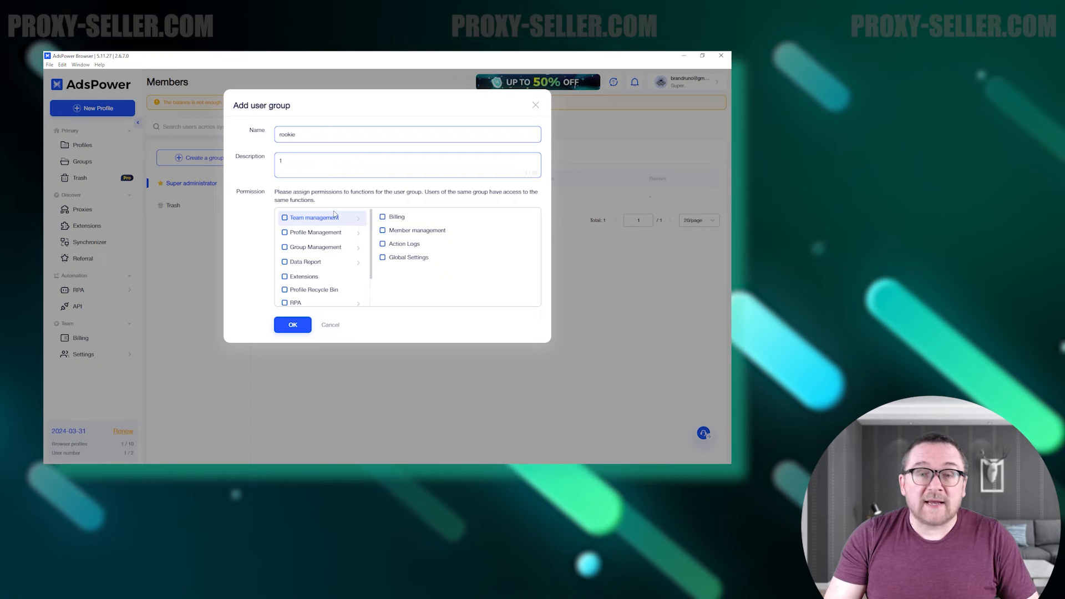
left_click(305, 262)
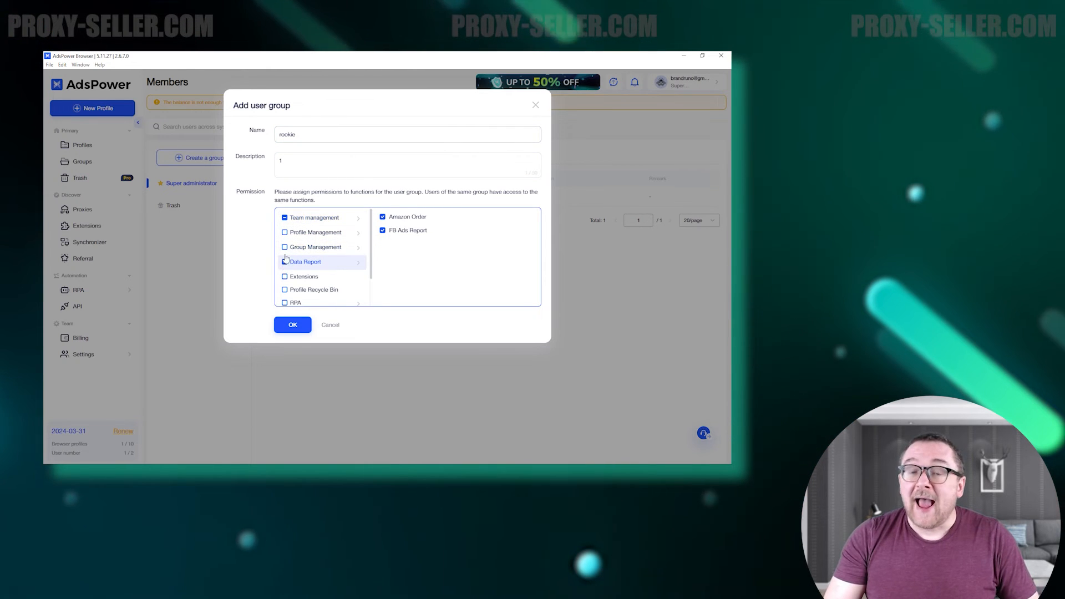
left_click(314, 247)
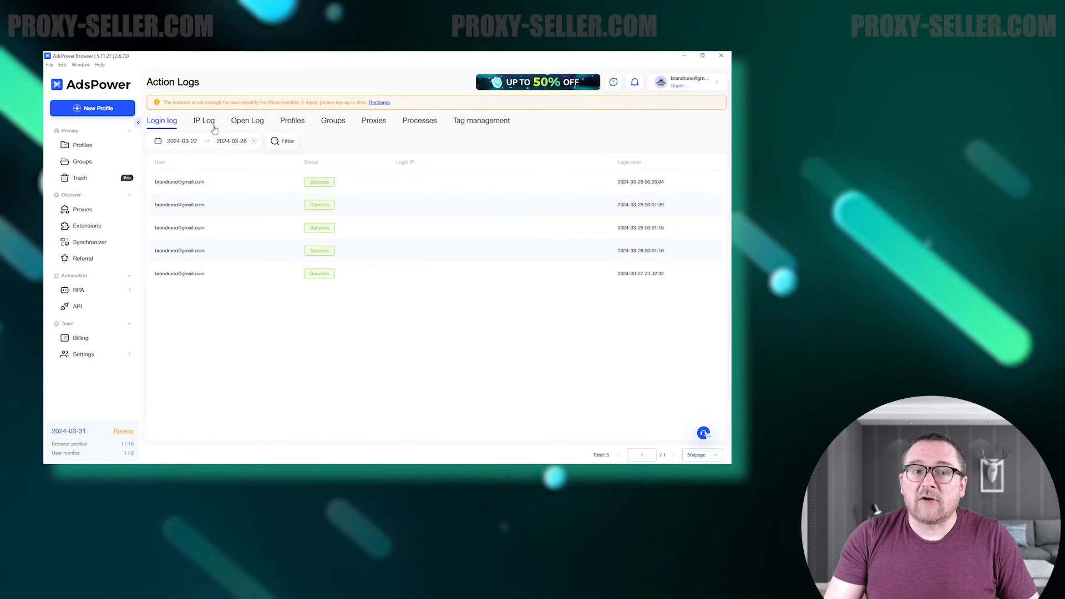
Review the IP, Open, Profiles, Groups, Proxies, Processes and Tag management log tabs in turn.
left_click(204, 120)
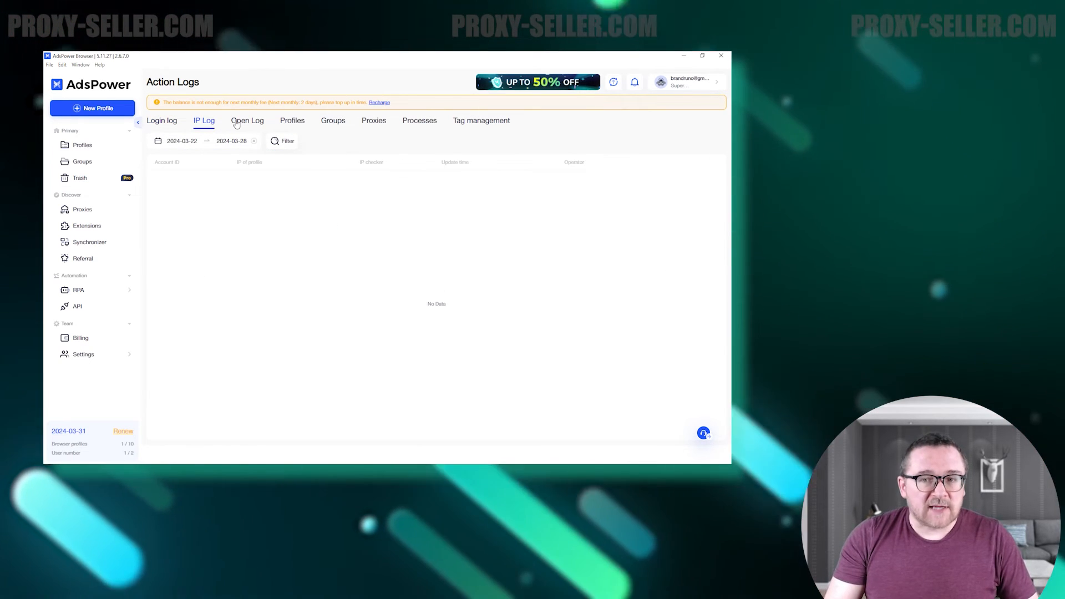
left_click(247, 120)
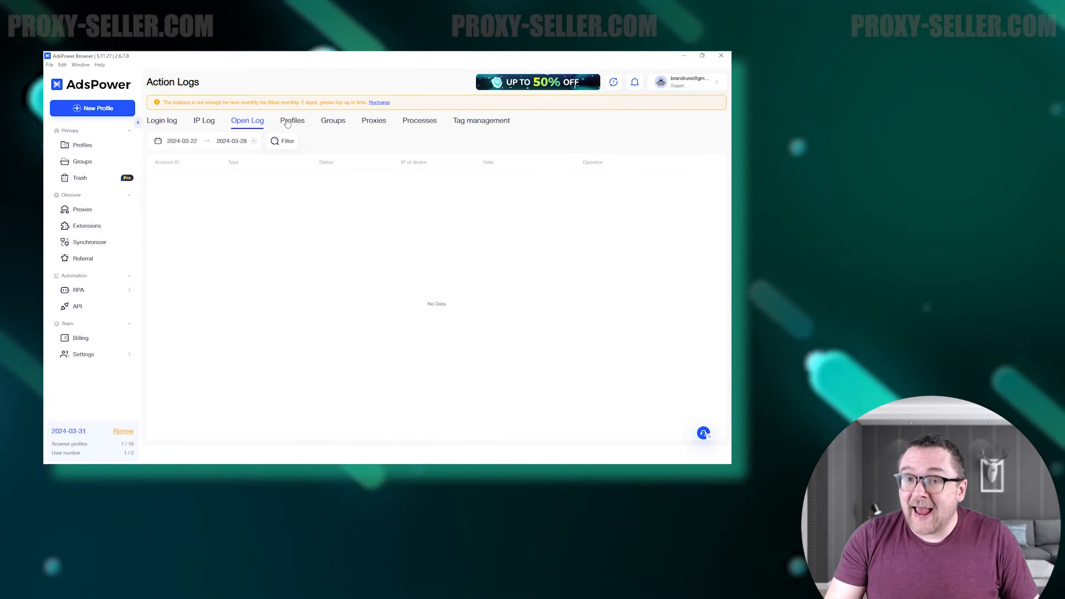
left_click(292, 119)
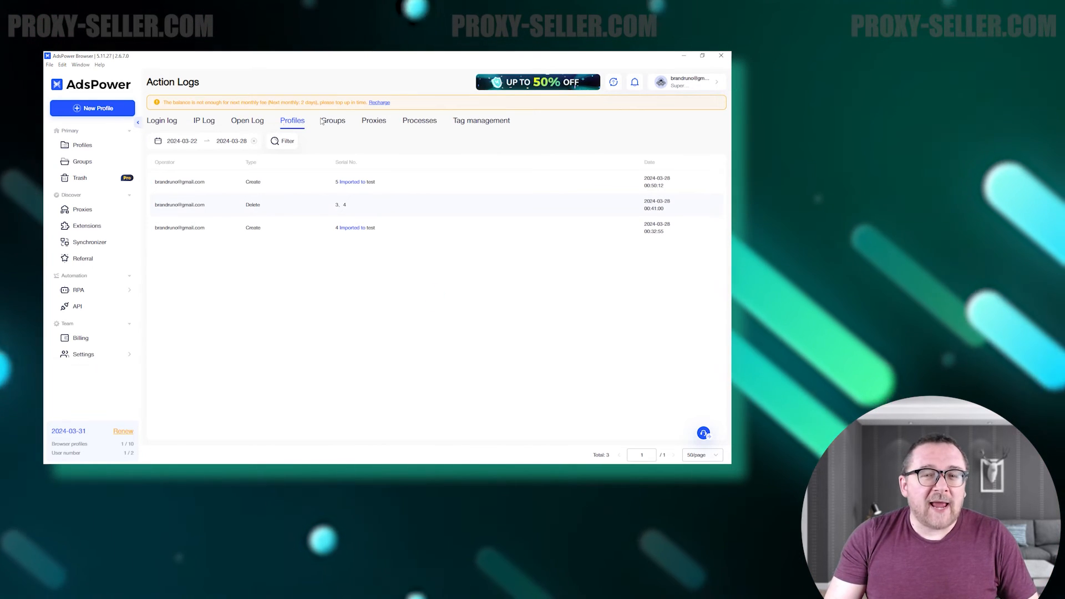
left_click(333, 120)
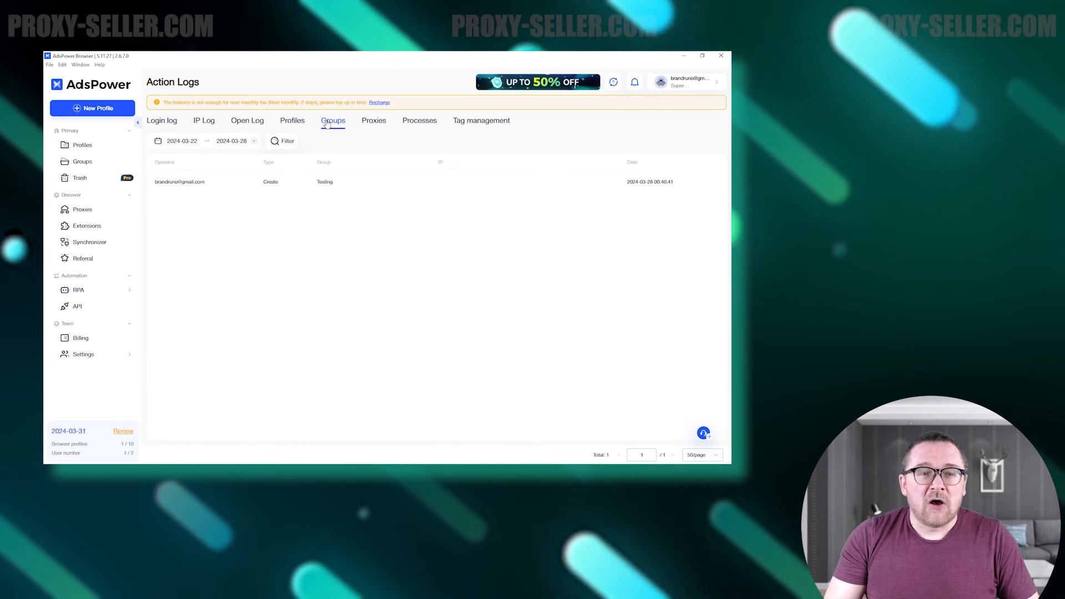
left_click(374, 120)
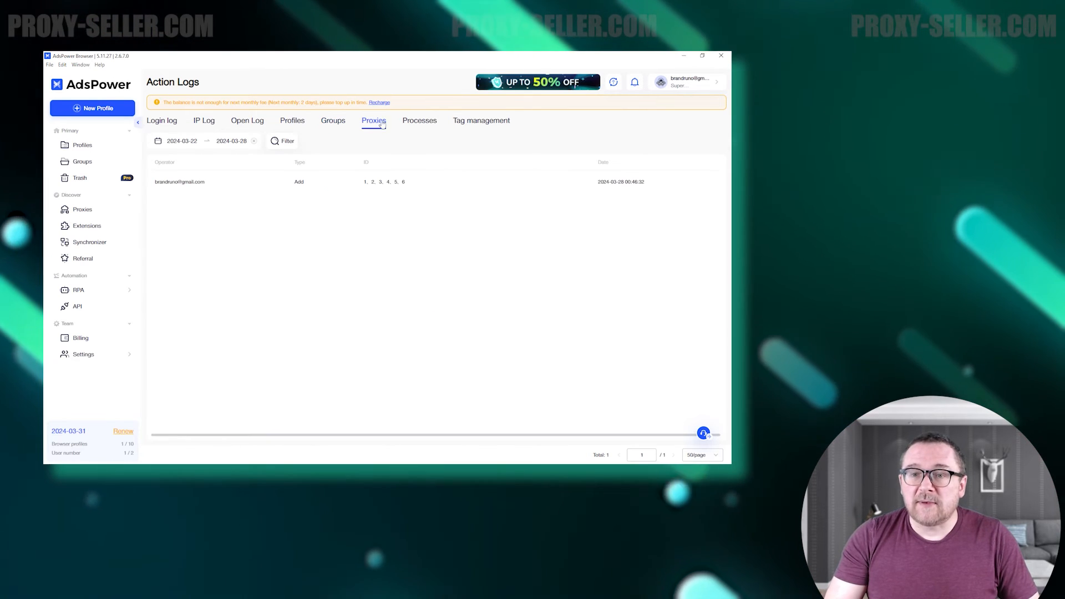
left_click(420, 119)
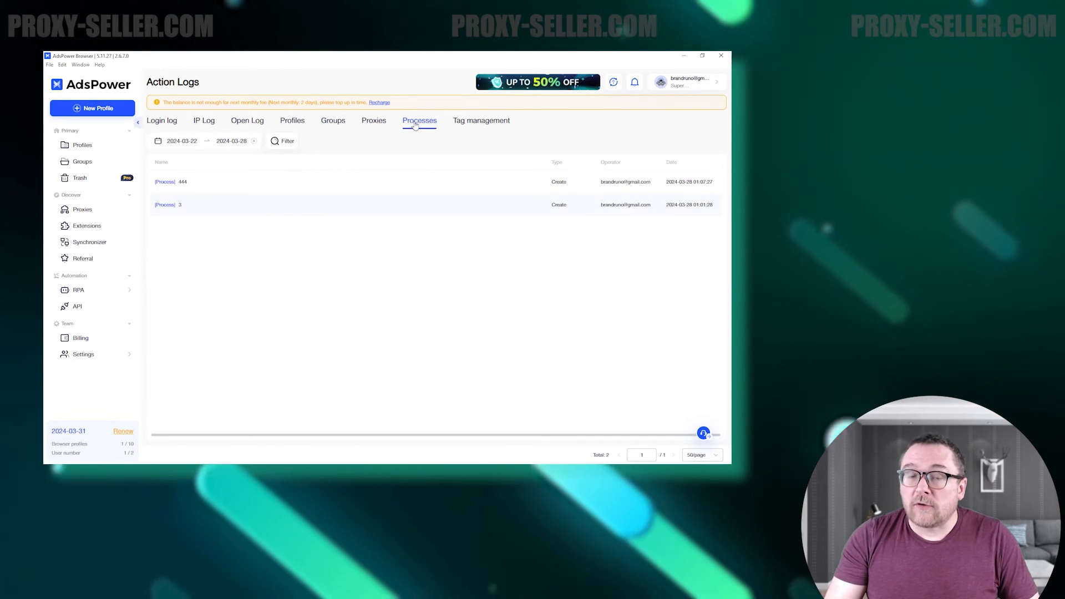
left_click(481, 119)
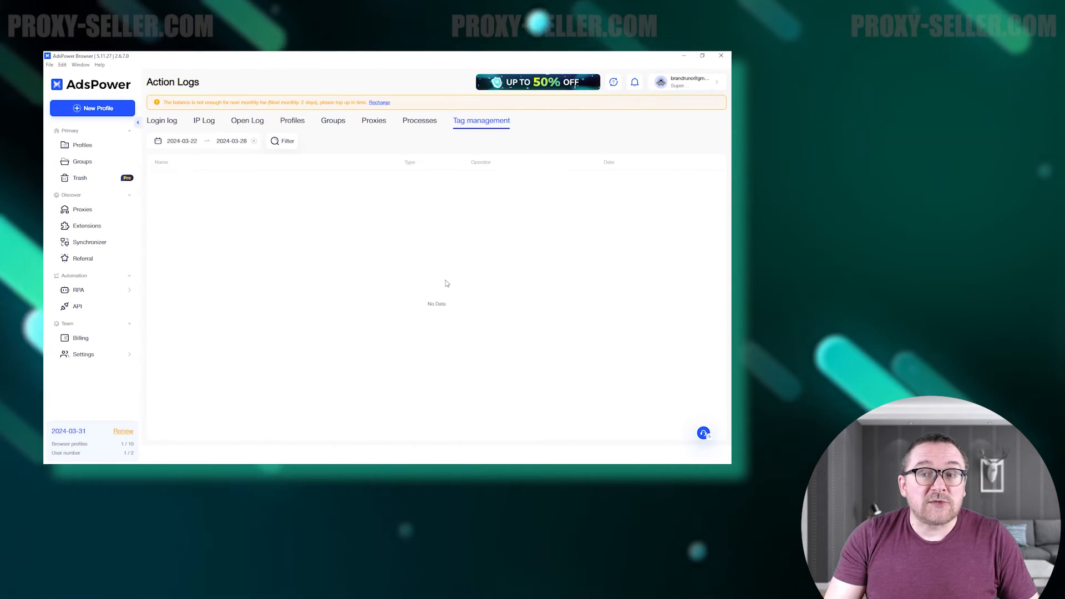
Reach the global Settings from the account menu.
left_click(684, 81)
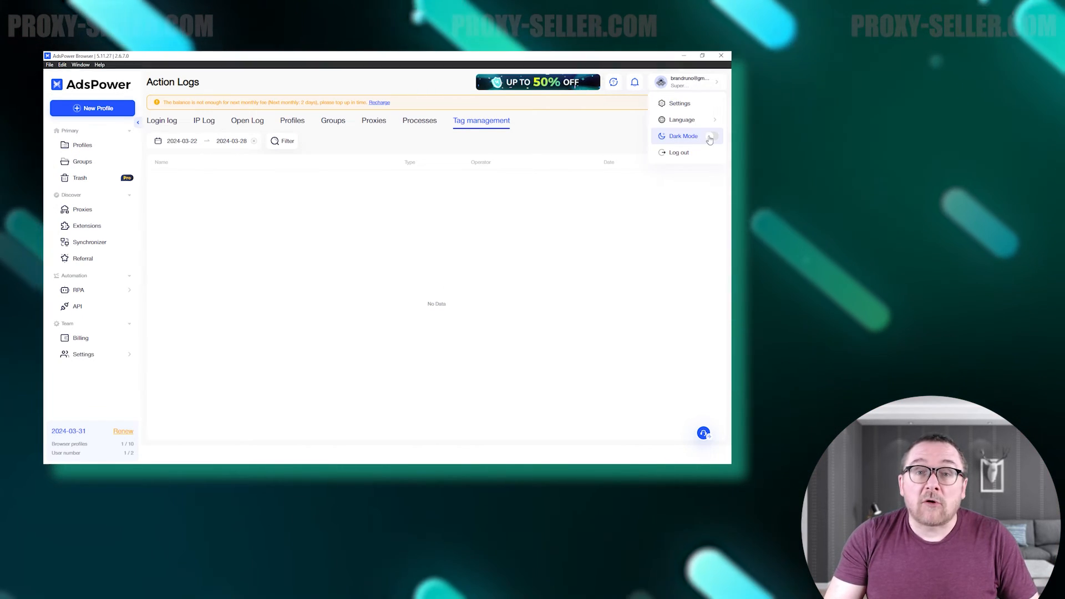
left_click(713, 126)
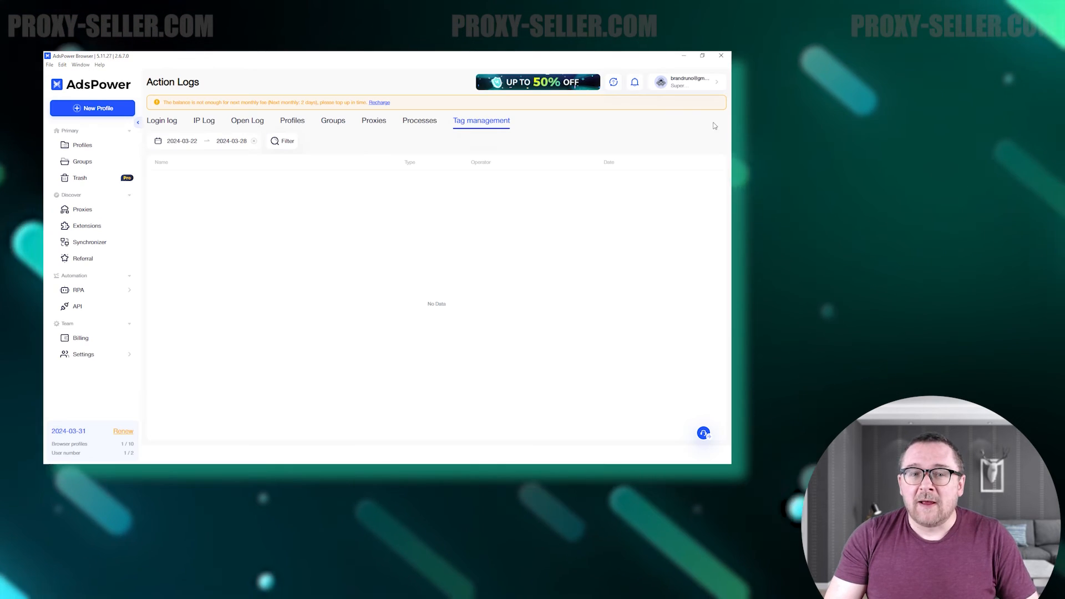
left_click(686, 81)
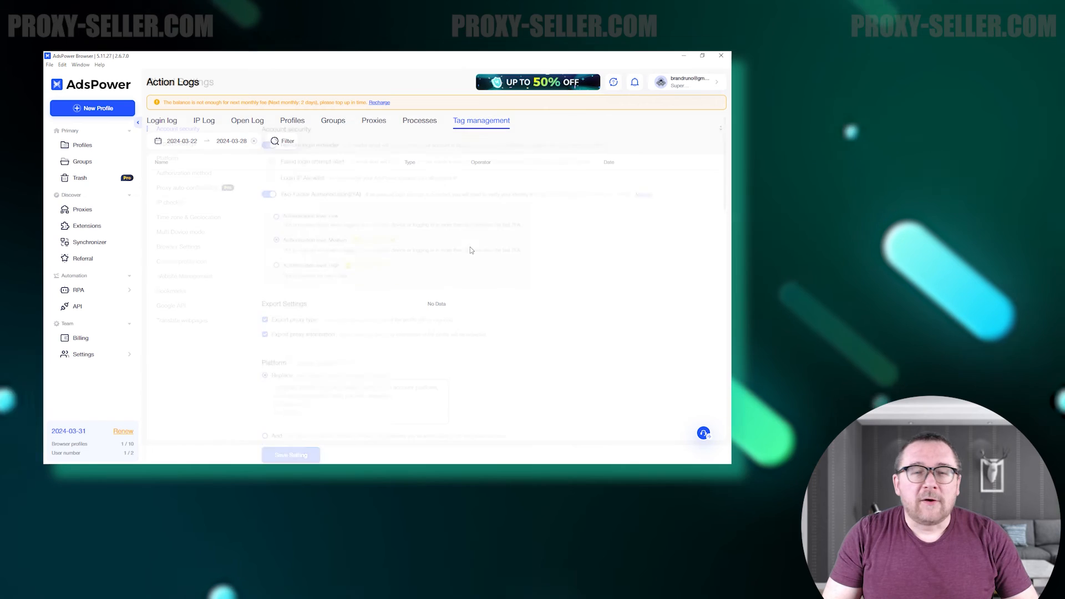
Scroll Global Settings from account security through browser settings to the custom profile icon choices.
left_click(83, 353)
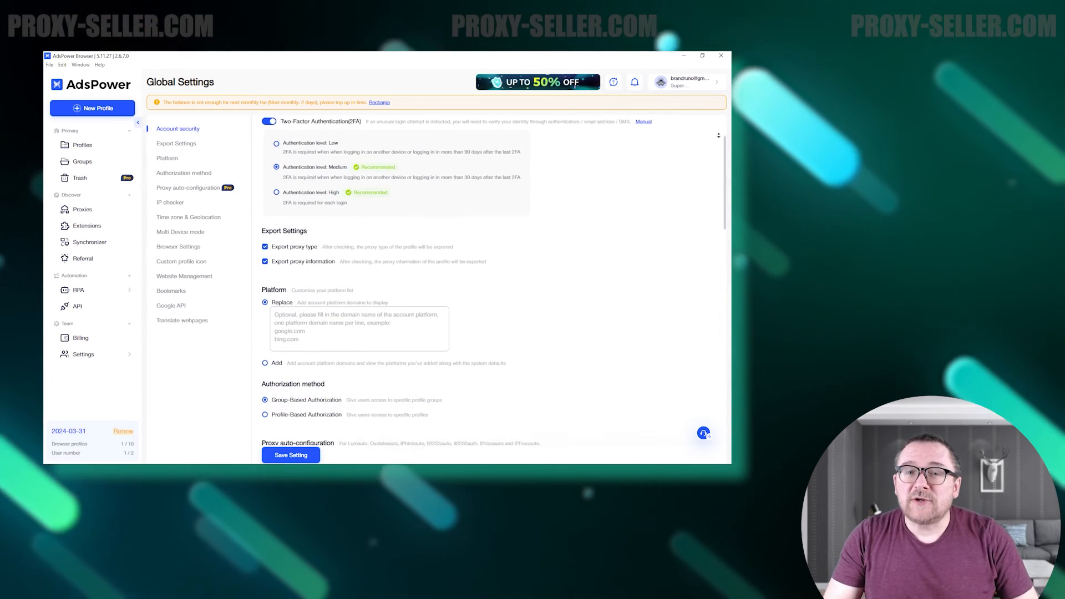
scroll("down", 3)
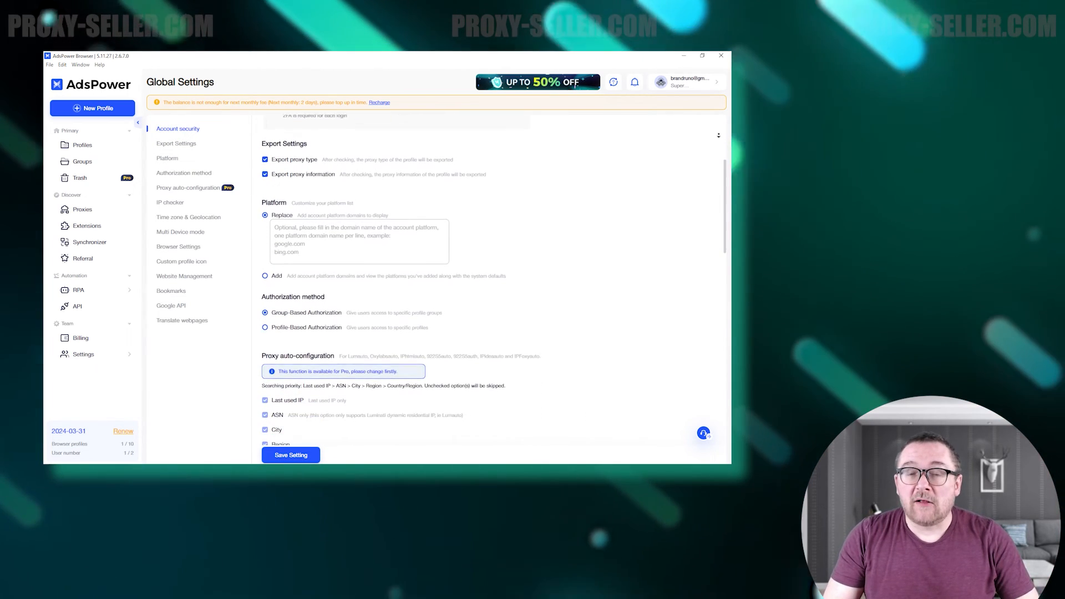
scroll("down", 3)
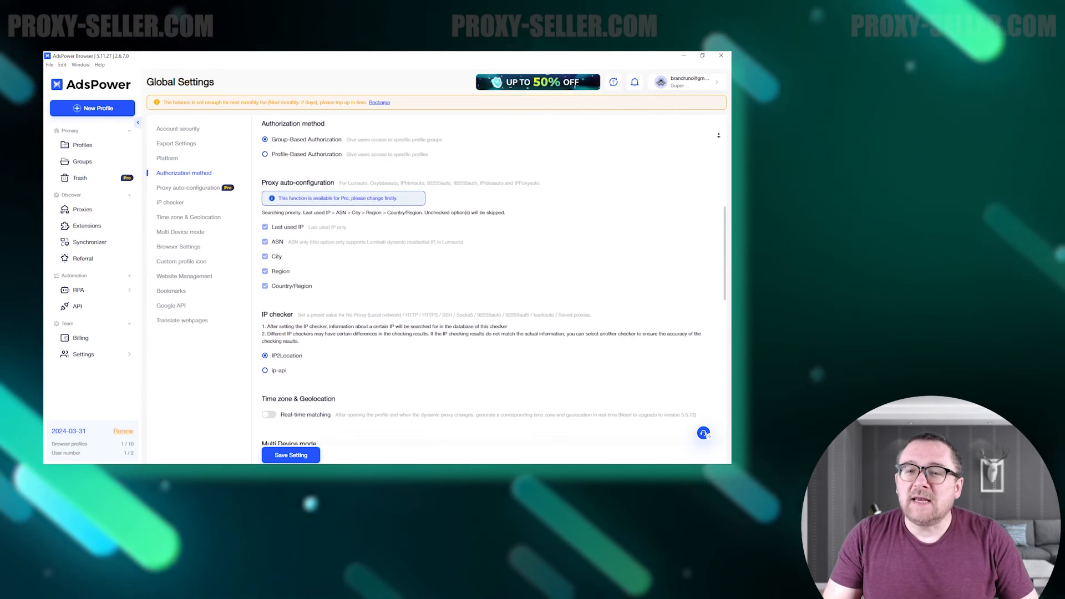
scroll("down", 3)
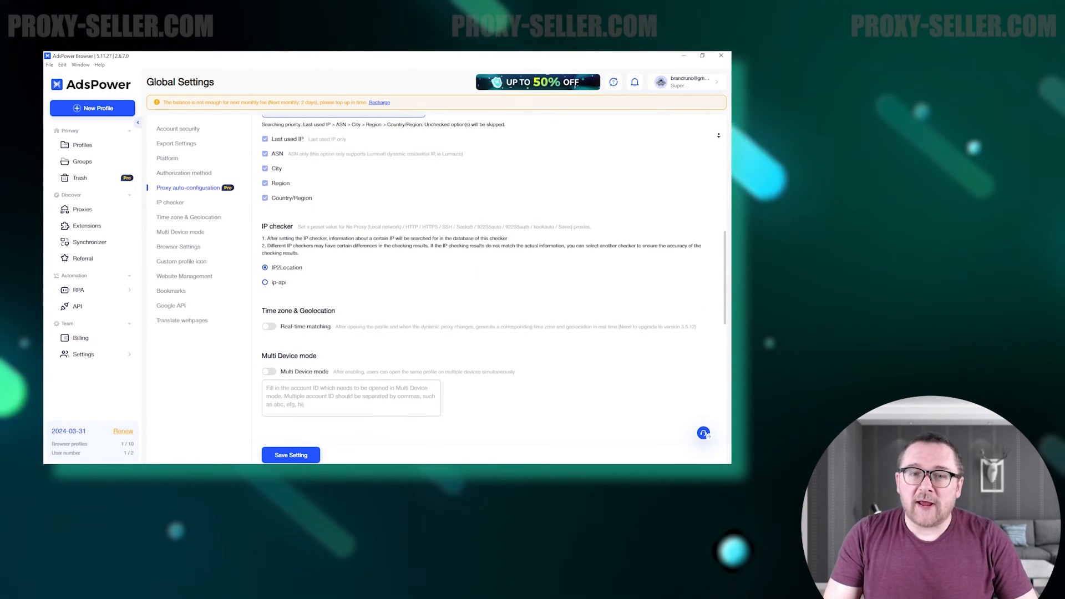
scroll("down", 3)
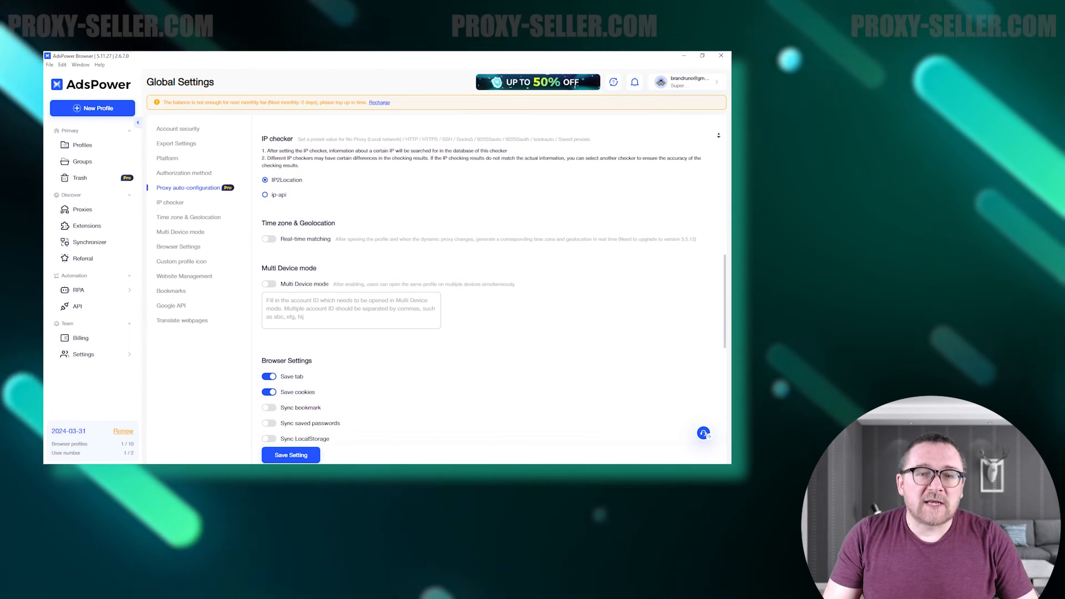
scroll("down", 3)
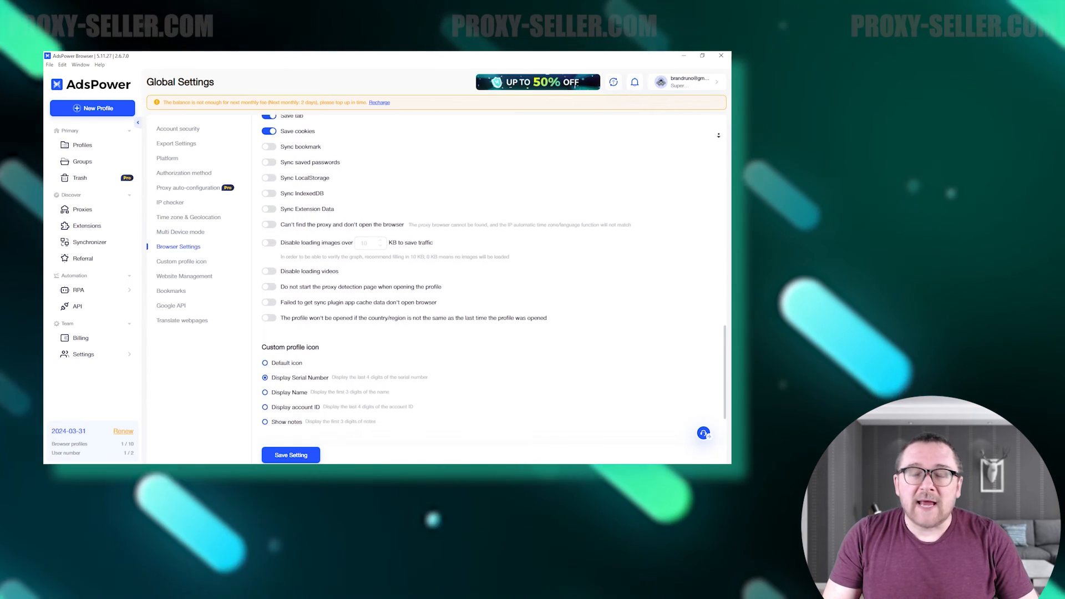
scroll("down", 3)
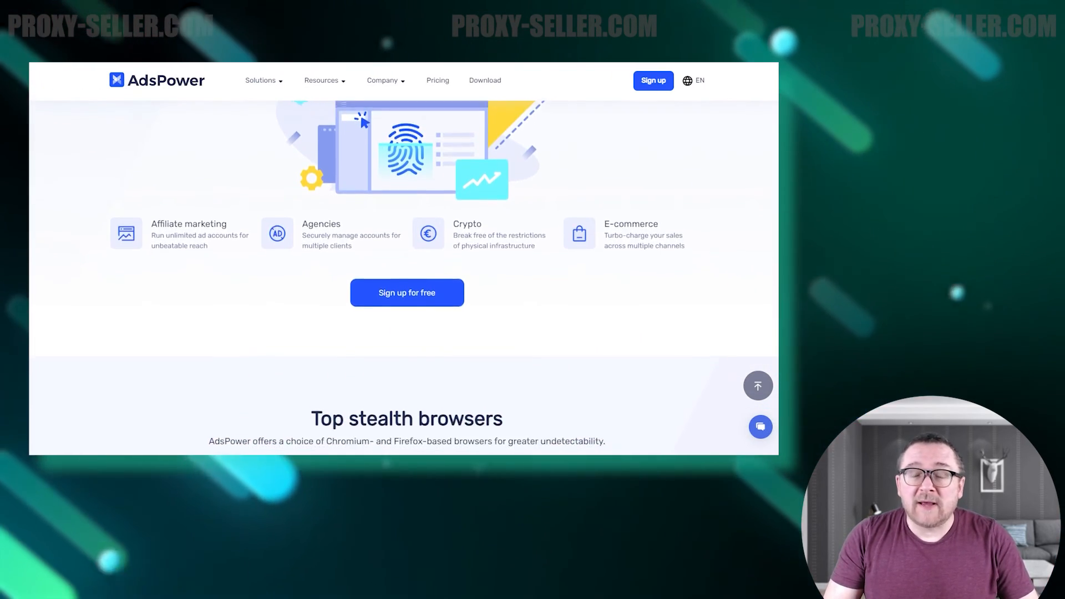
Scroll the AdsPower homepage past stealth browsers, customer reviews, partners and latest news.
scroll("down", 3)
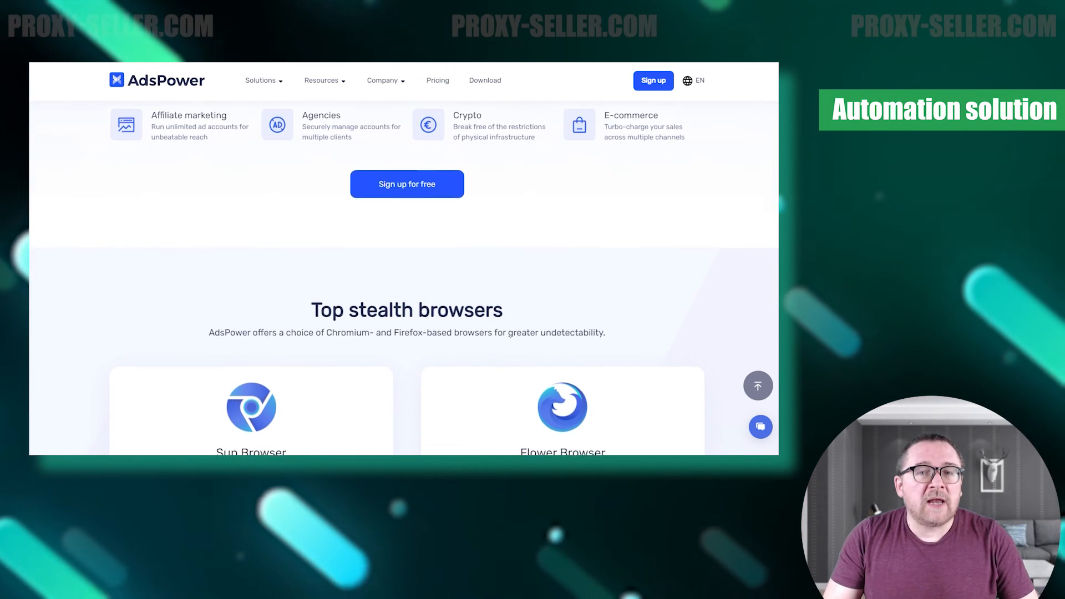
scroll("down", 3)
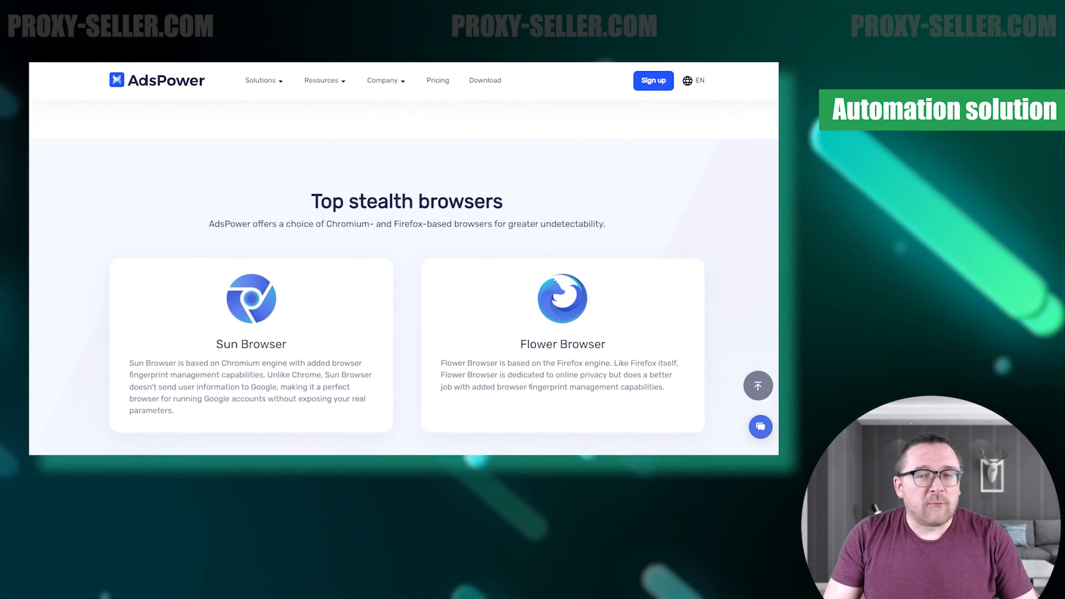
scroll("down", 3)
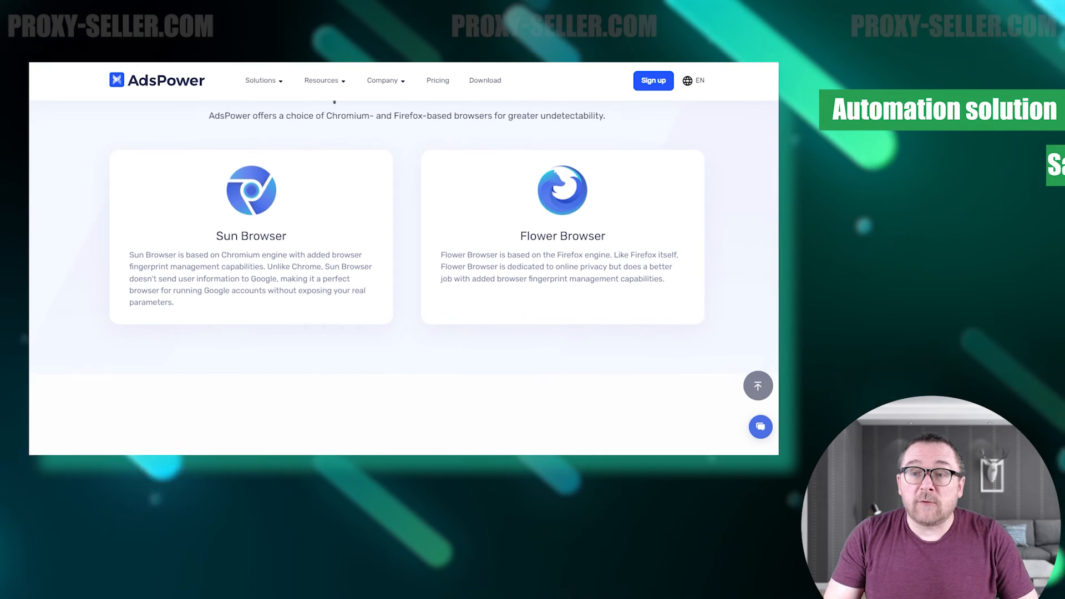
scroll("down", 3)
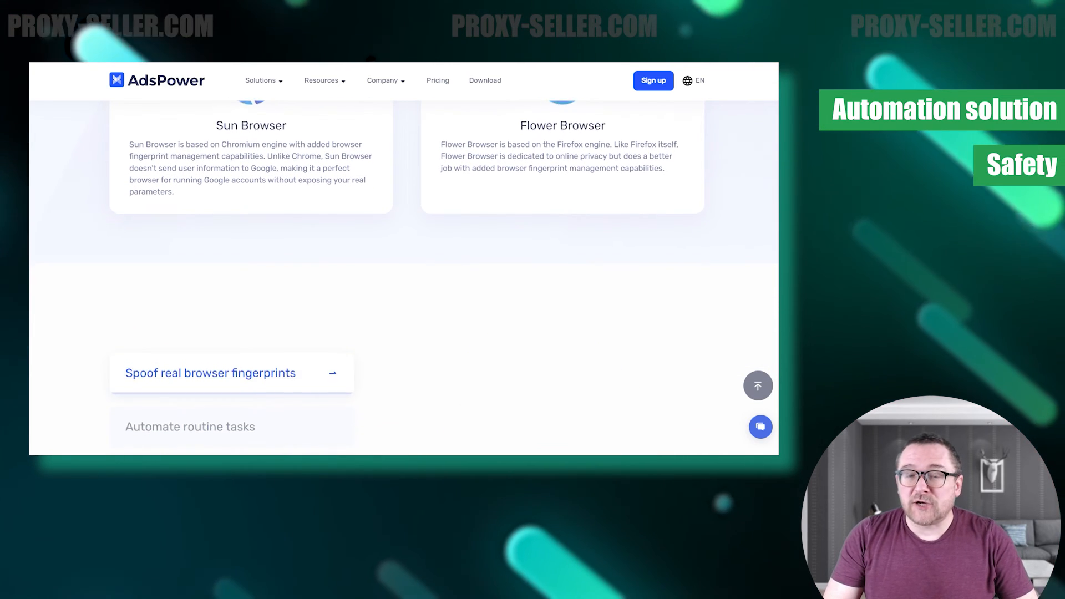
scroll("down", 3)
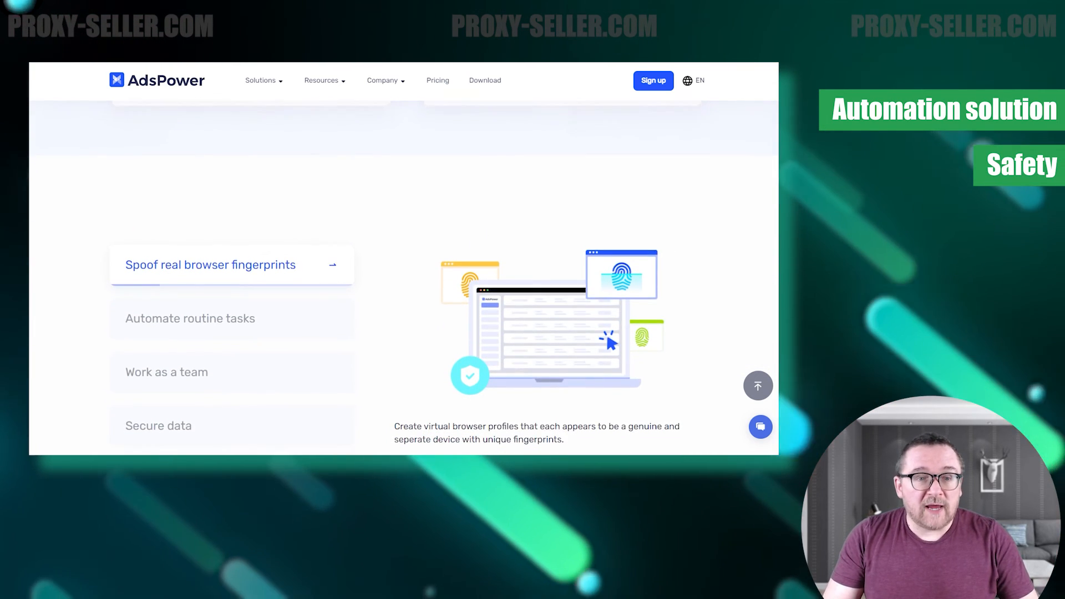
scroll("up", 3)
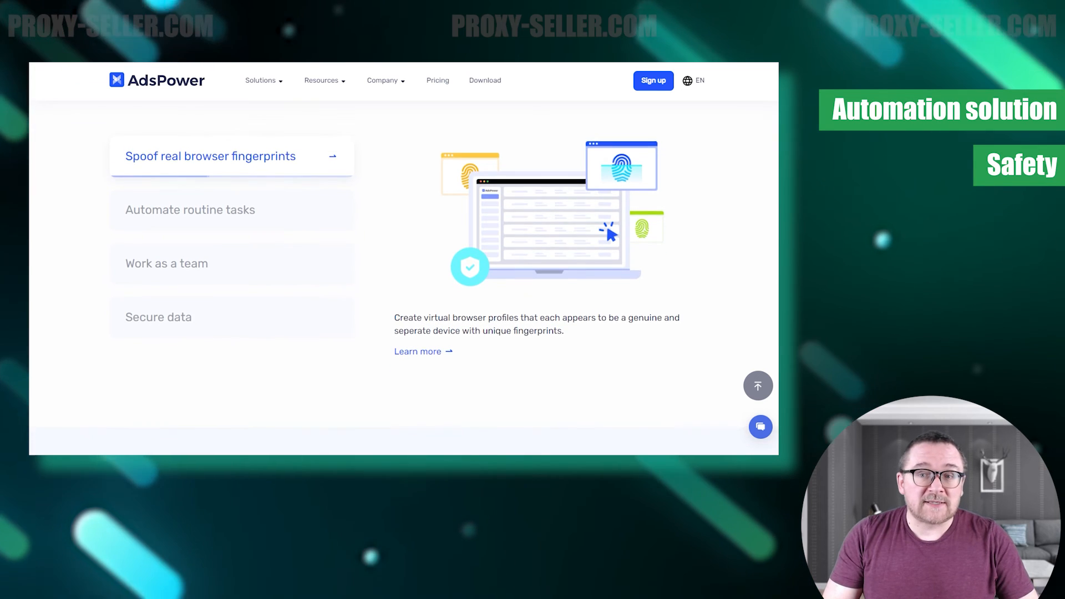
scroll("down", 3)
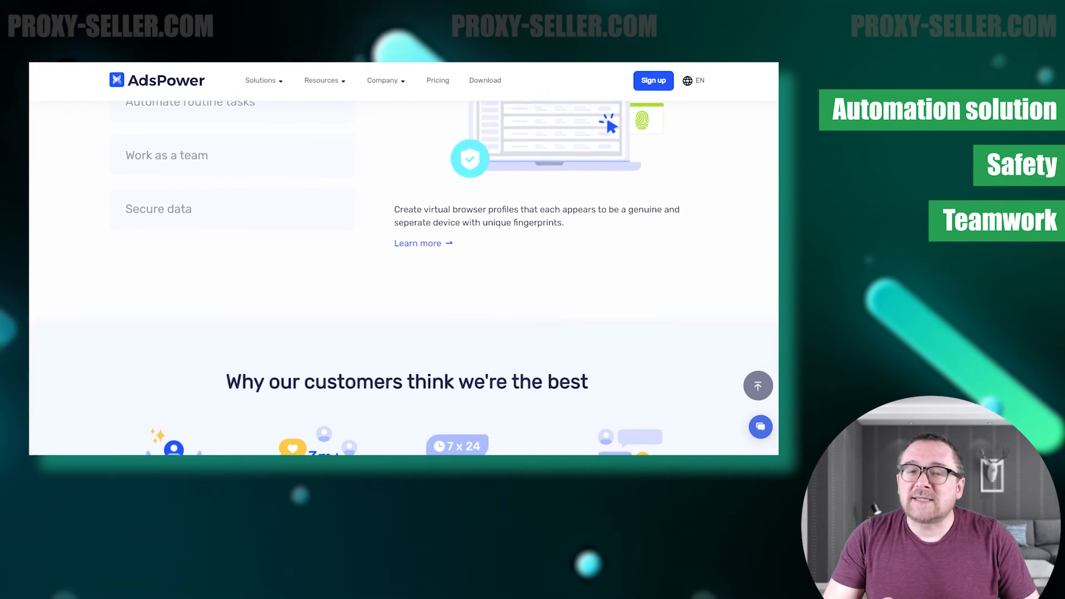
scroll("down", 3)
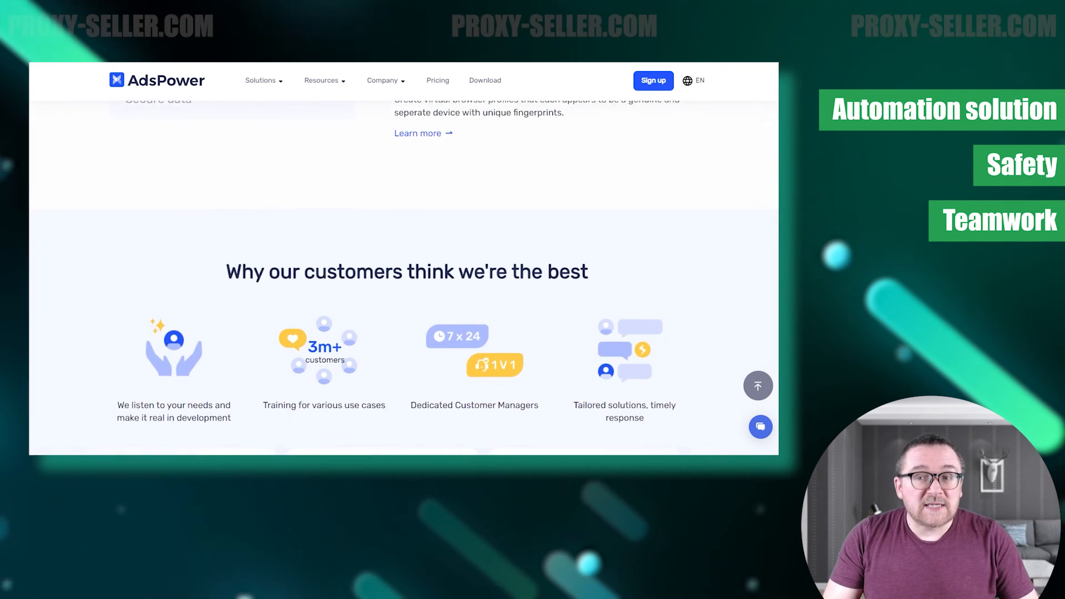
scroll("down", 3)
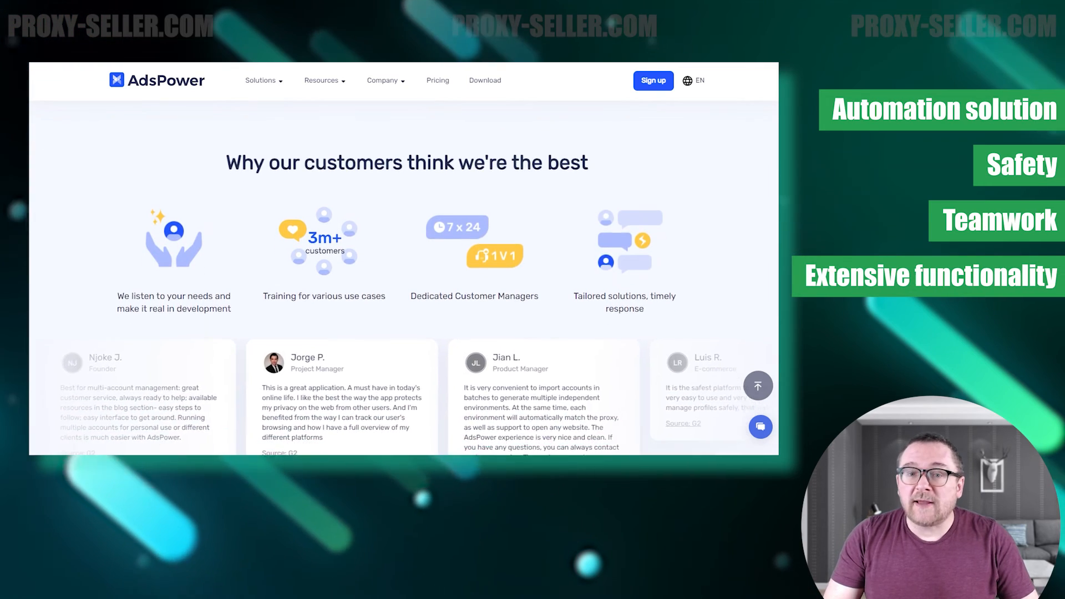
scroll("down", 3)
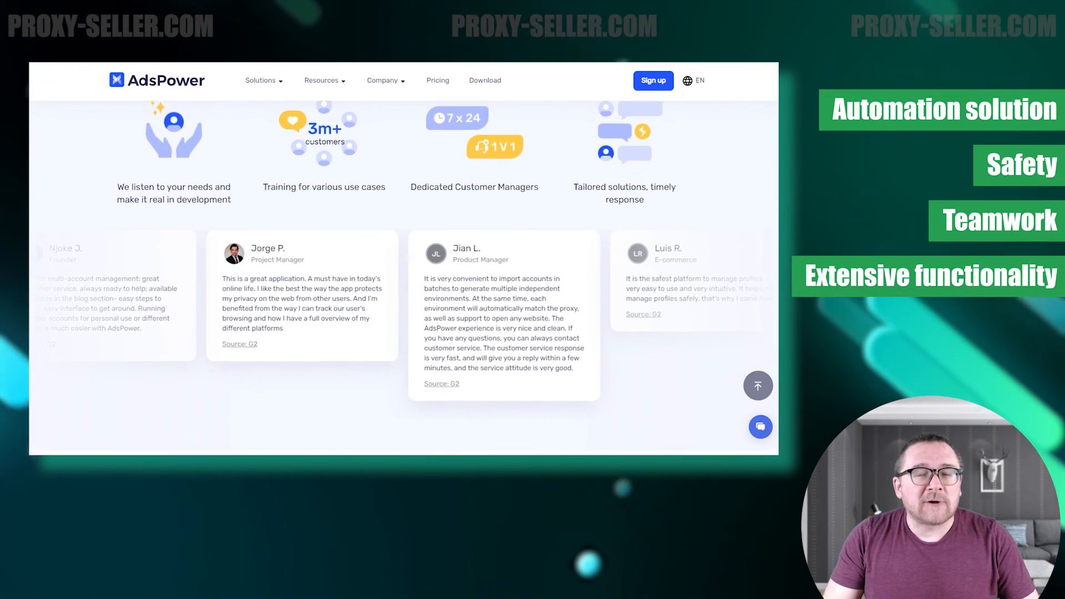
scroll("down", 3)
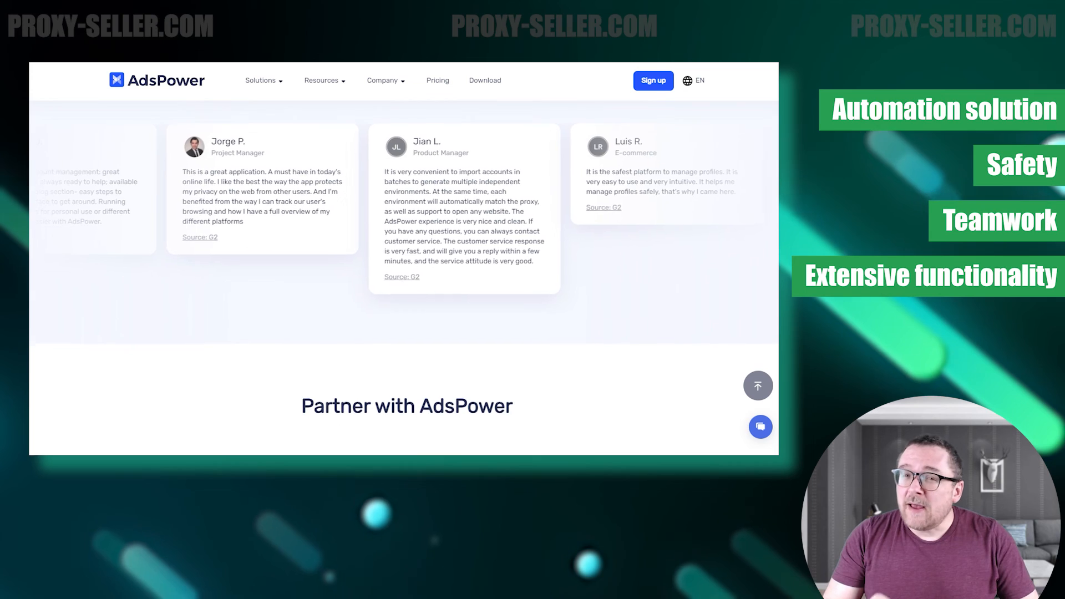
scroll("down", 3)
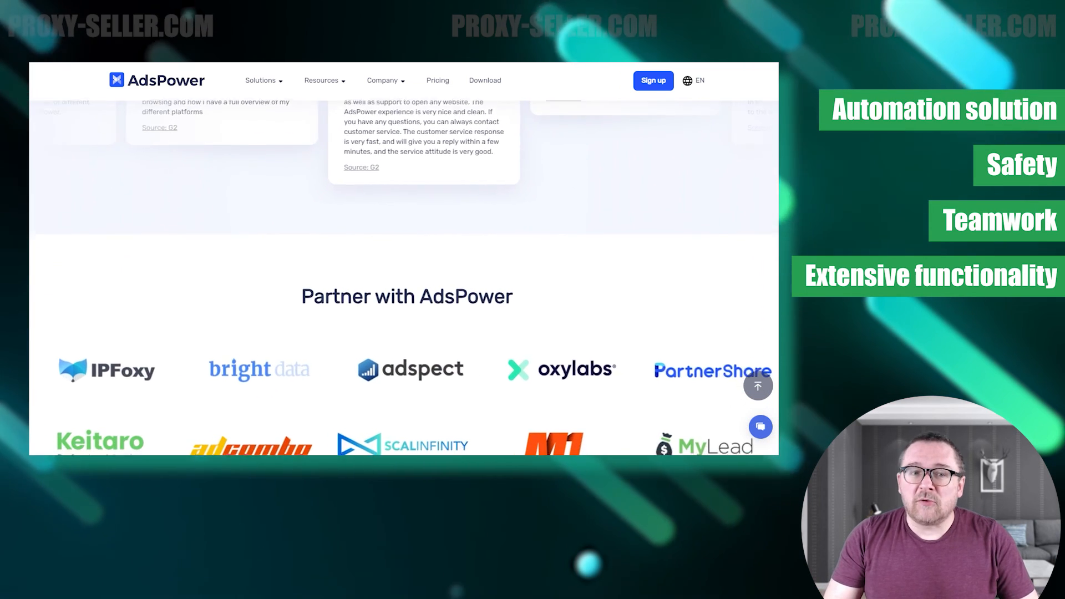
scroll("down", 3)
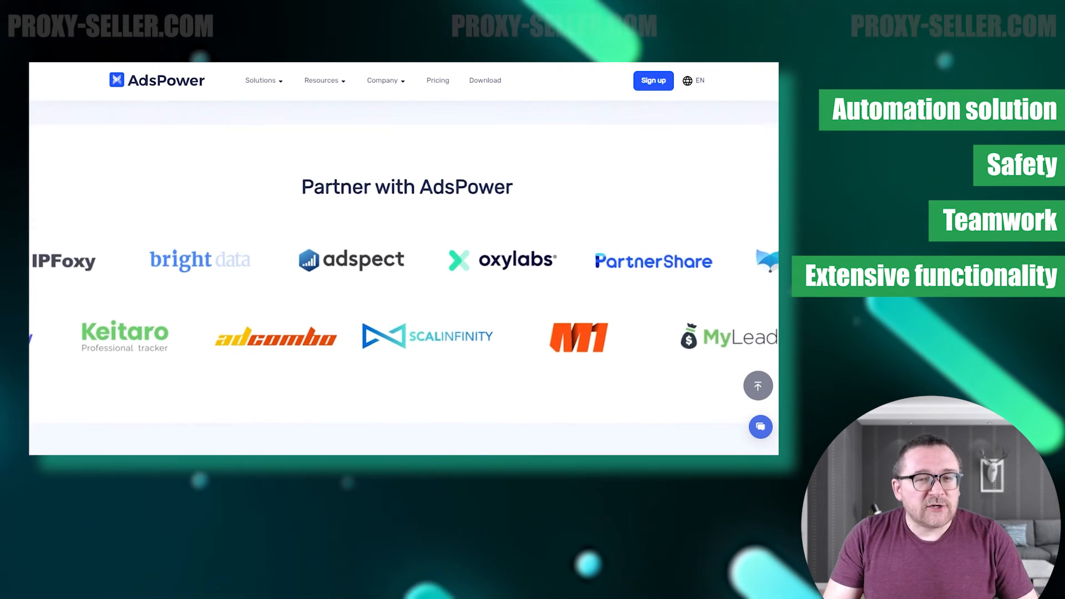
scroll("down", 3)
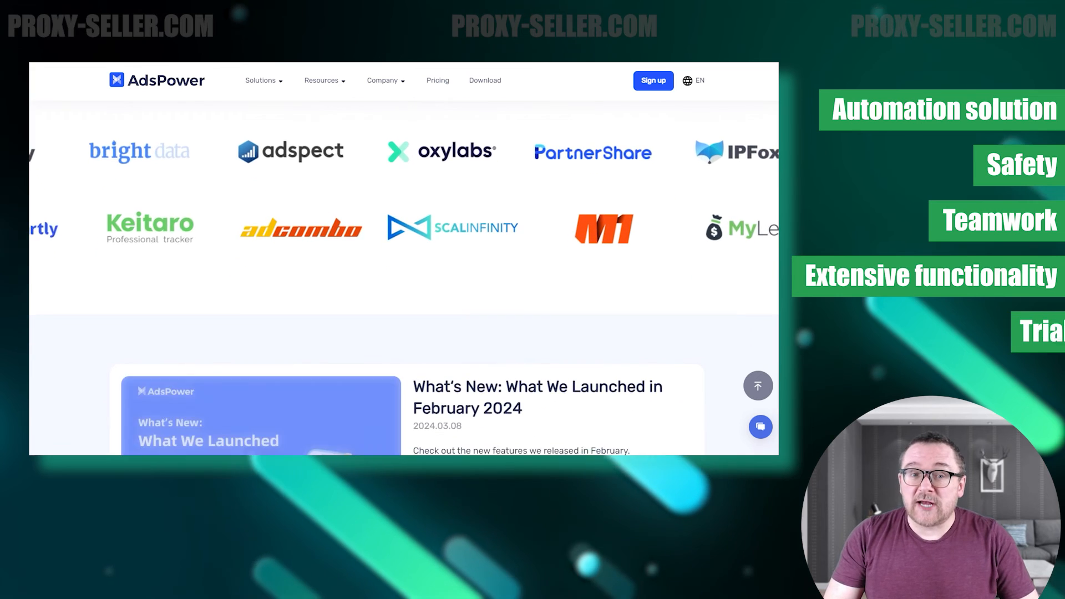
scroll("down", 3)
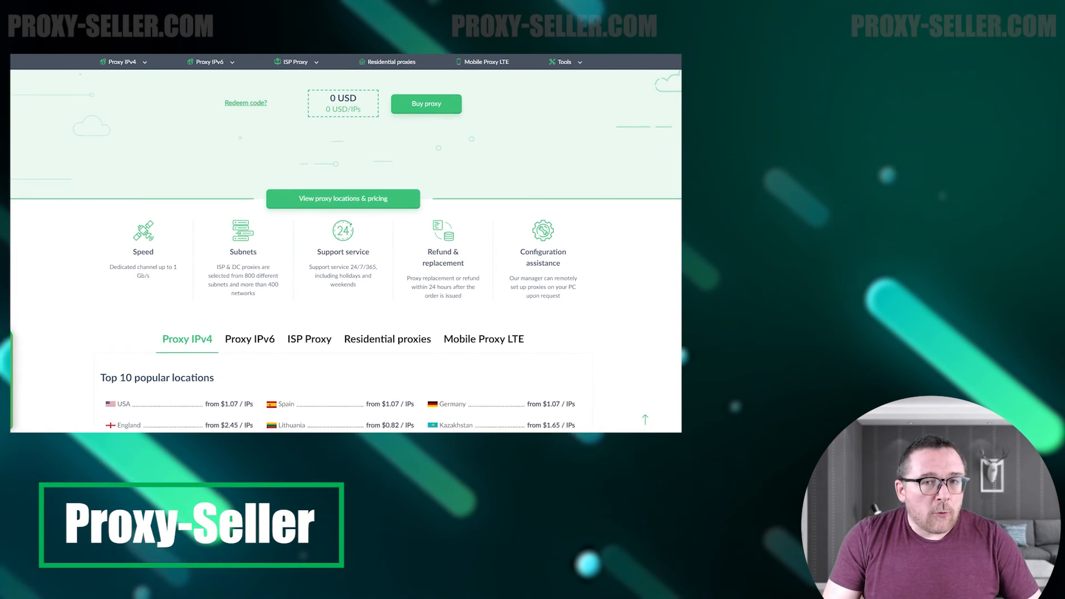
Scroll the Proxy-Seller page down to the pricing section showing IPv4 prices.
scroll("down", 3)
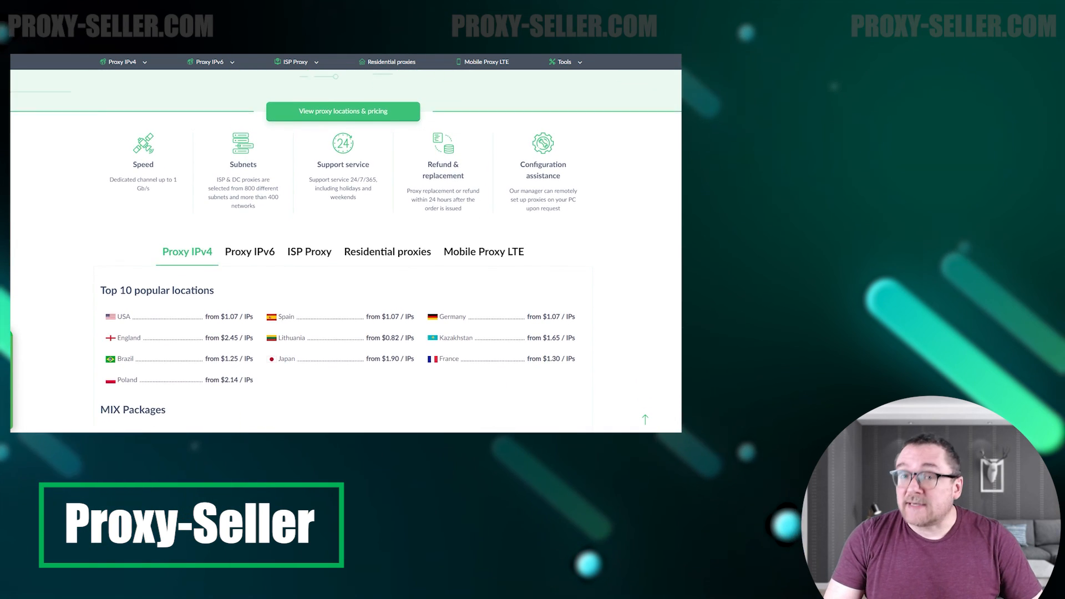
scroll("down", 3)
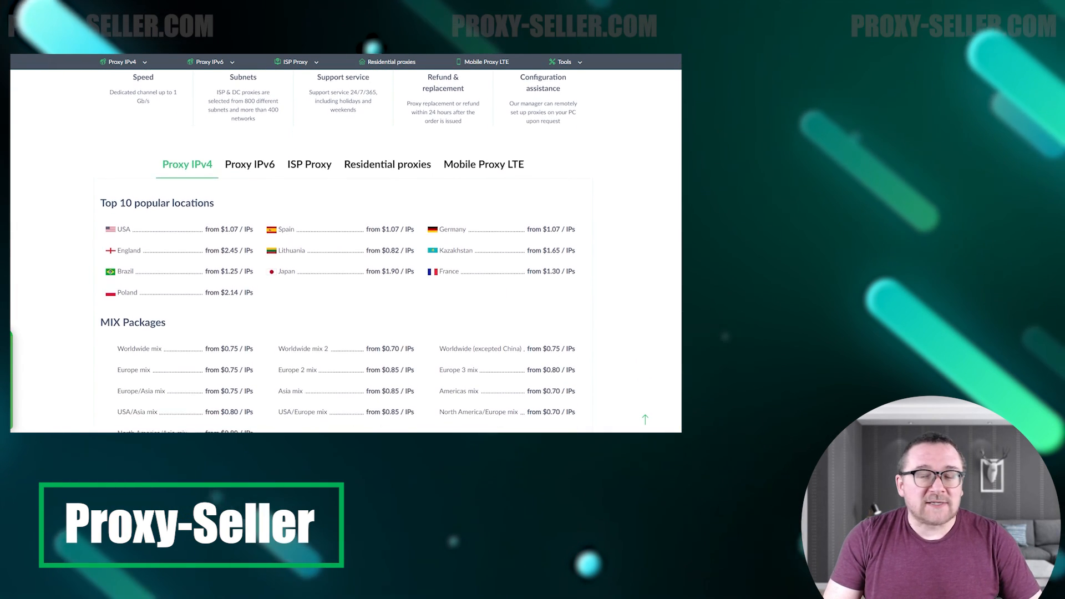
scroll("down", 3)
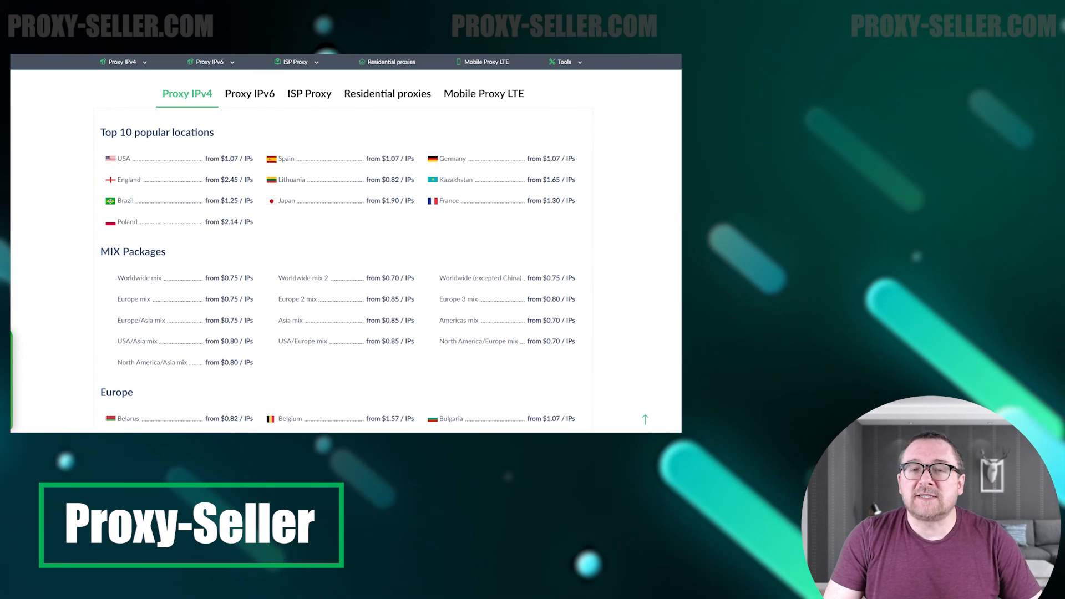
Compare prices on the IPv6, ISP, residential and mobile LTE proxy tabs.
left_click(250, 93)
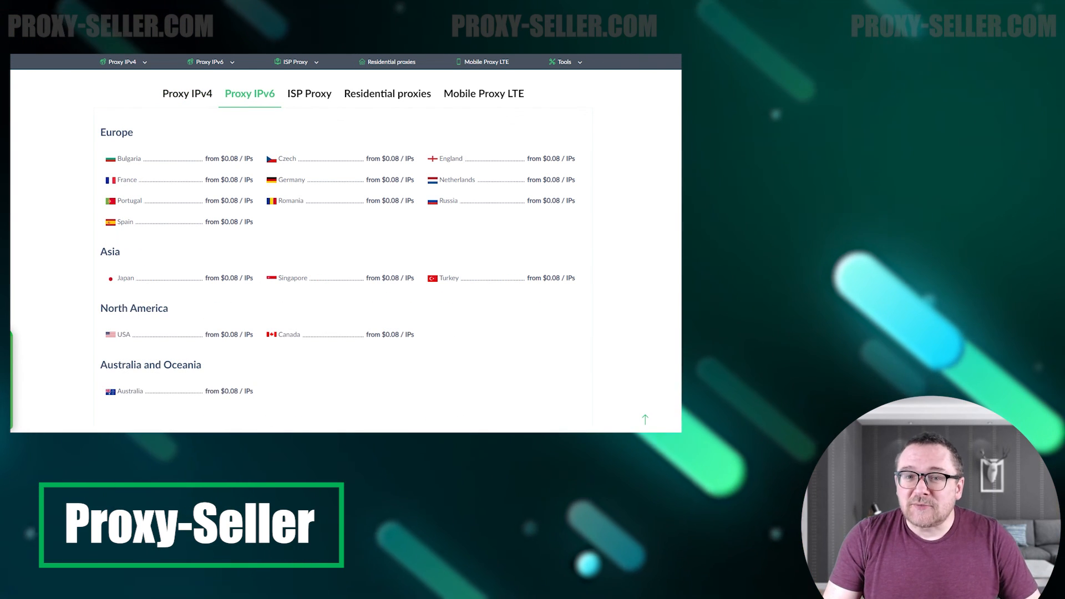
left_click(309, 93)
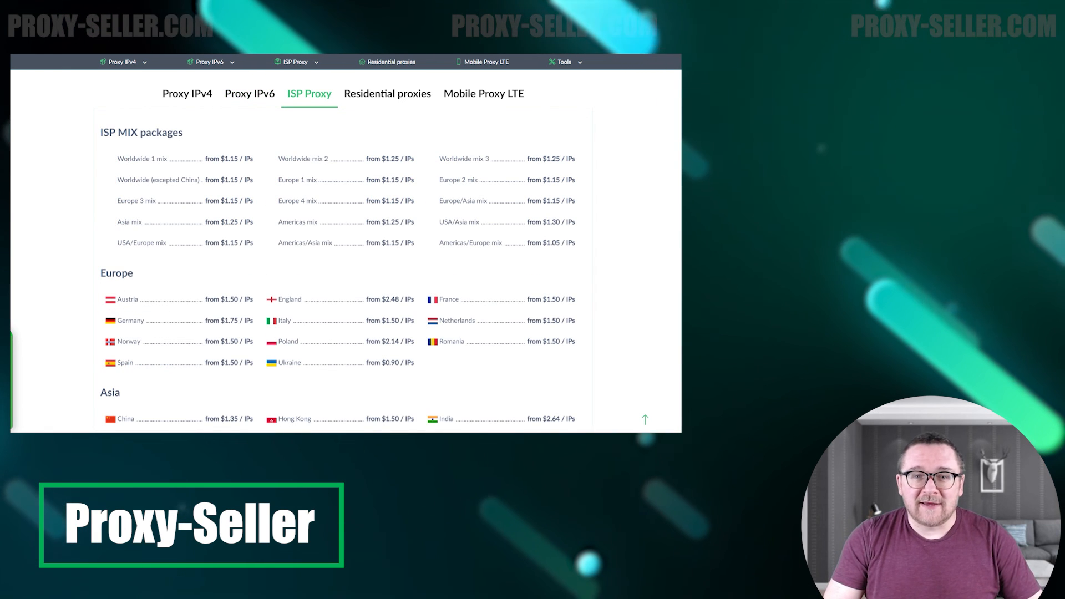
left_click(387, 94)
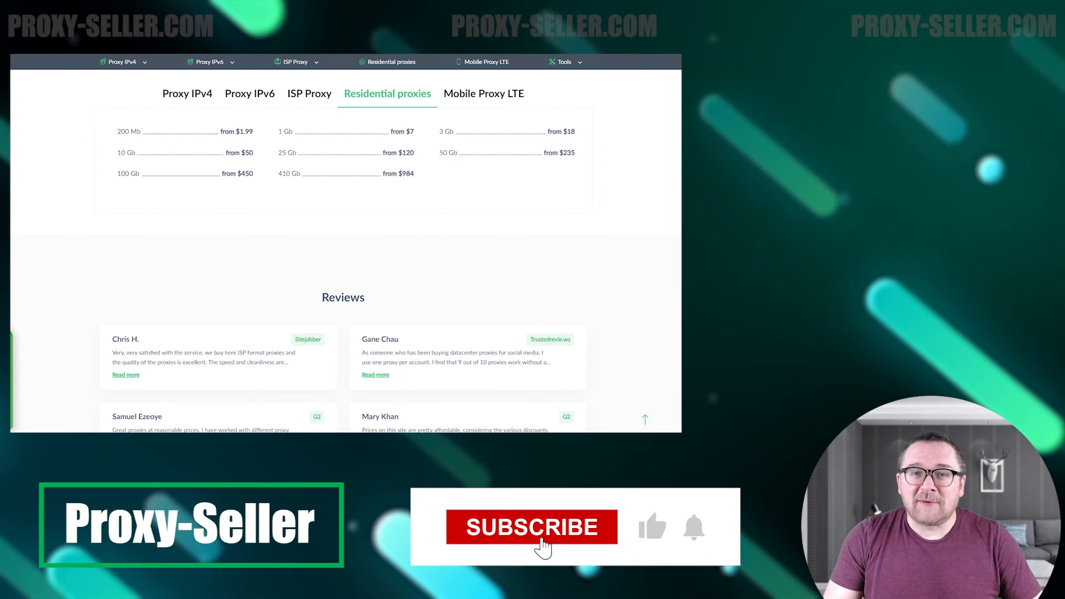
left_click(484, 93)
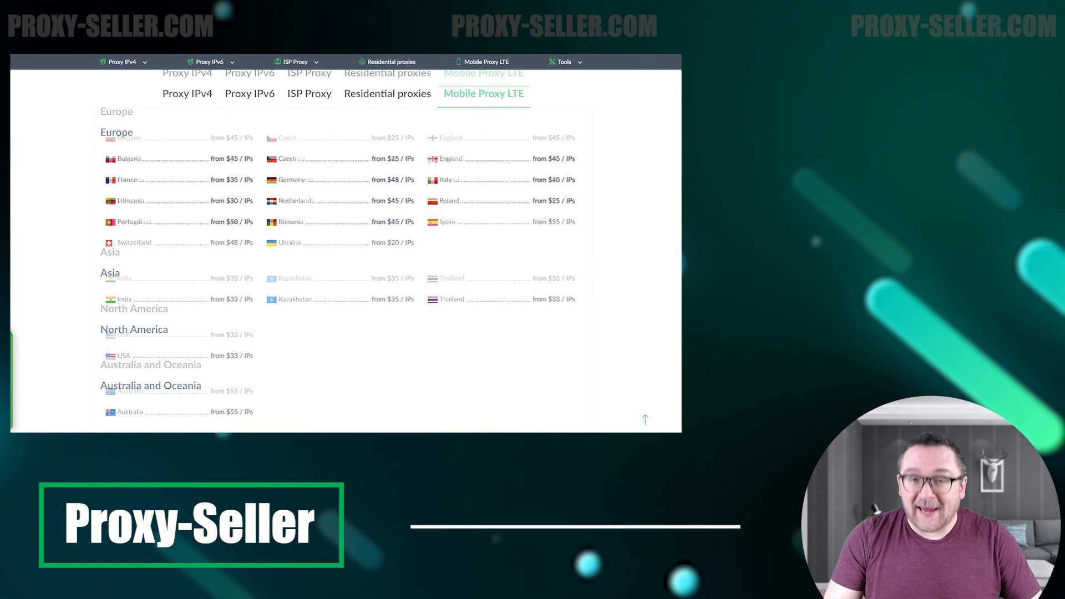
scroll("down", 3)
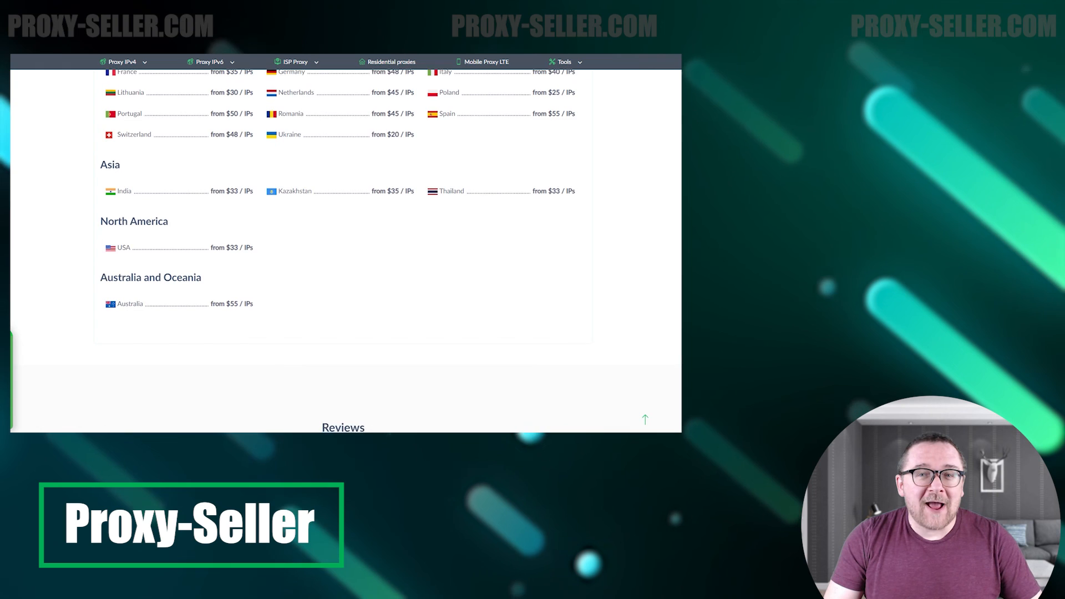